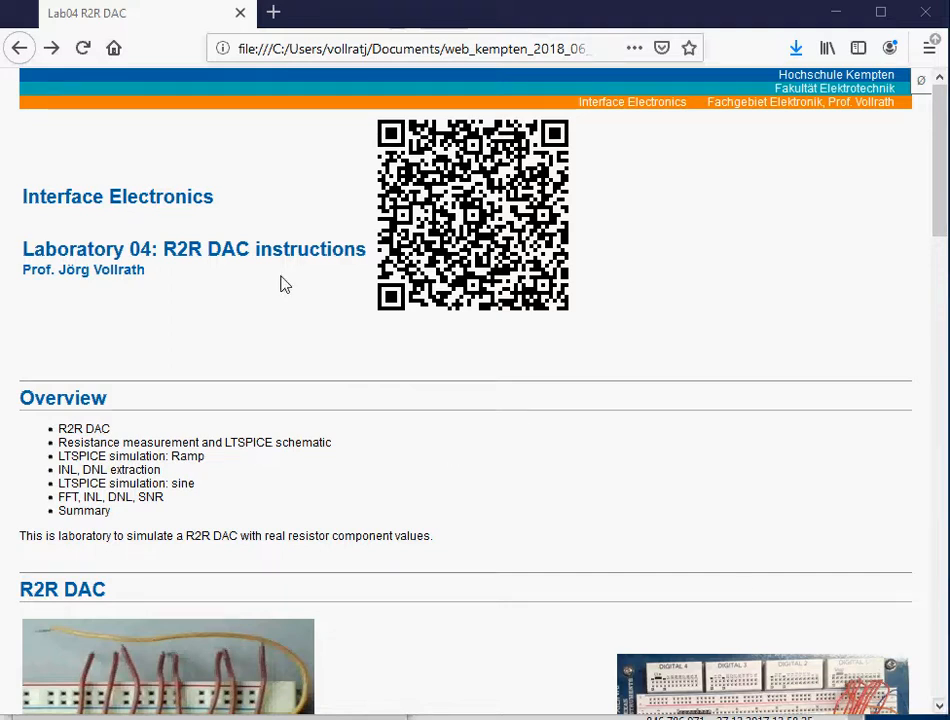
mouse_move(160, 250)
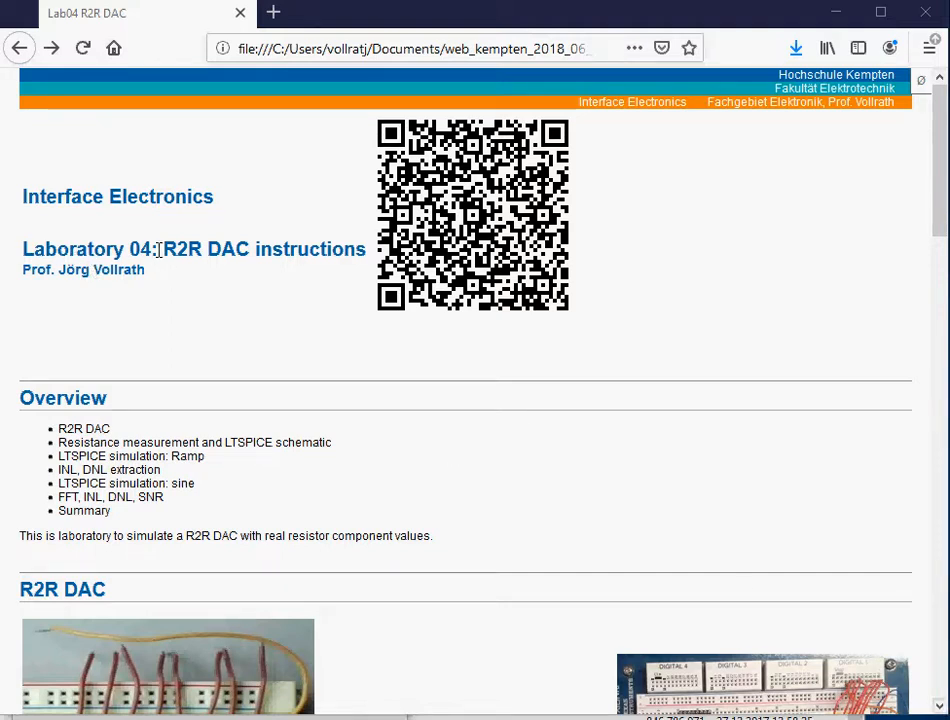
mouse_move(242, 314)
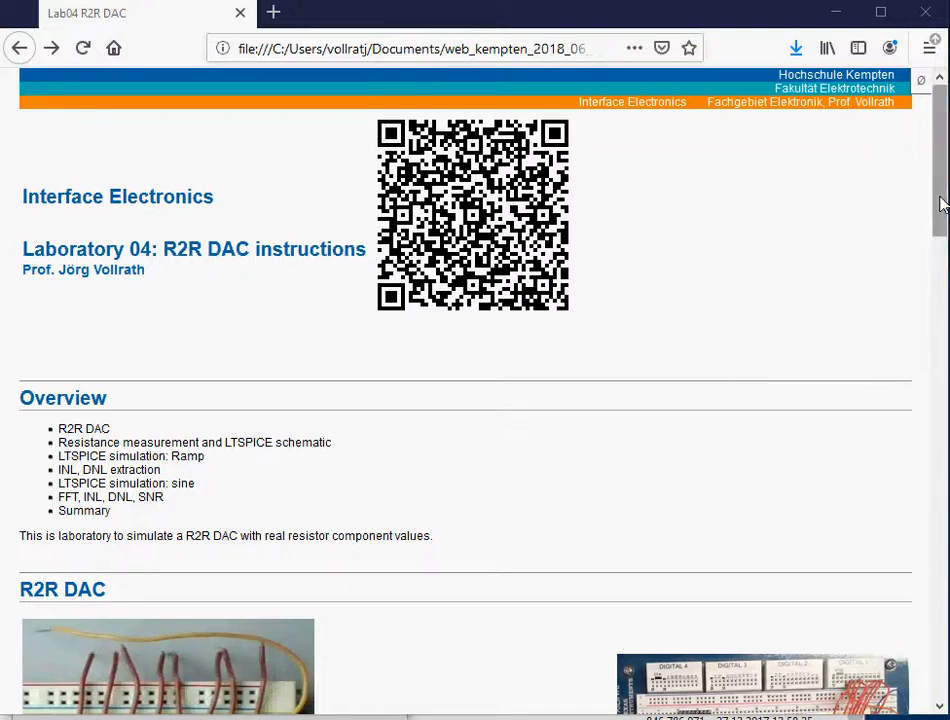
Step: Scroll the Lab04 page down to the R2R DAC section with its breadboard photos and schematic
scroll("down", 3)
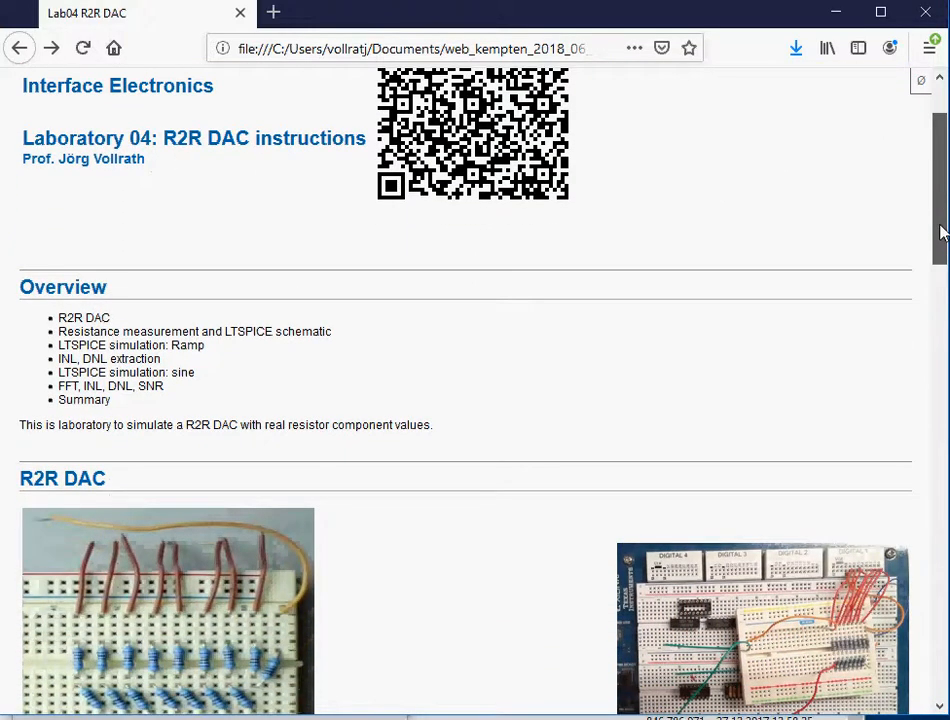
scroll("down", 3)
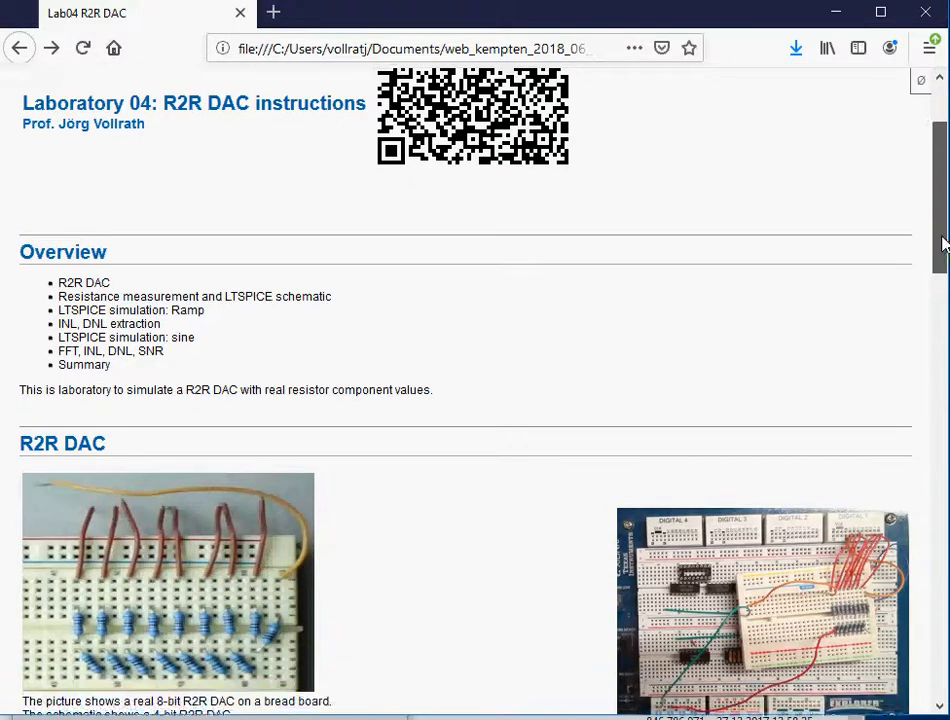
scroll("down", 3)
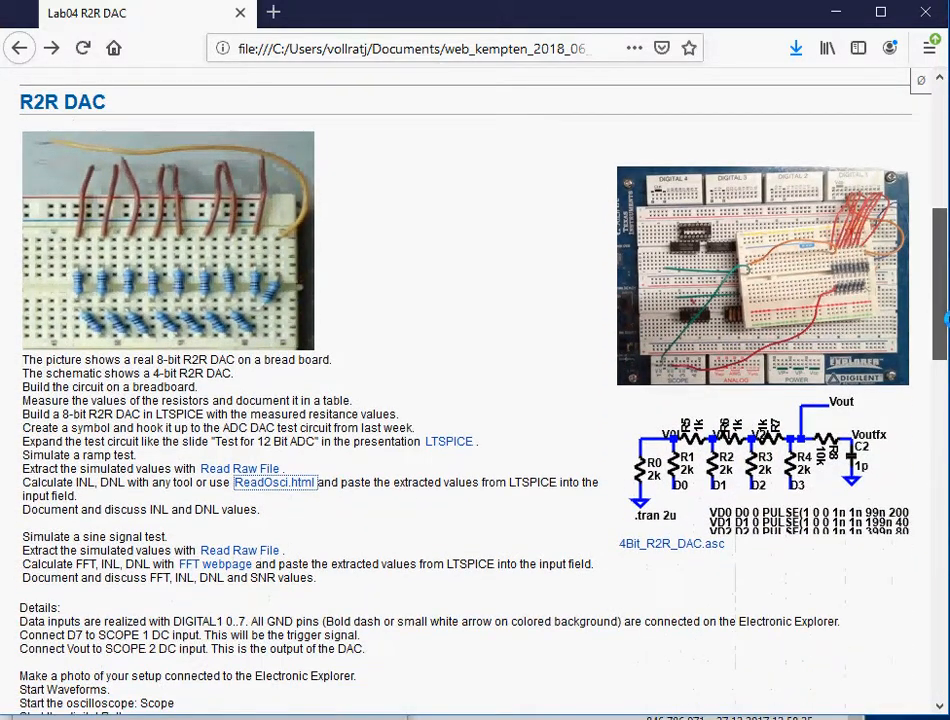
scroll("down", 3)
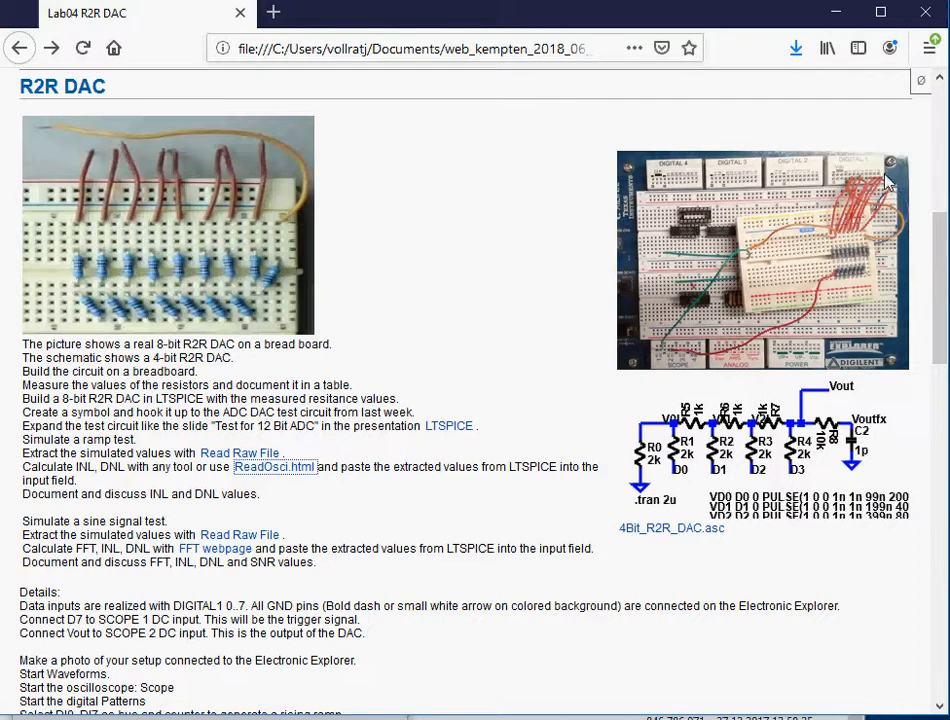
mouse_move(852, 290)
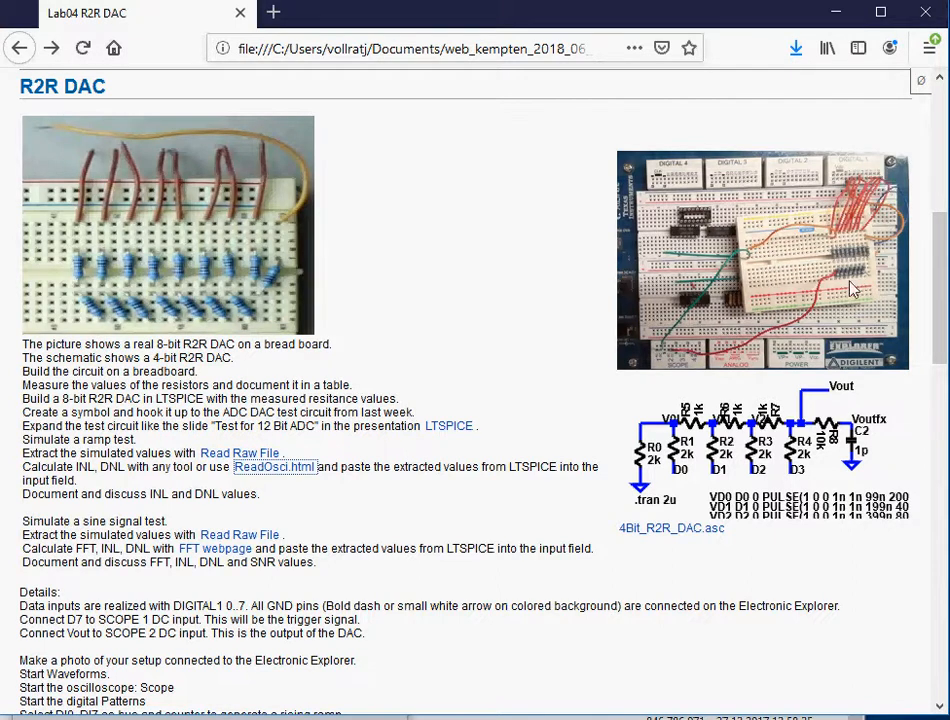
mouse_move(676, 358)
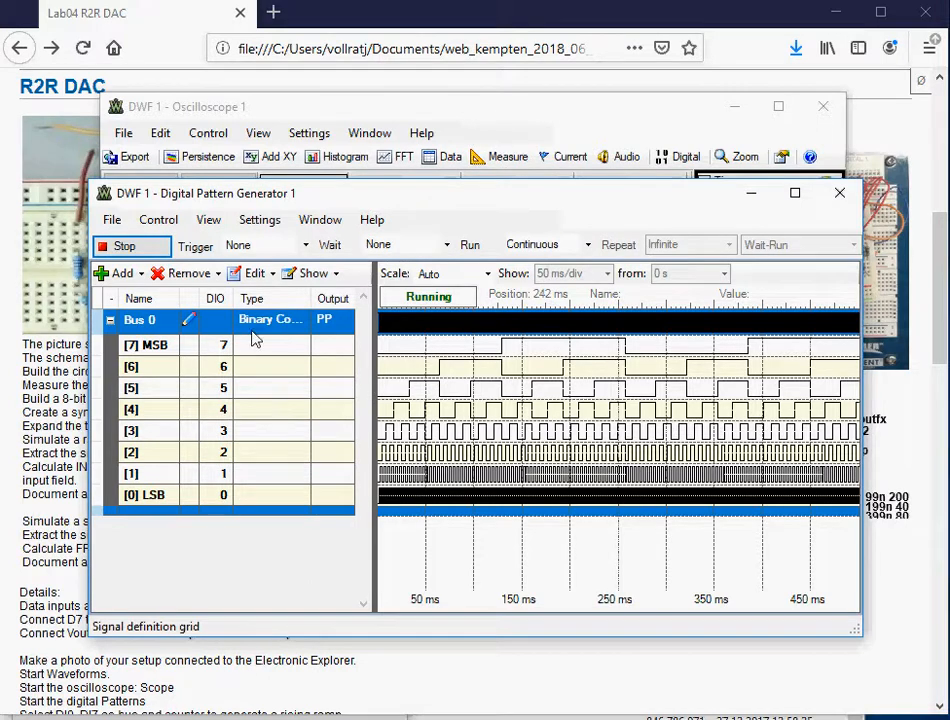
mouse_move(268, 320)
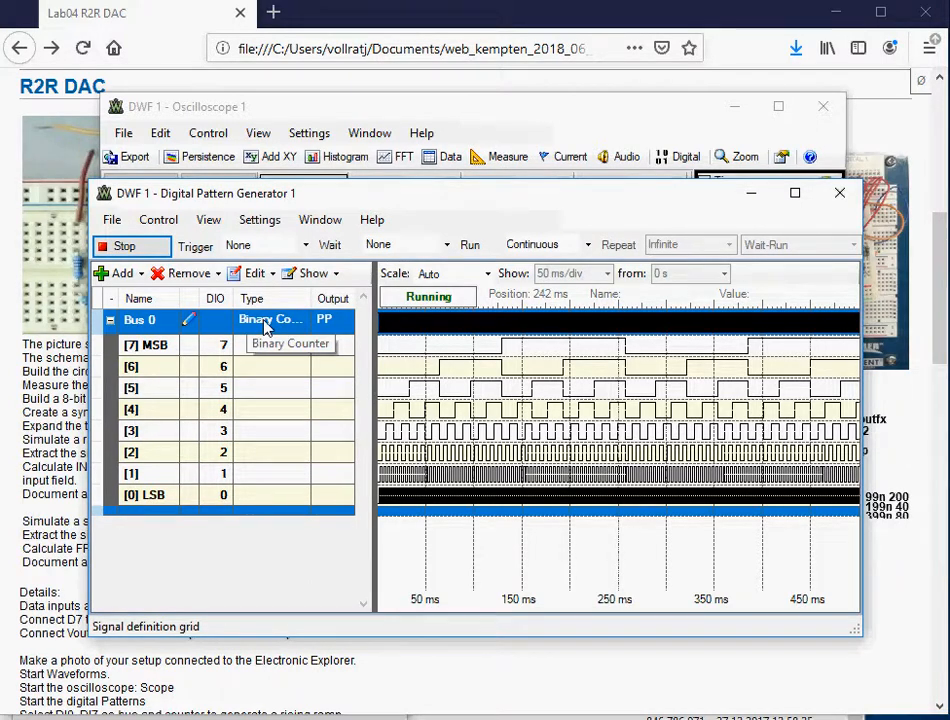
Step: Make Bus 0 a Custom pattern and bring up its Edit options for file import
left_click(270, 320)
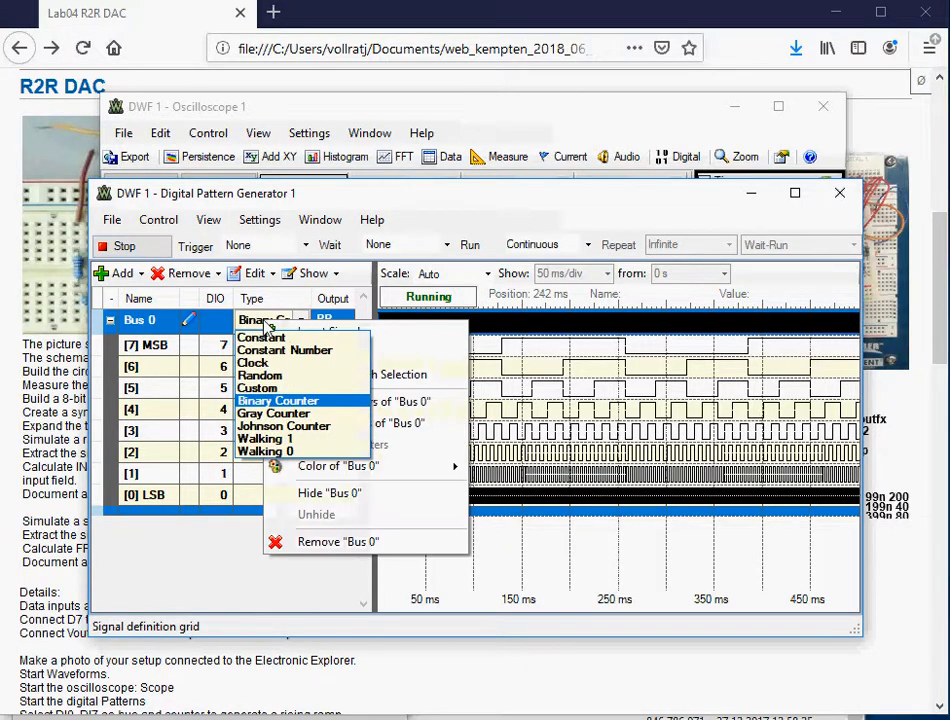
left_click(258, 388)
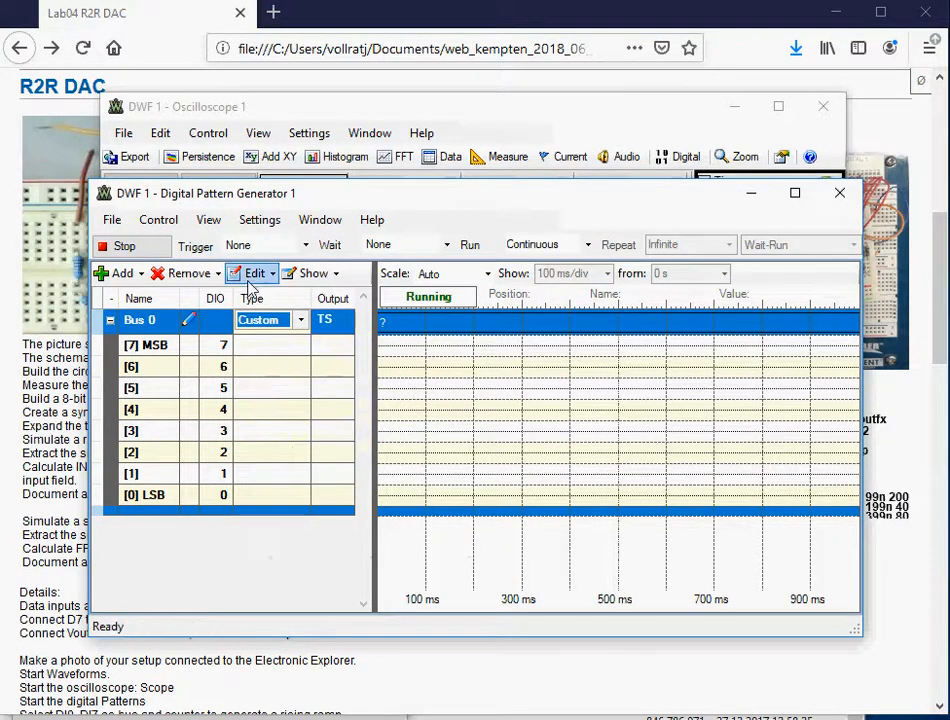
left_click(252, 272)
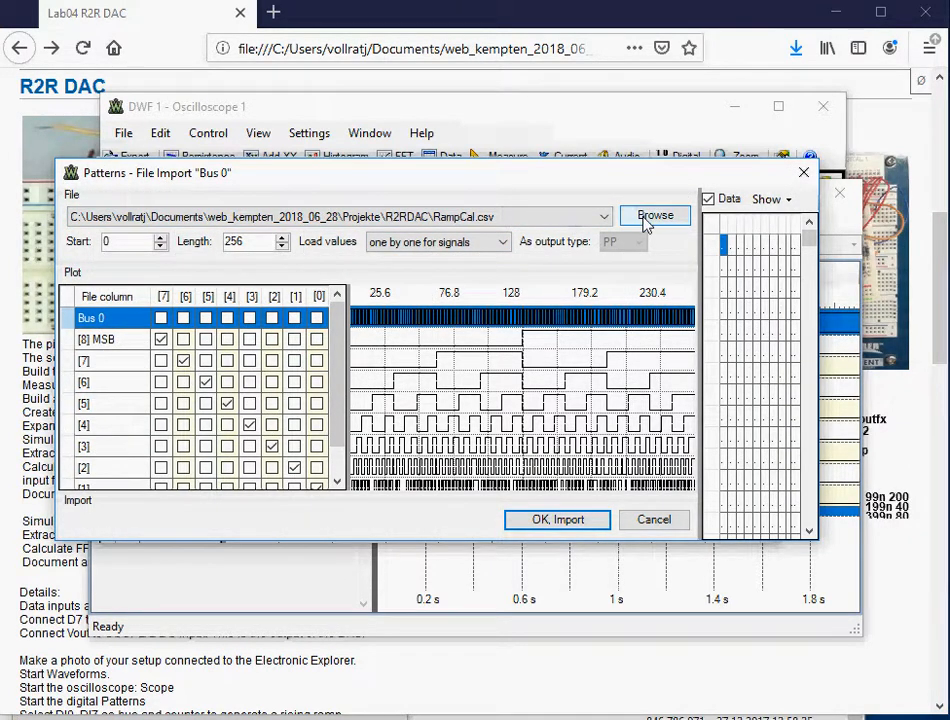
Step: Browse to the web_kempten_2018_06_28\InEl folder and choose 10Bit_Sine43Periods.csv
left_click(656, 216)
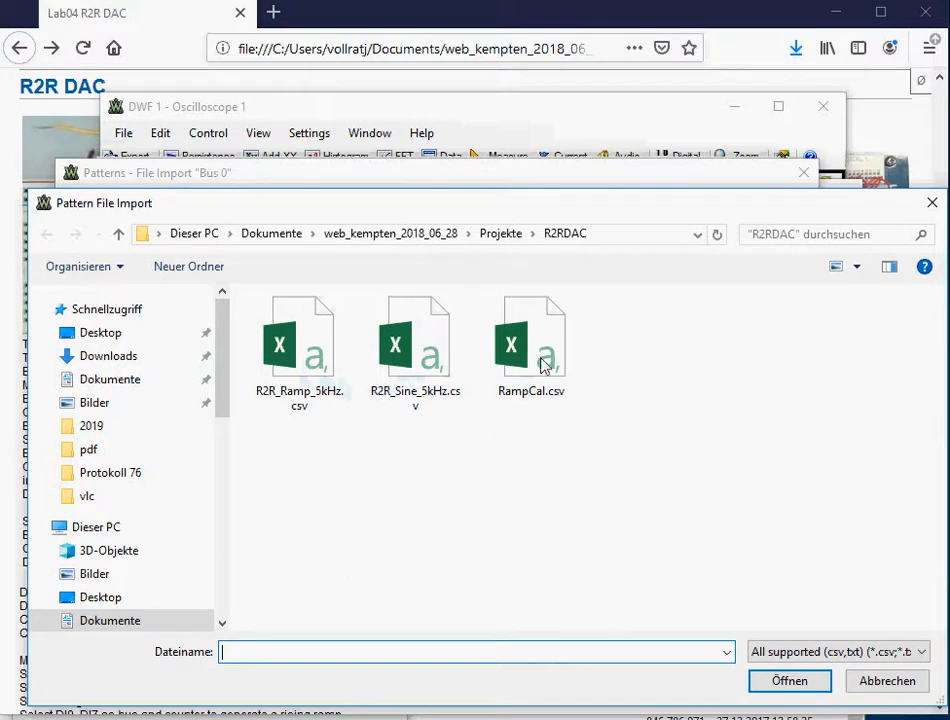
mouse_move(516, 444)
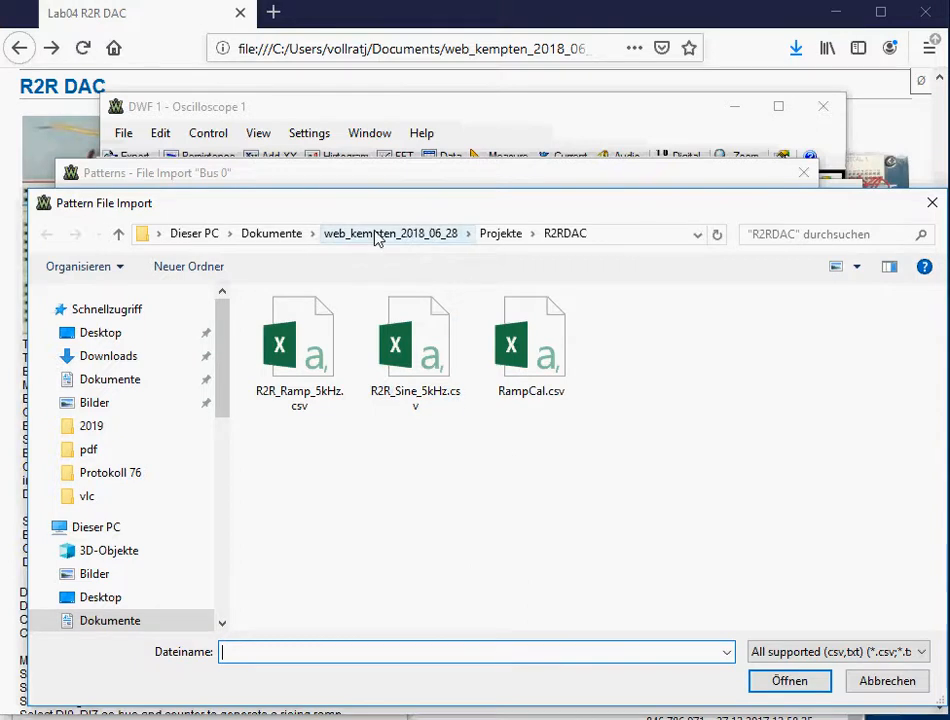
left_click(390, 232)
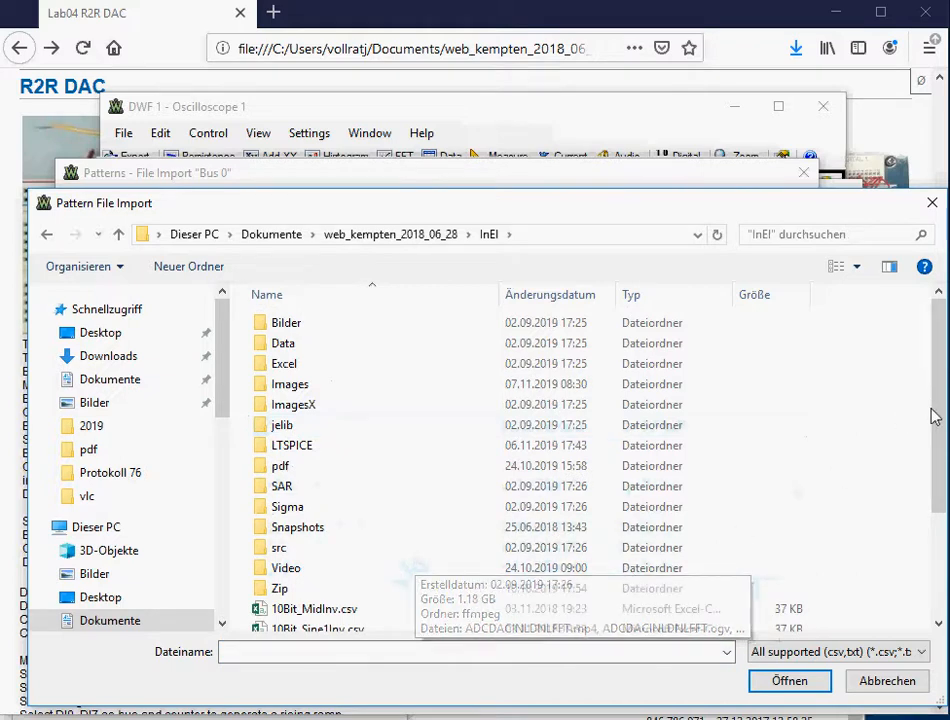
scroll("down", 3)
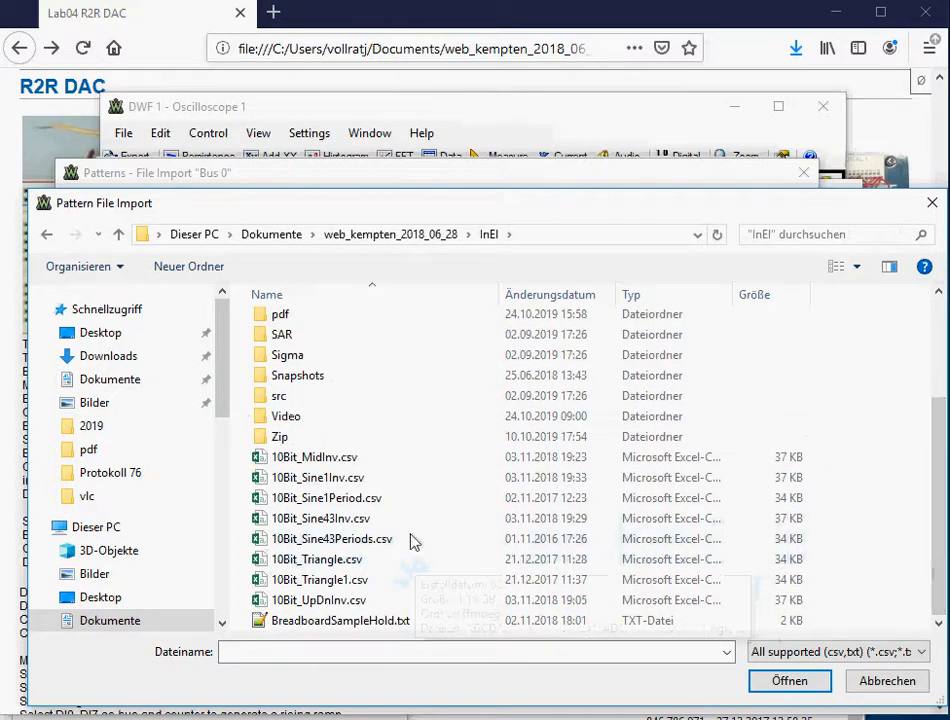
left_click(320, 518)
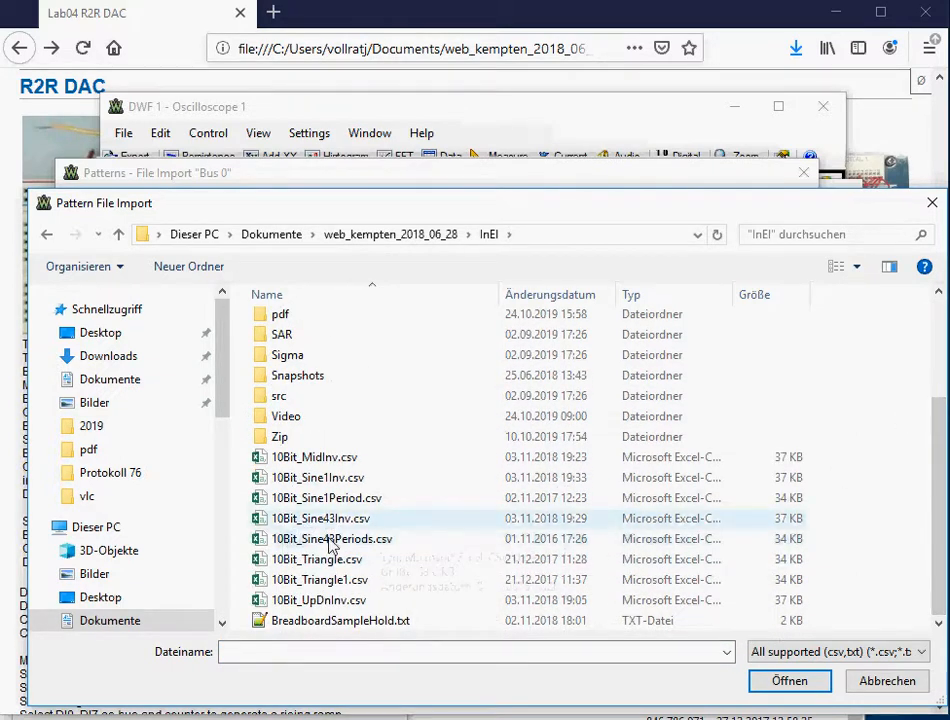
left_click(332, 538)
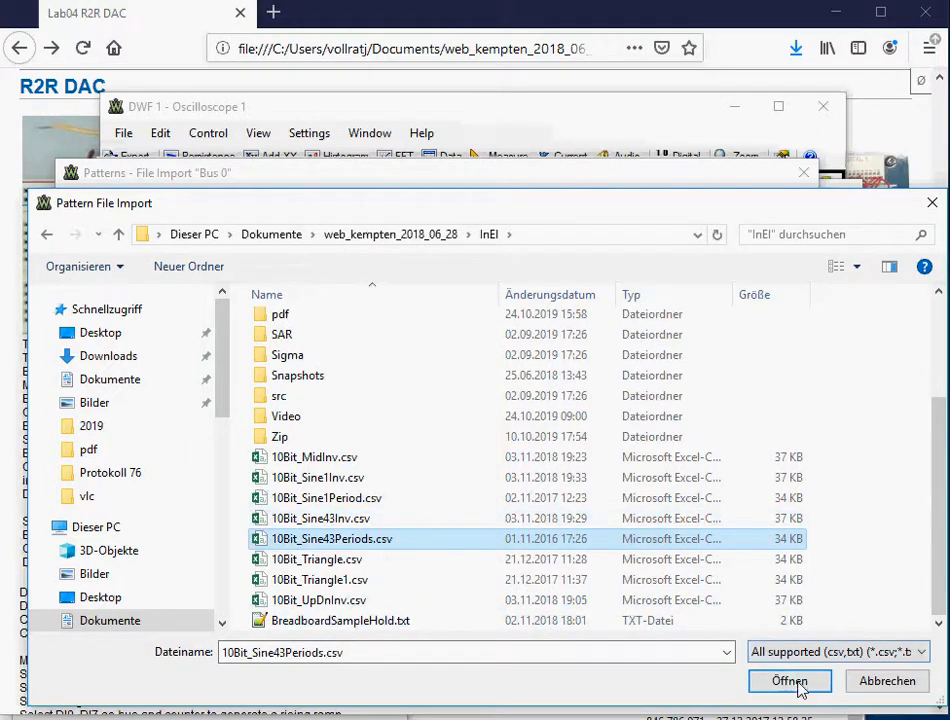
Step: Confirm the column mapping and import the 1024-sample sine pattern into Bus 0
left_click(788, 680)
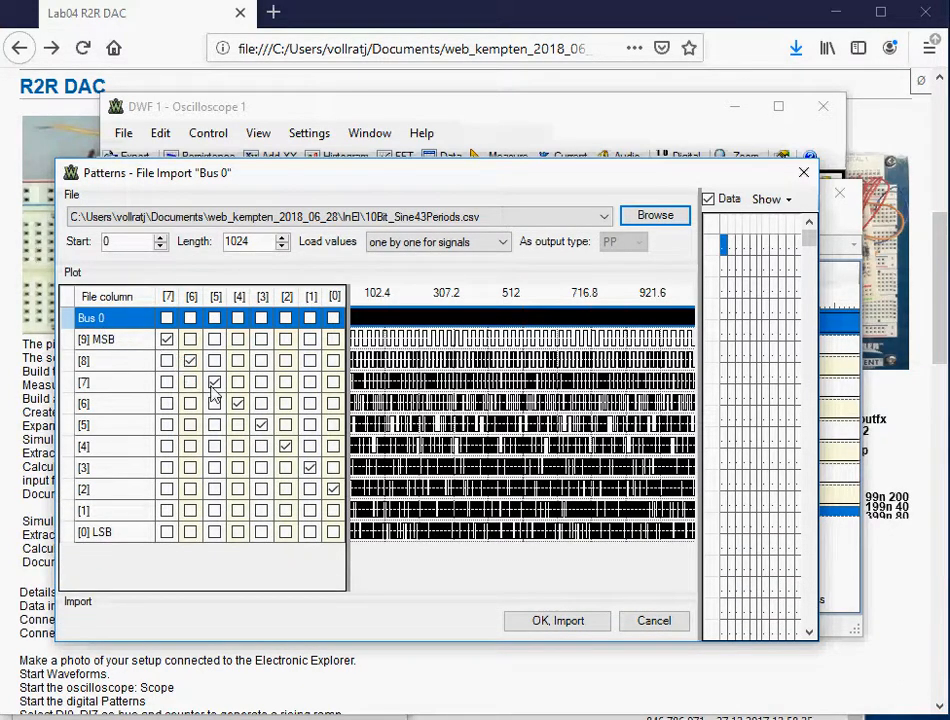
left_click(332, 488)
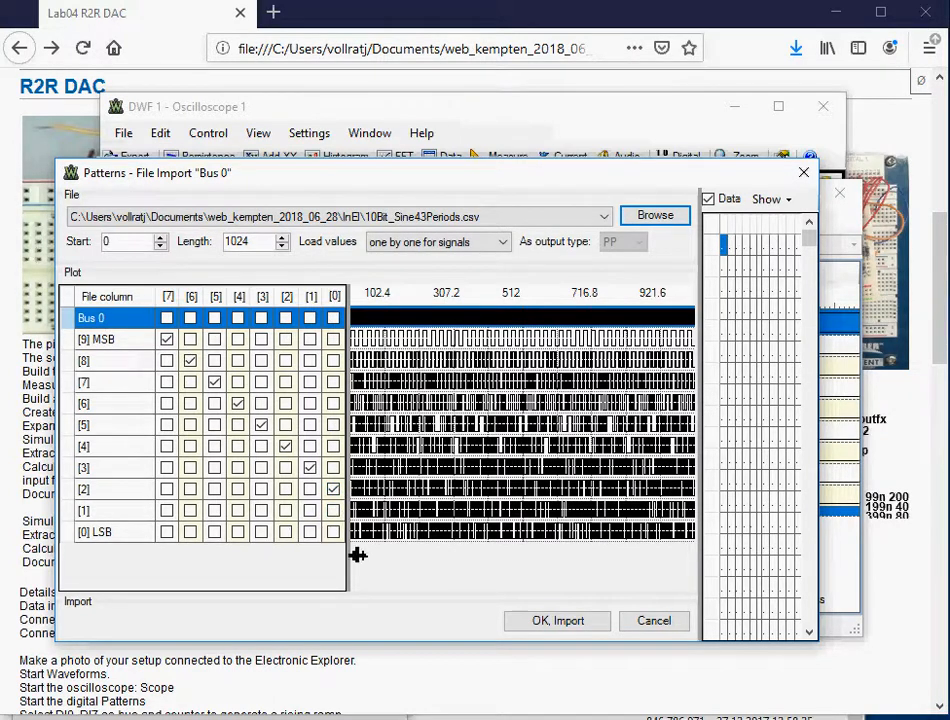
mouse_move(388, 544)
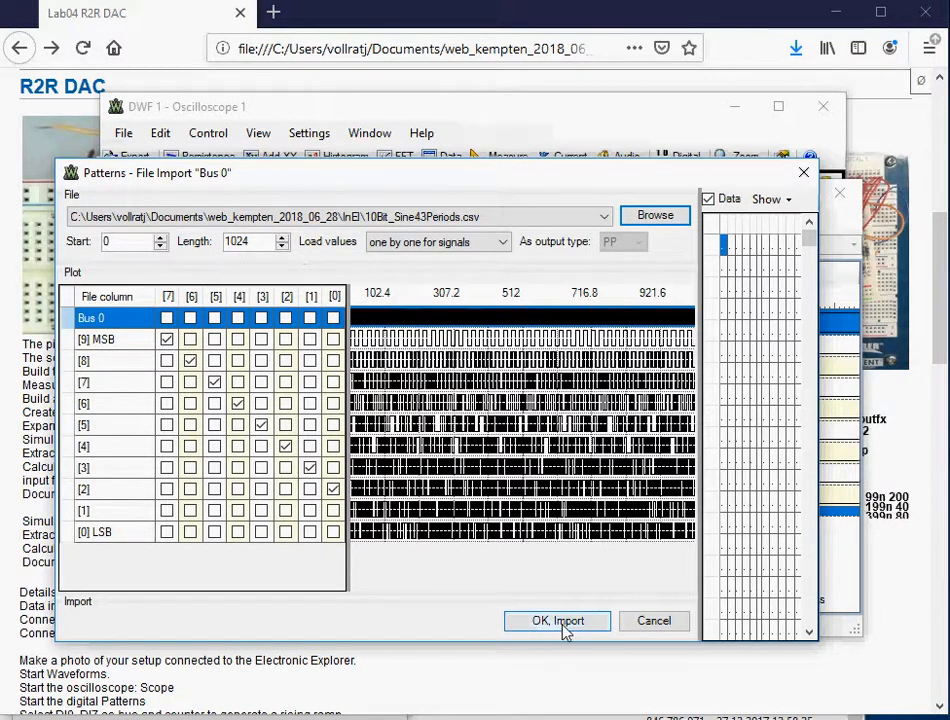
left_click(556, 620)
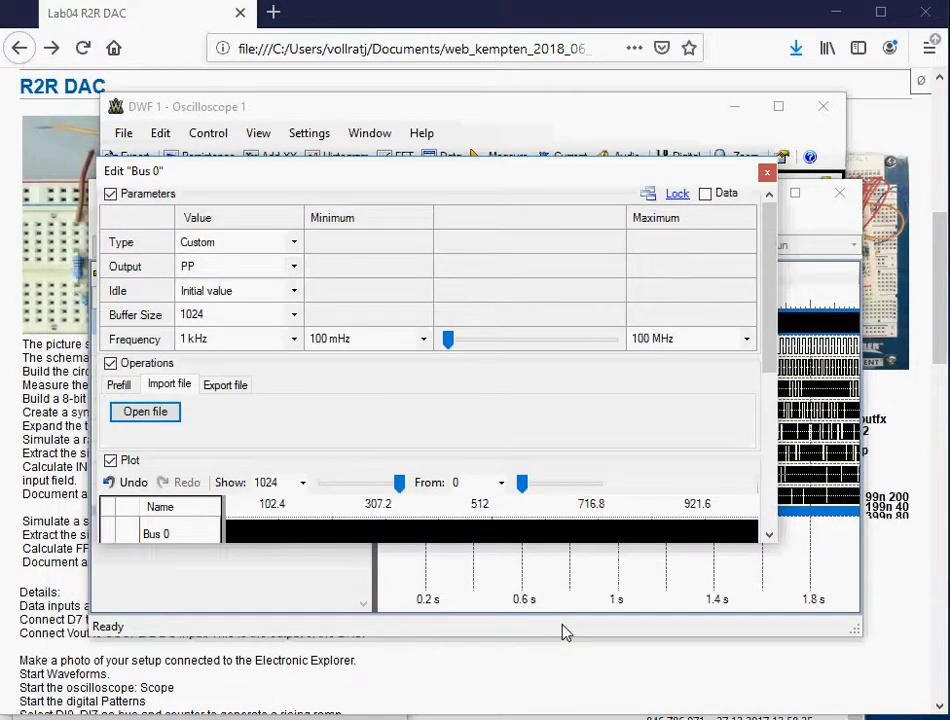
mouse_move(630, 280)
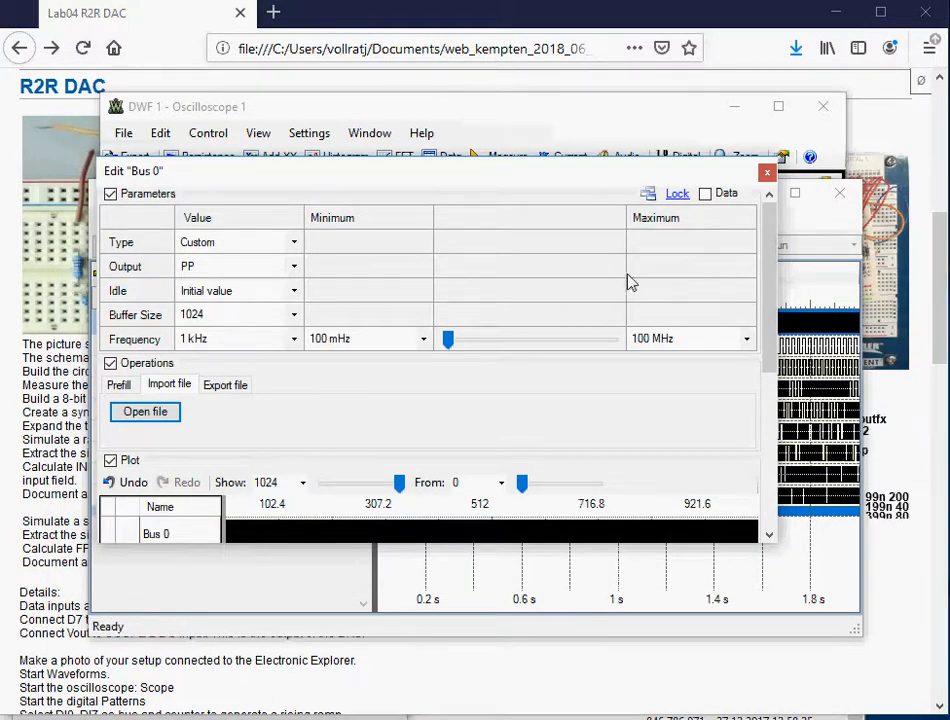
mouse_move(768, 172)
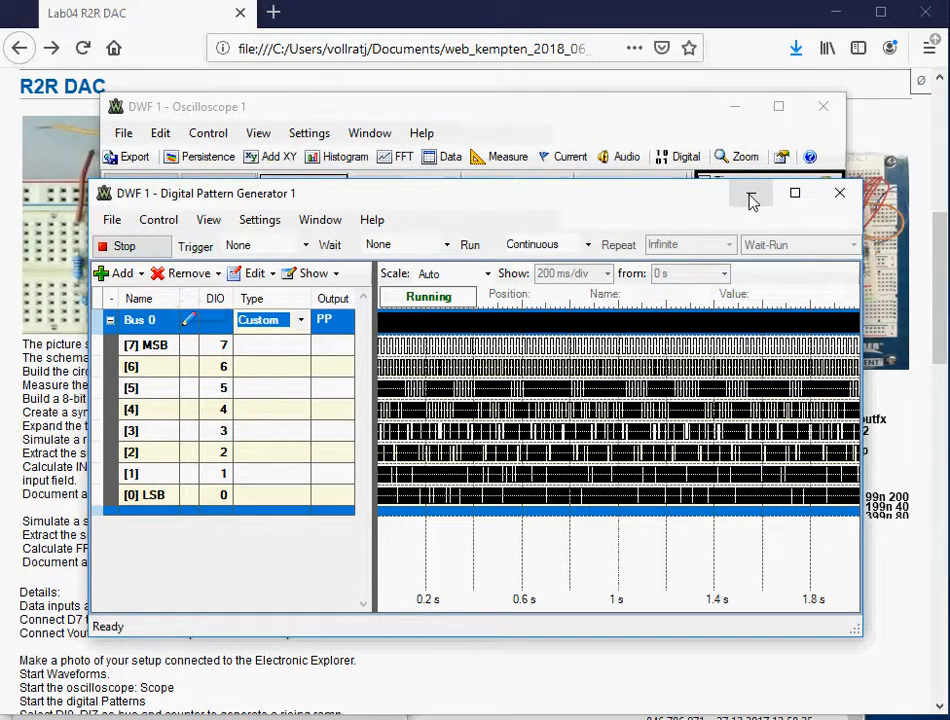
Step: Reveal the oscilloscope and set its time base to 100 ms/div to show the C2 sine
left_click(752, 192)
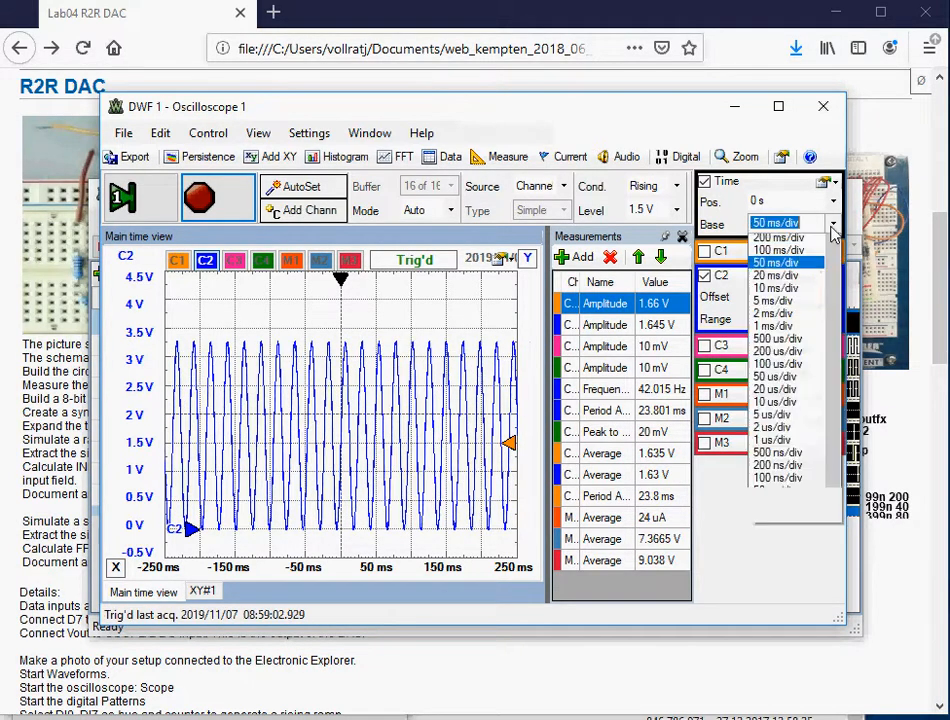
left_click(776, 248)
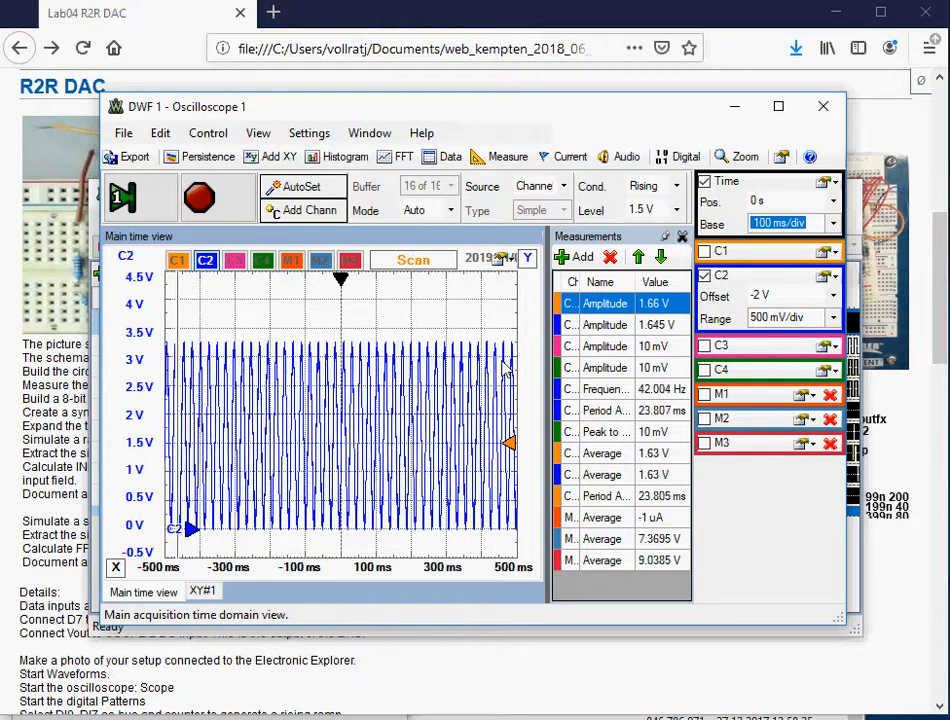
mouse_move(128, 156)
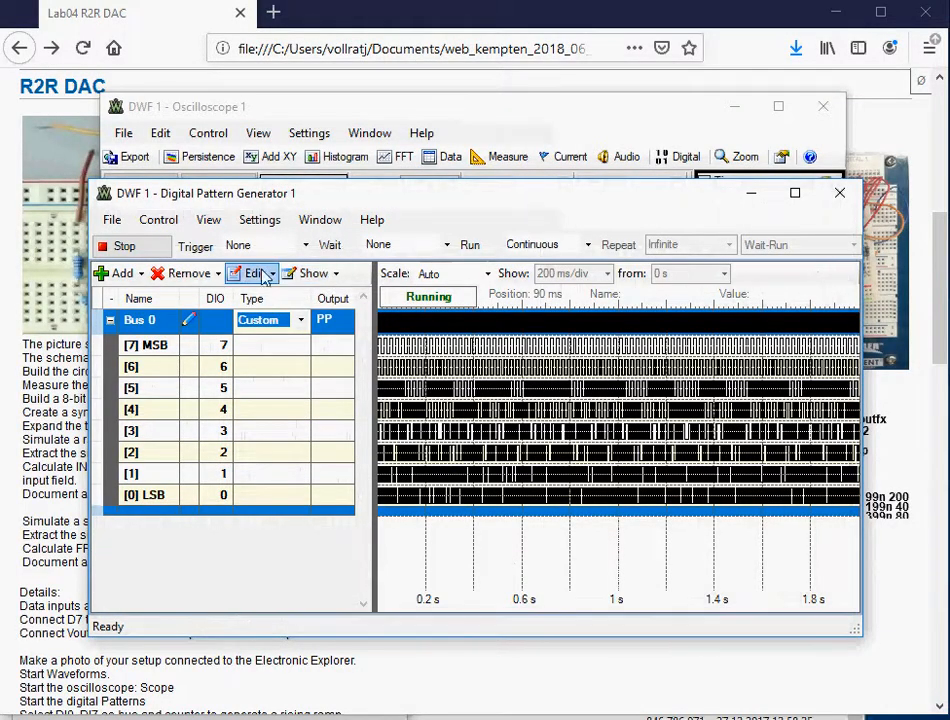
mouse_move(280, 304)
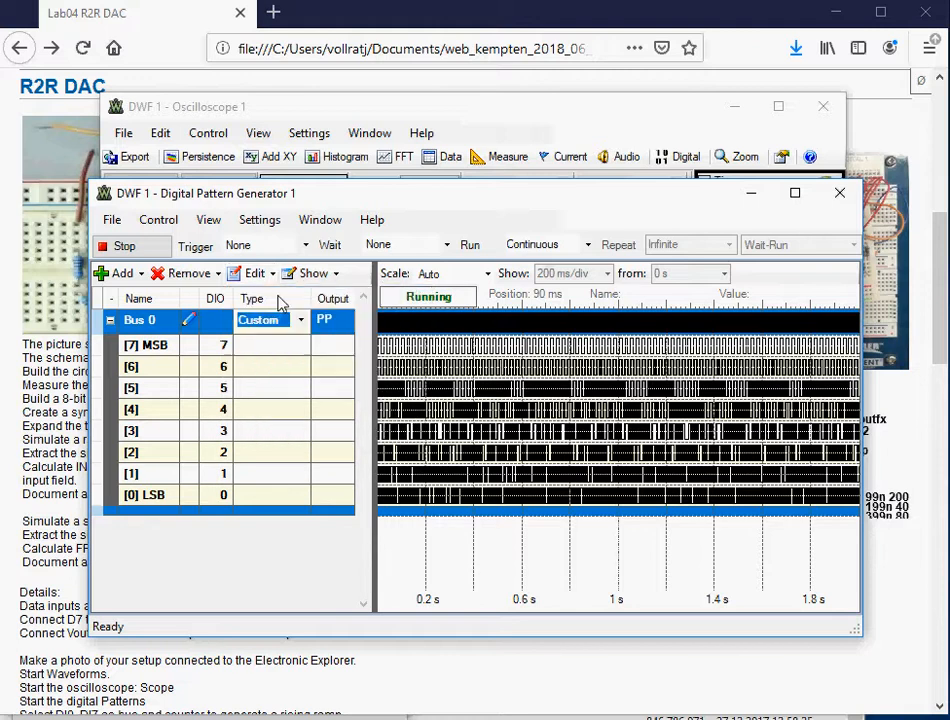
Step: Raise Bus 0's pattern frequency and set the scope to 10 ms/div, showing a ~420 Hz sine
left_click(244, 272)
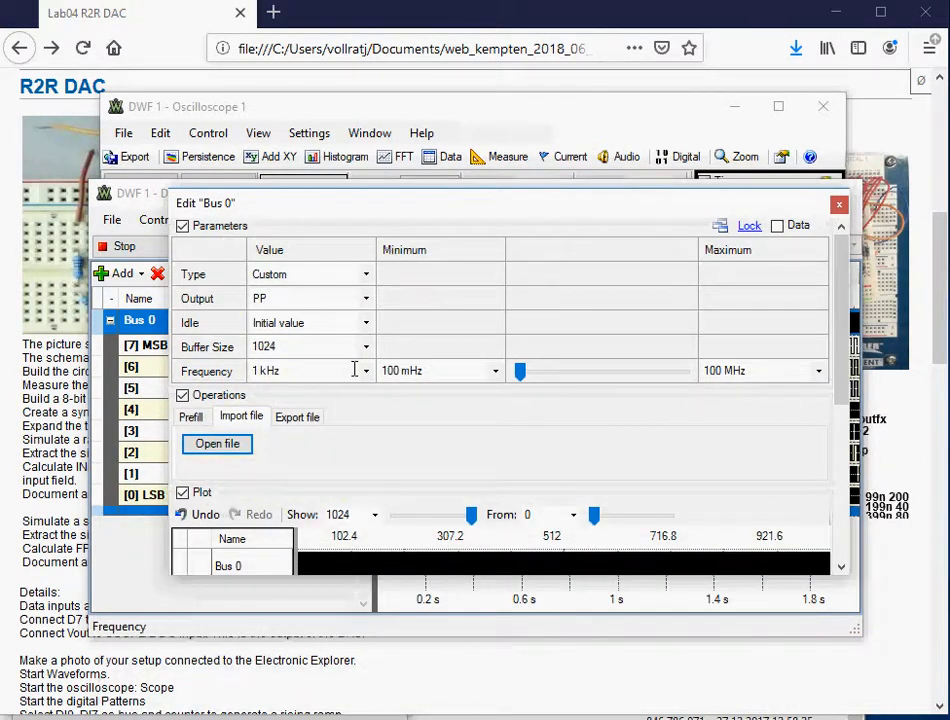
left_click(368, 370)
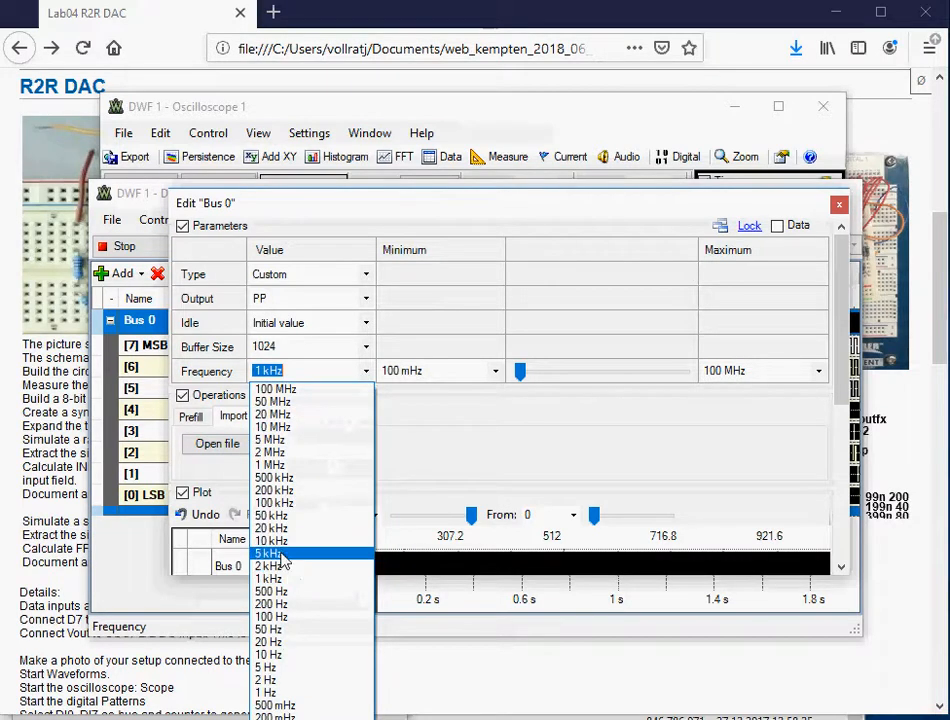
left_click(272, 540)
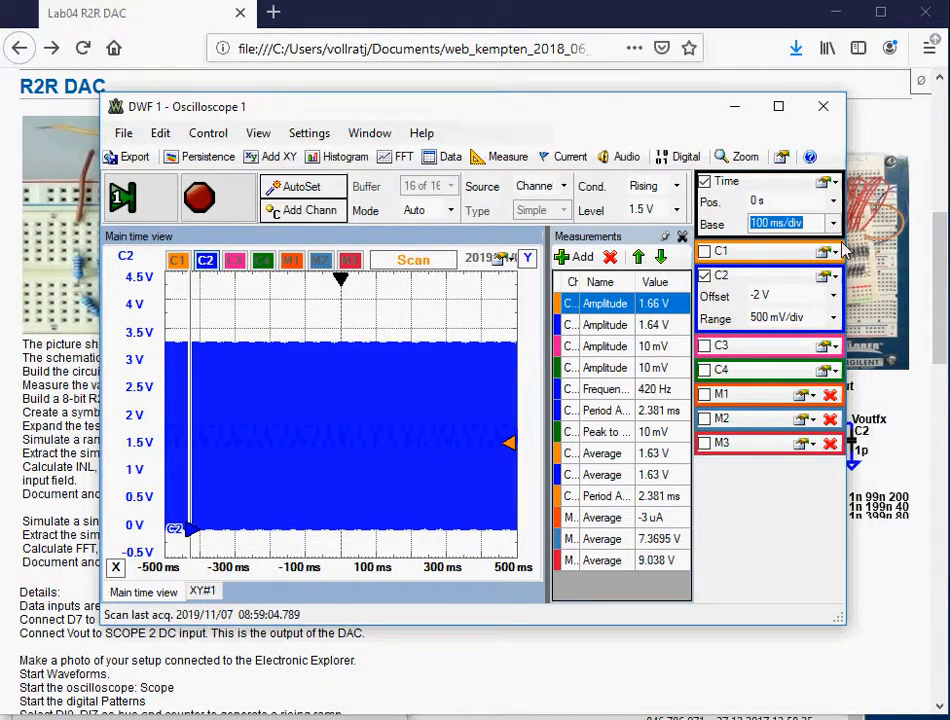
left_click(832, 222)
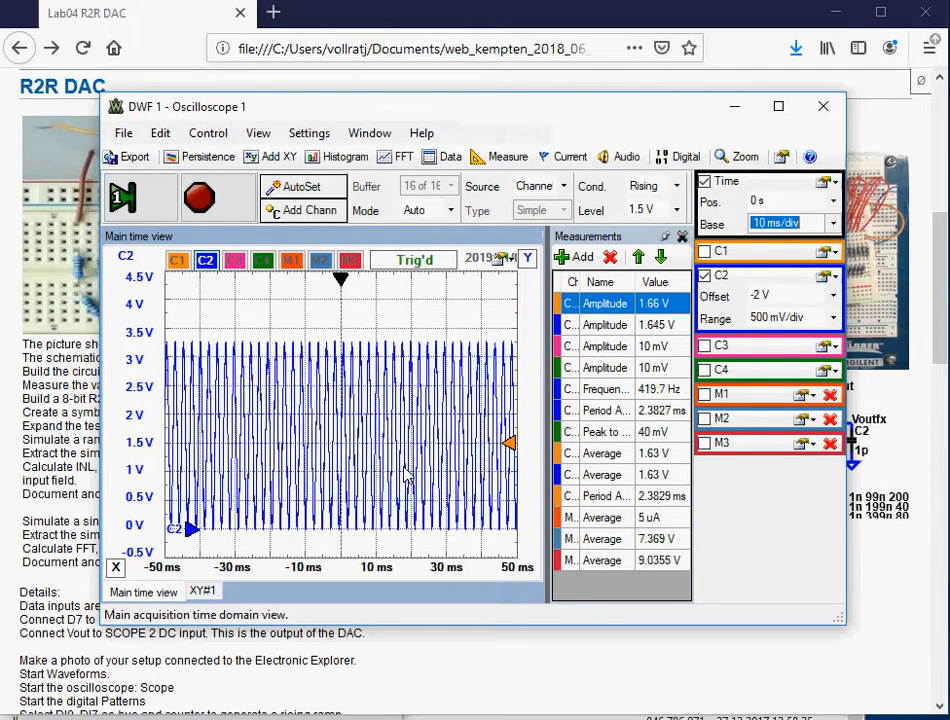
mouse_move(136, 156)
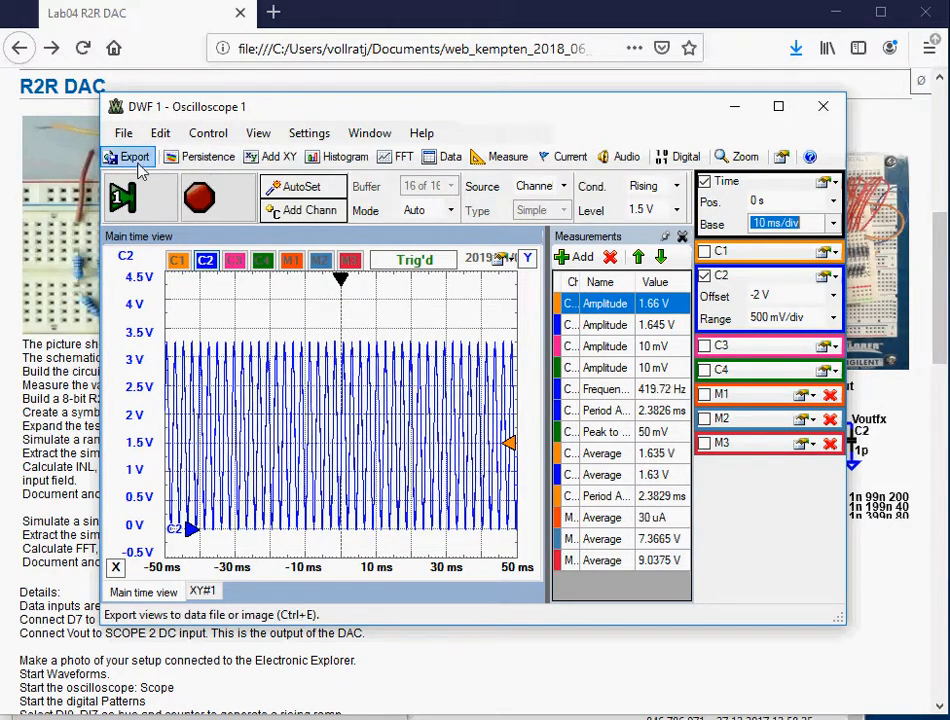
Step: Bring up the oscilloscope Export dialog with Main Time source as CSV
left_click(128, 156)
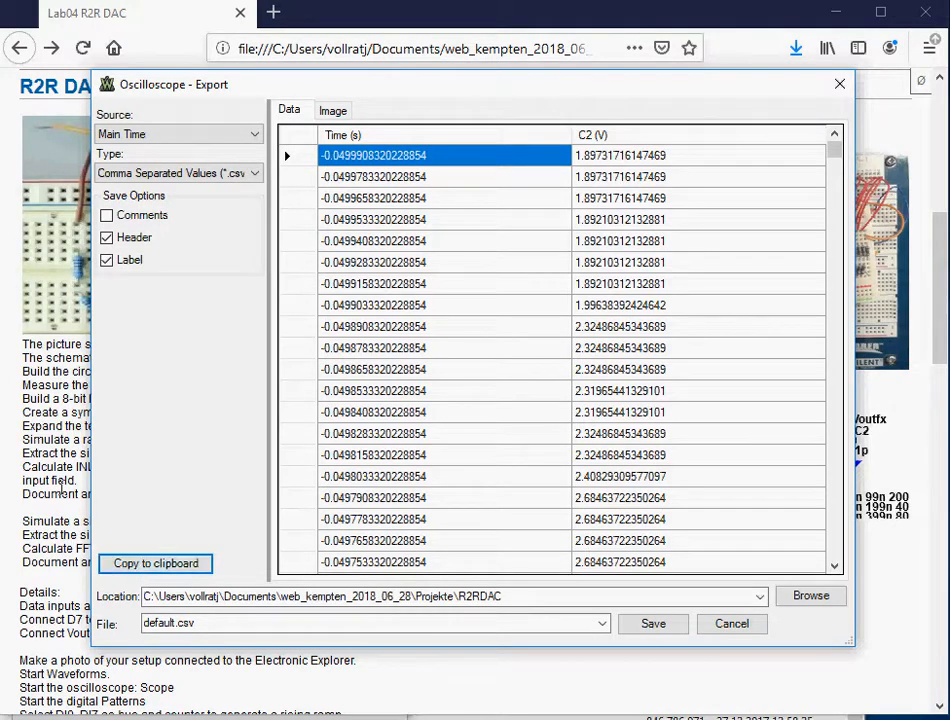
Step: Close the export window and open the ReadOsci.html link in a new Firefox tab
left_click(732, 624)
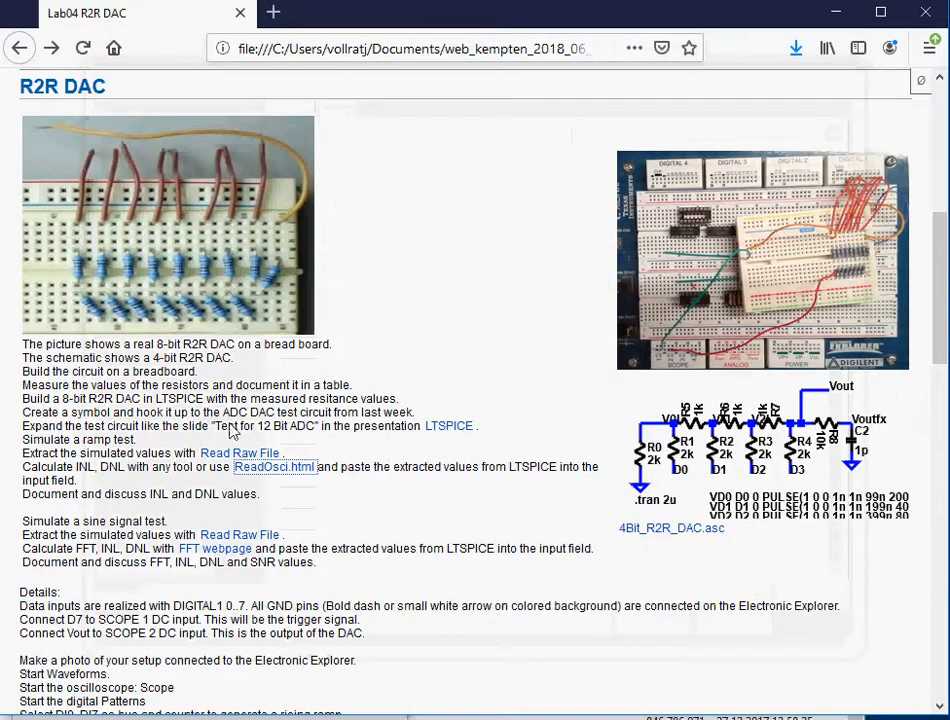
right_click(272, 468)
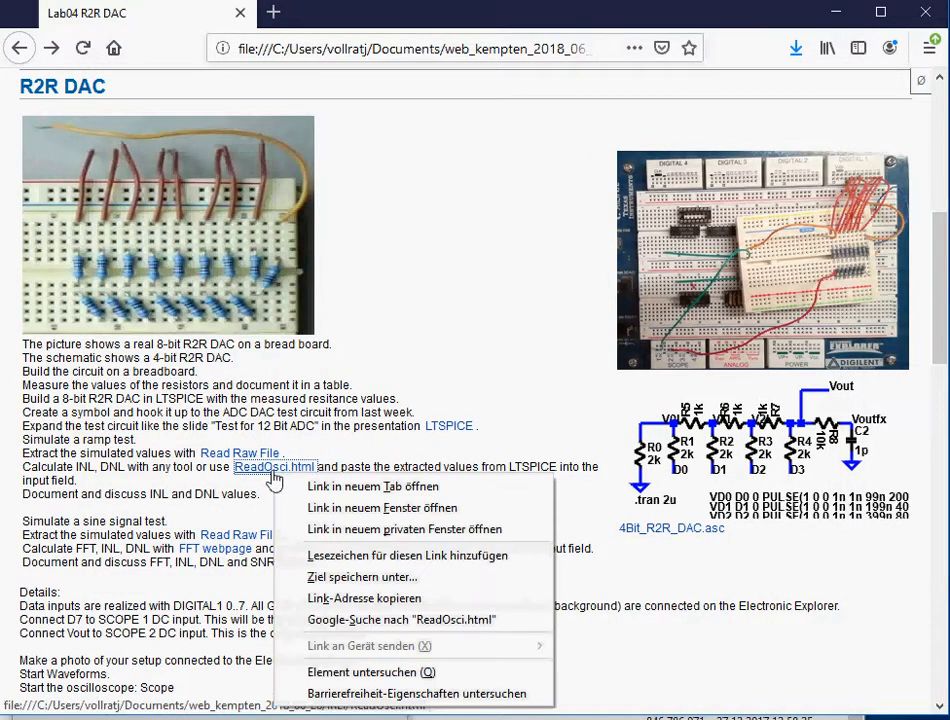
mouse_move(372, 486)
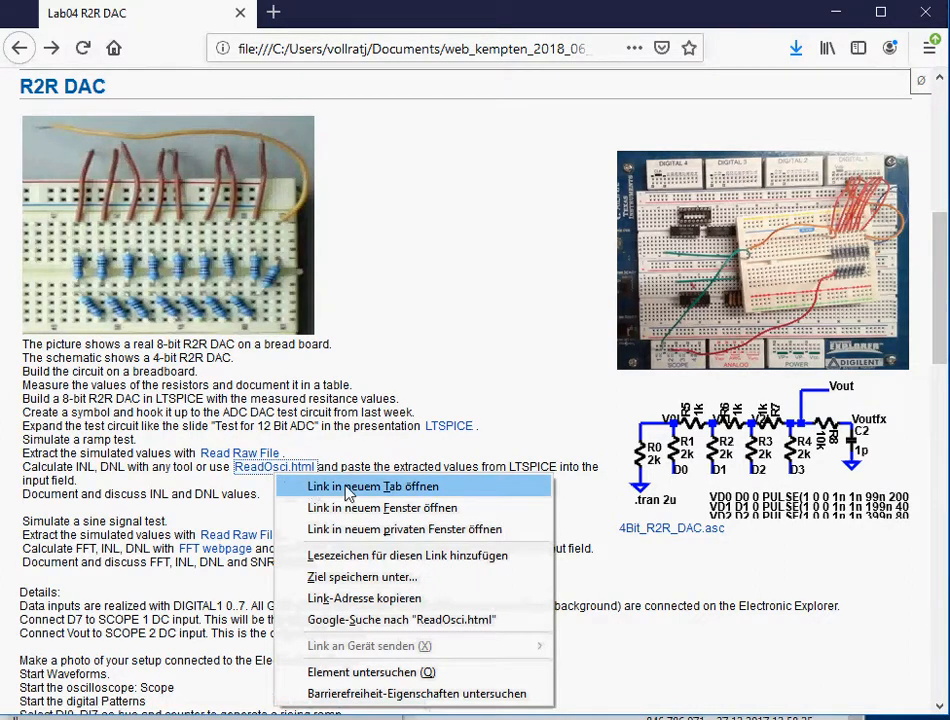
left_click(372, 486)
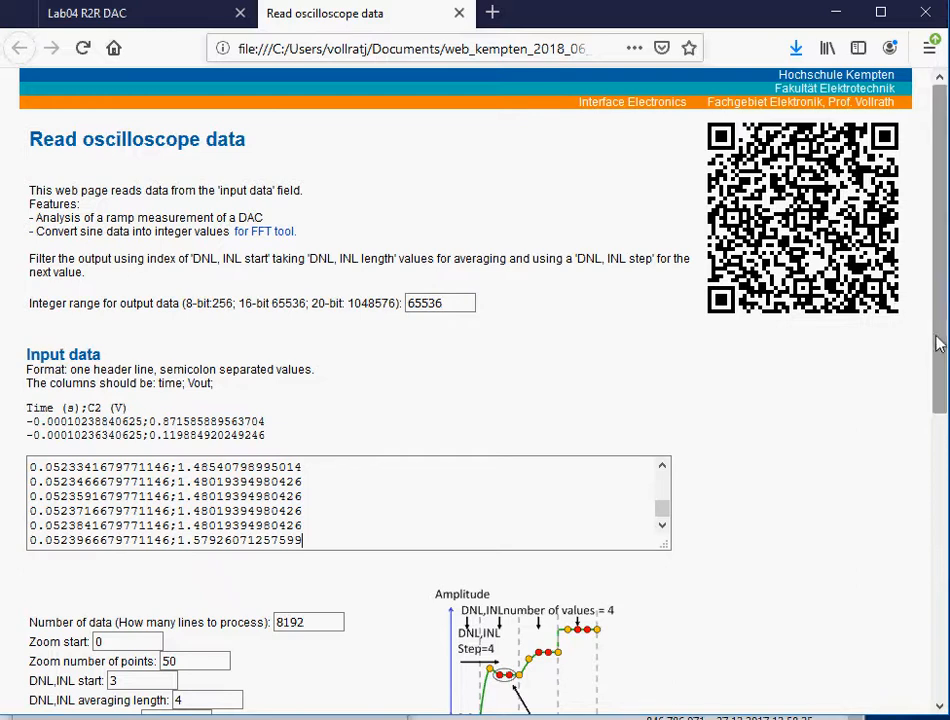
Step: Choose the number of data lines and process the oscilloscope data into time and zoomed charts
scroll("down", 3)
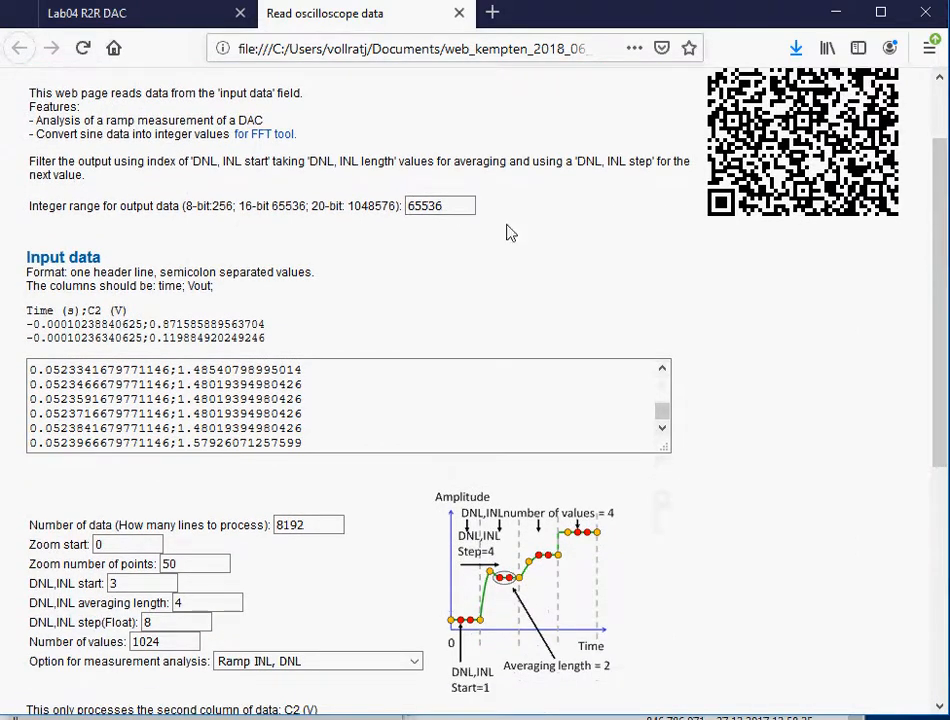
scroll("down", 3)
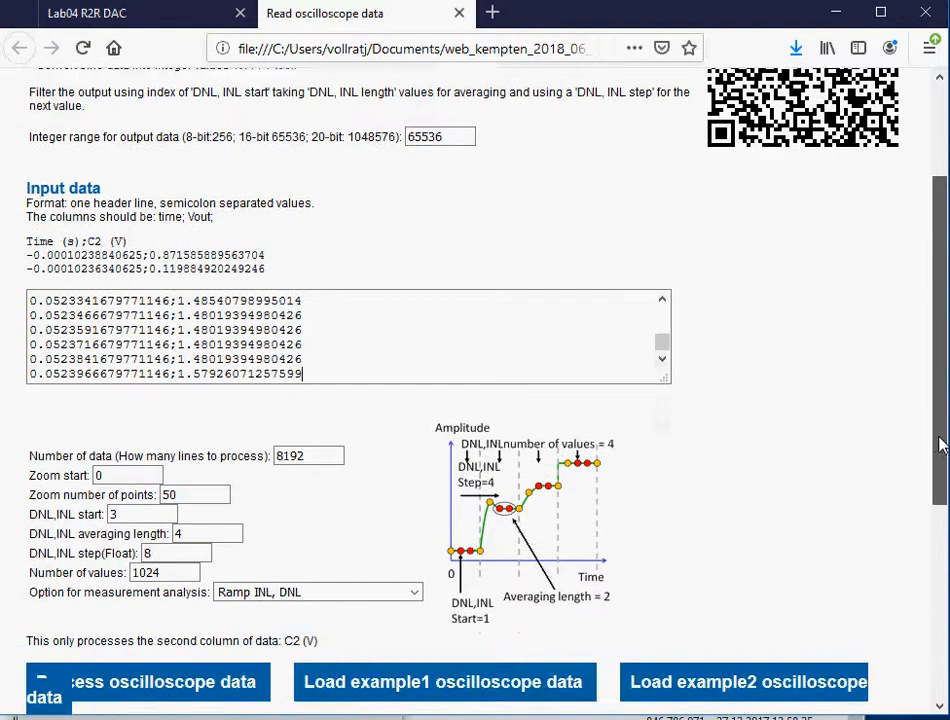
scroll("down", 3)
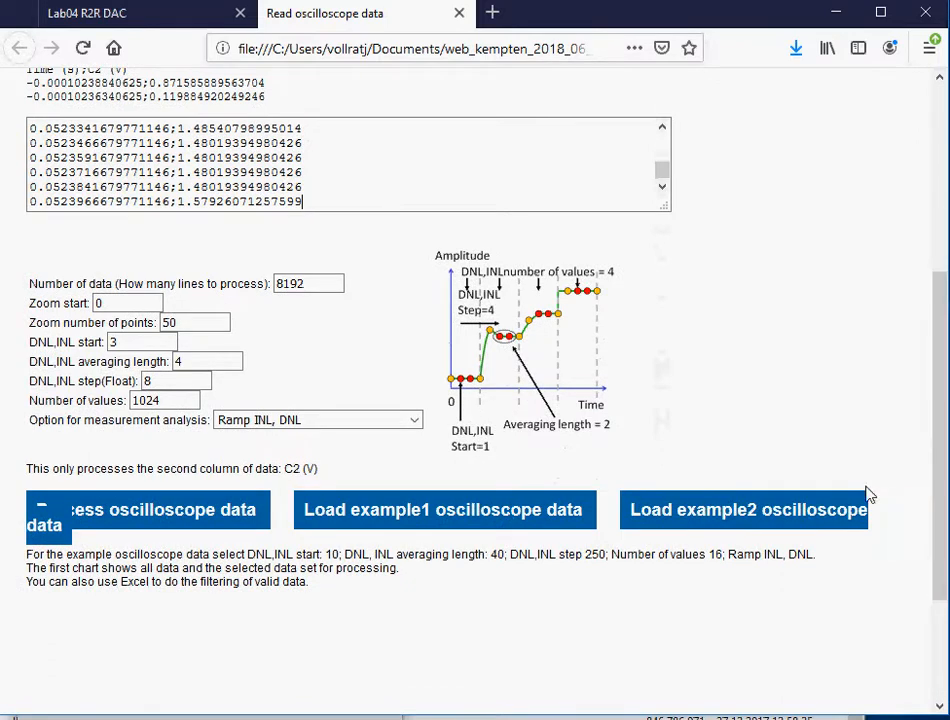
left_click(308, 284)
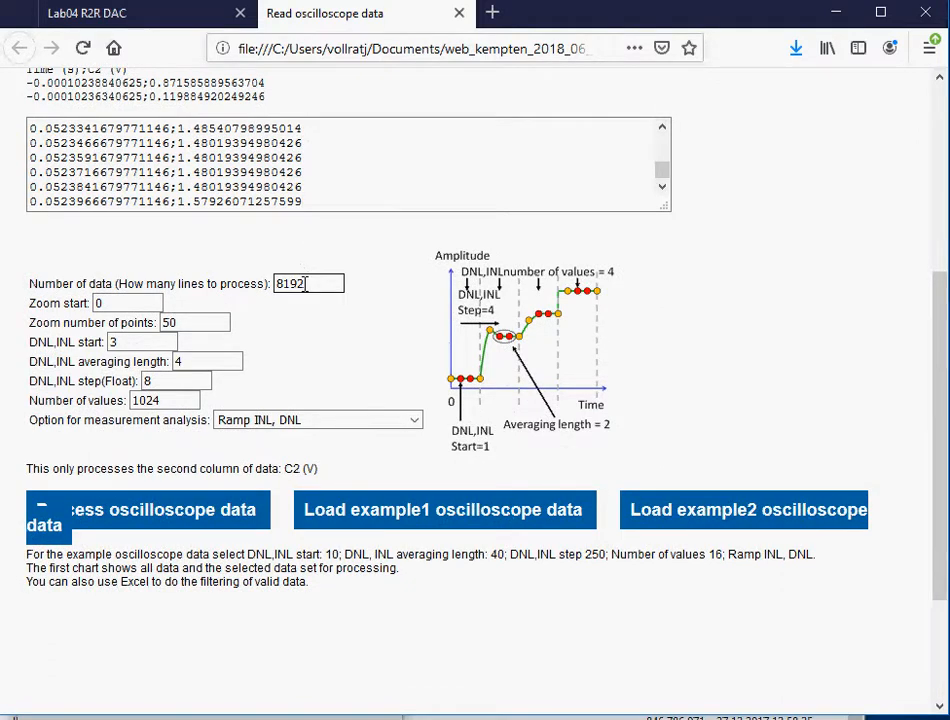
mouse_move(144, 518)
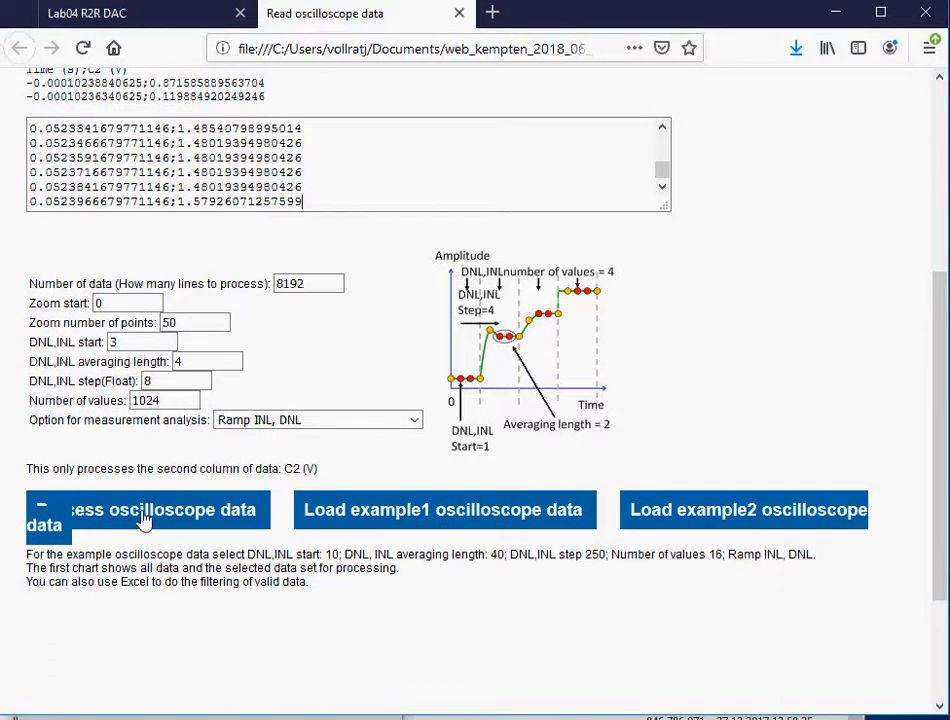
left_click(144, 510)
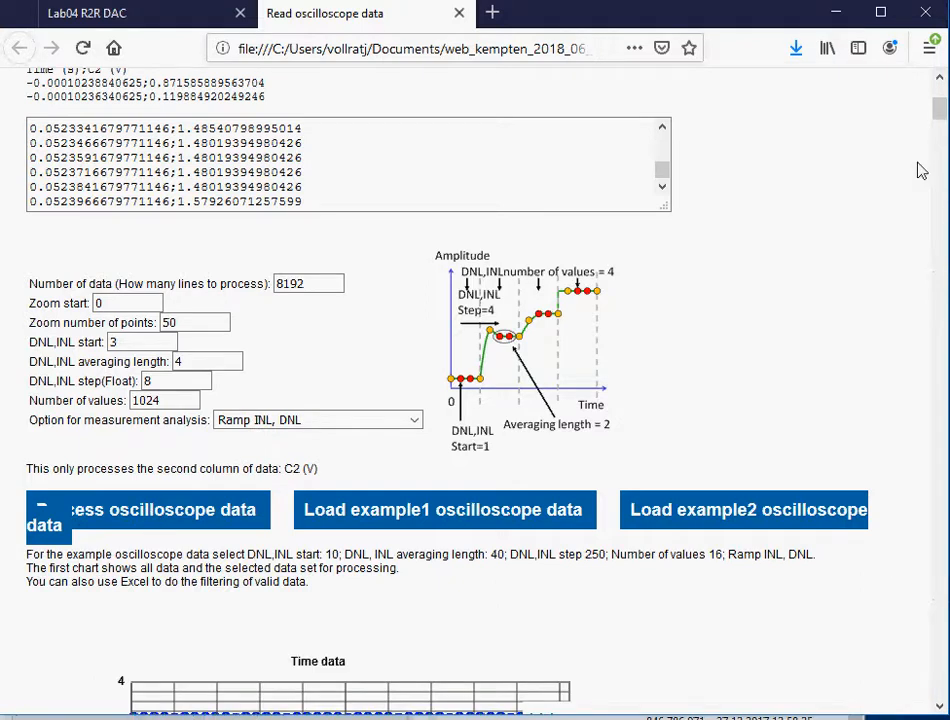
scroll("down", 3)
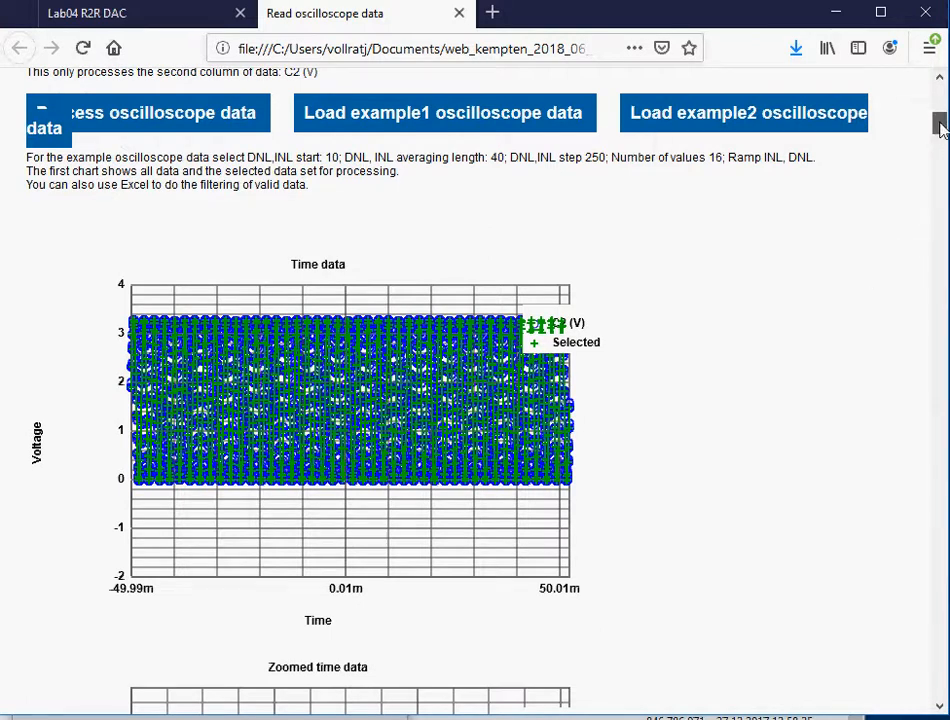
scroll("down", 3)
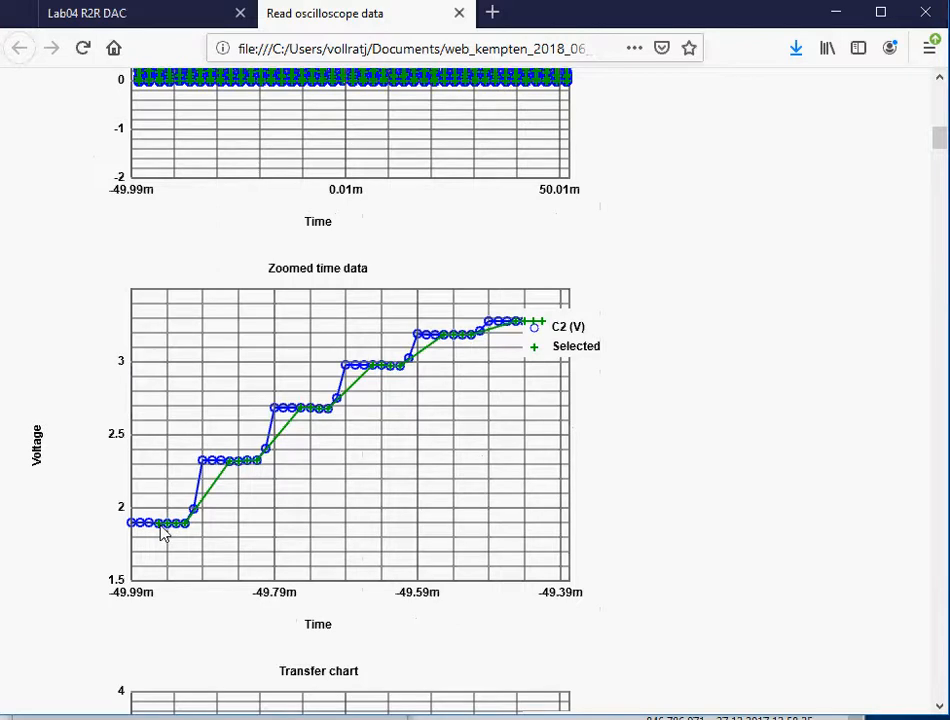
mouse_move(296, 436)
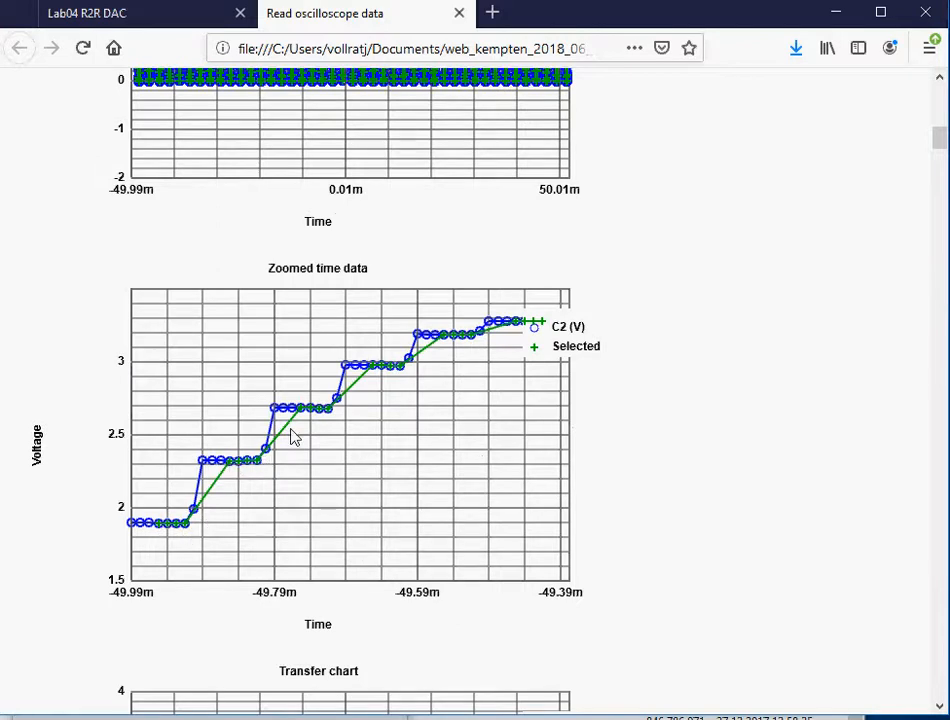
mouse_move(904, 138)
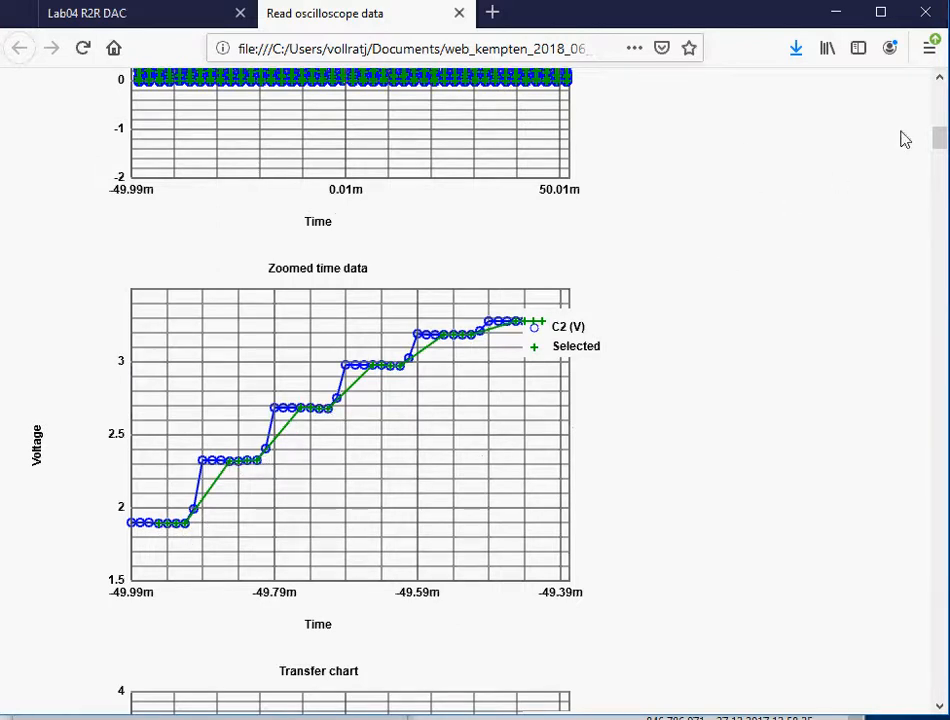
mouse_move(148, 532)
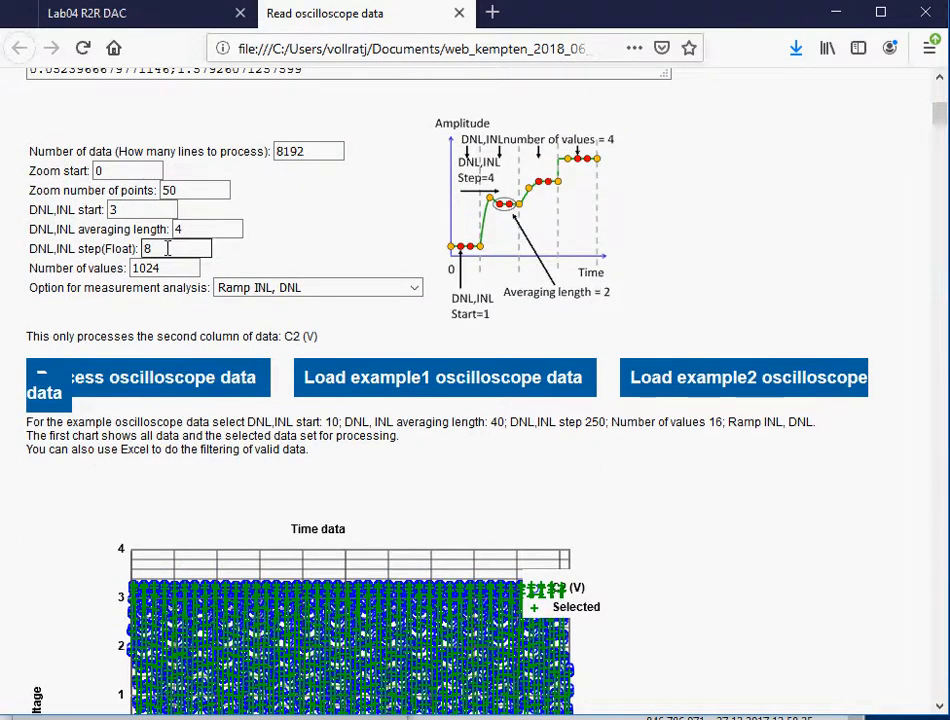
left_click(142, 210)
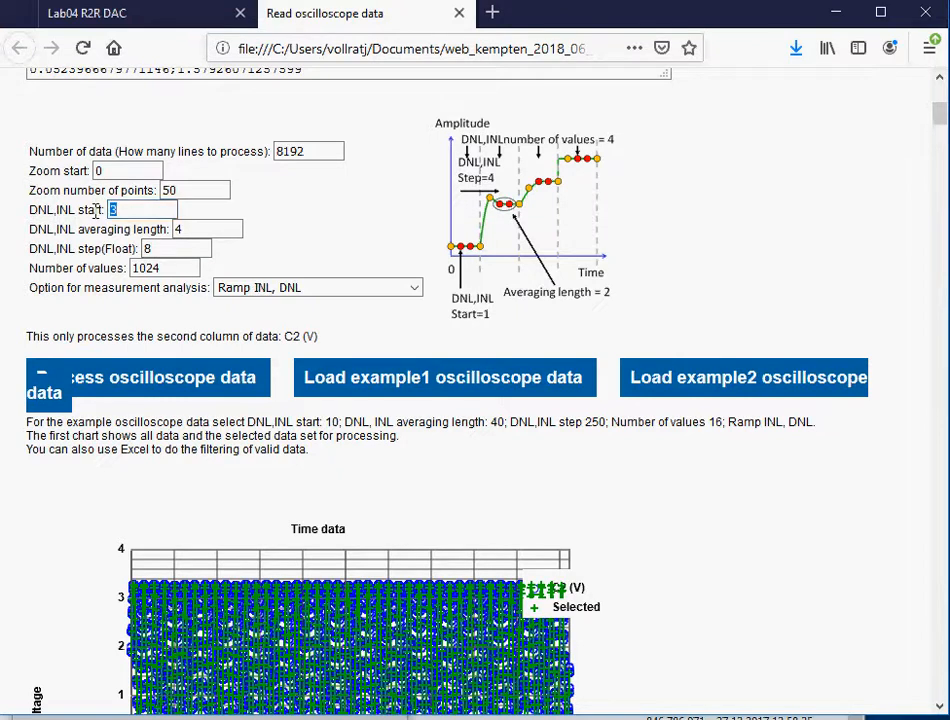
type("1")
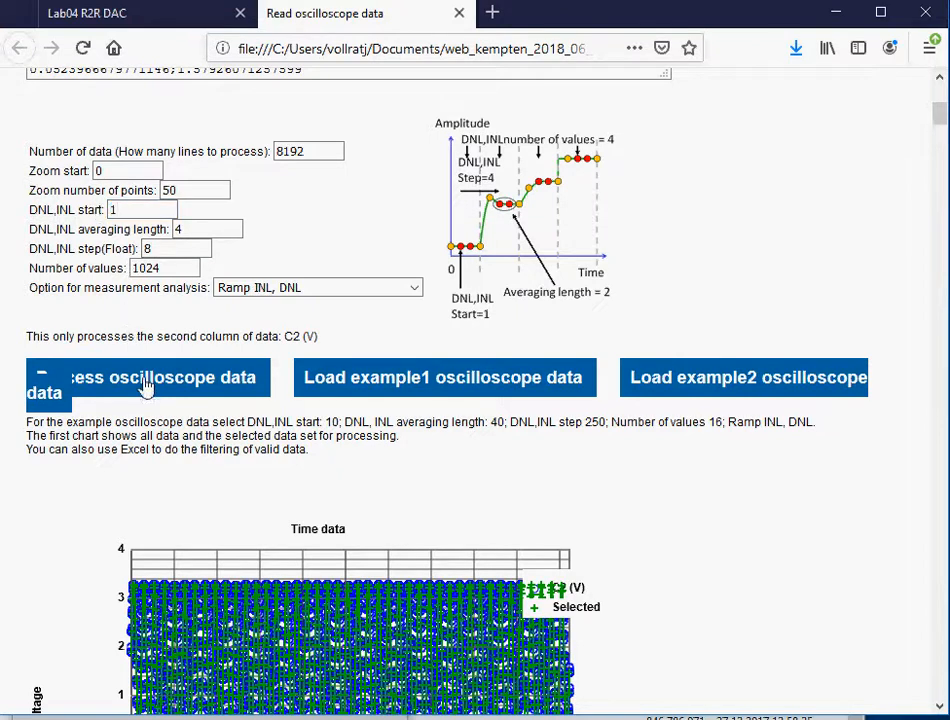
scroll("down", 3)
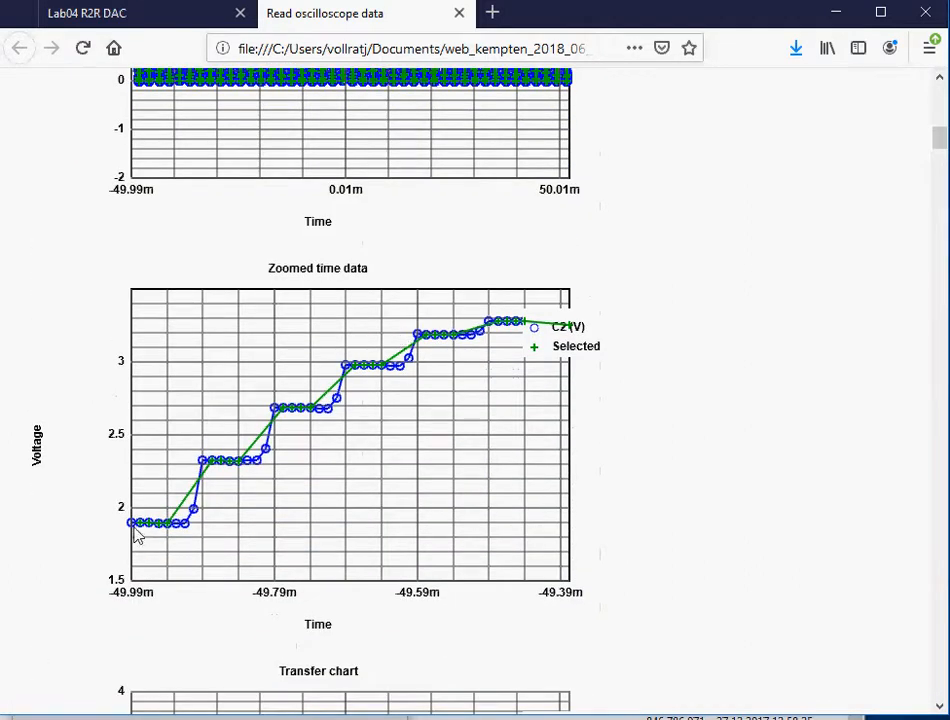
mouse_move(290, 410)
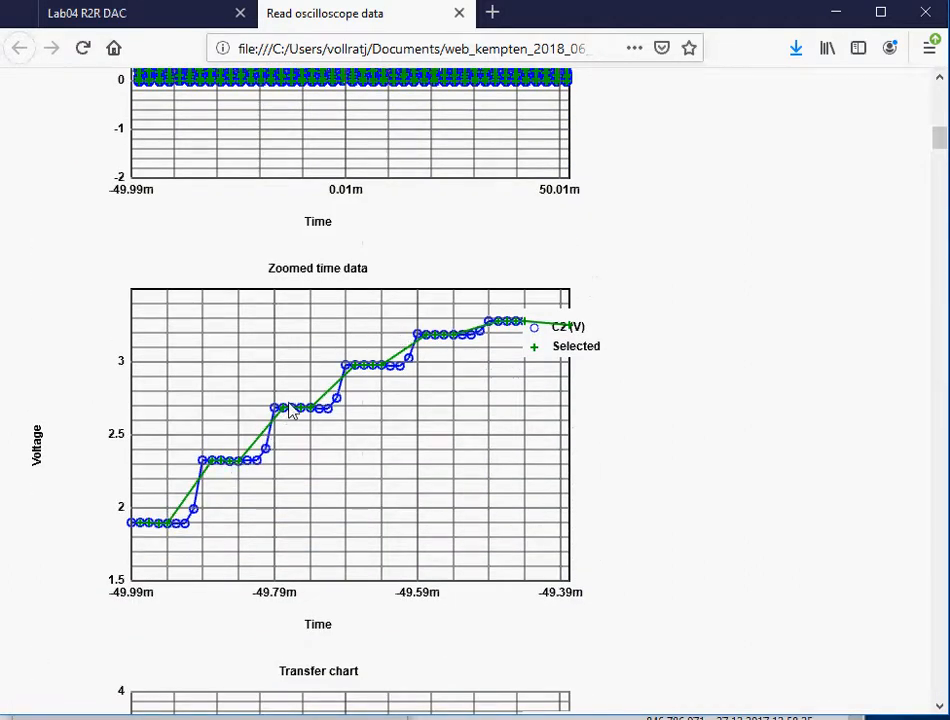
mouse_move(384, 378)
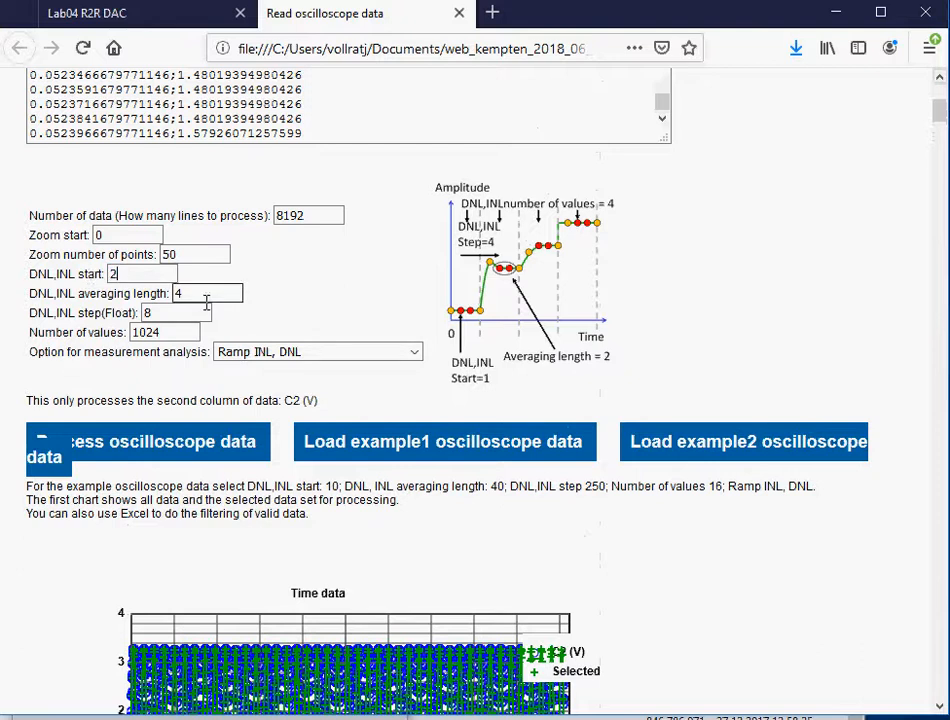
scroll("down", 3)
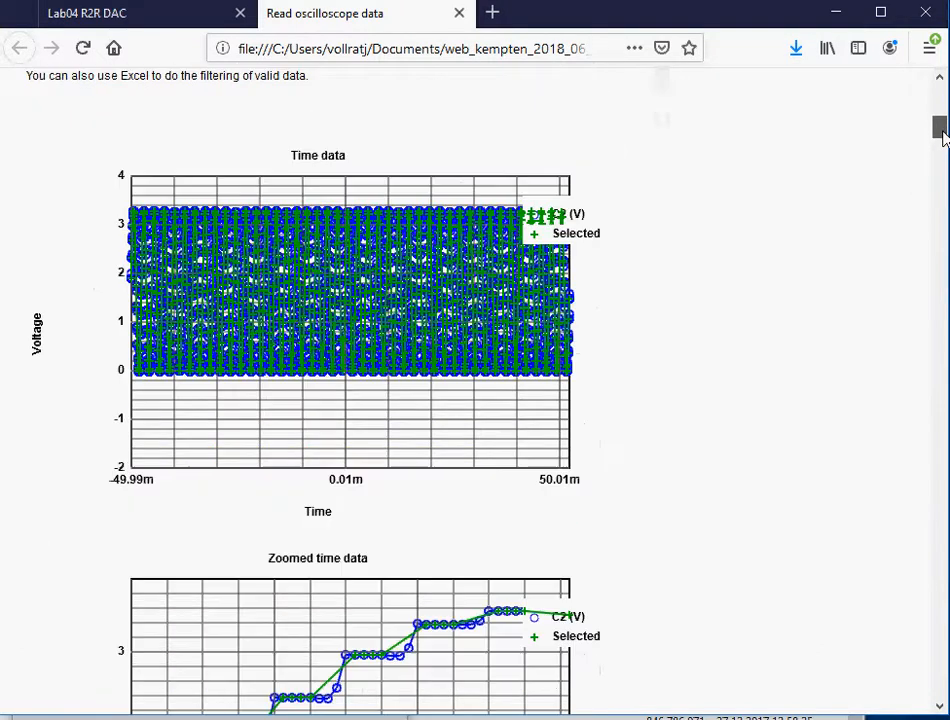
scroll("down", 3)
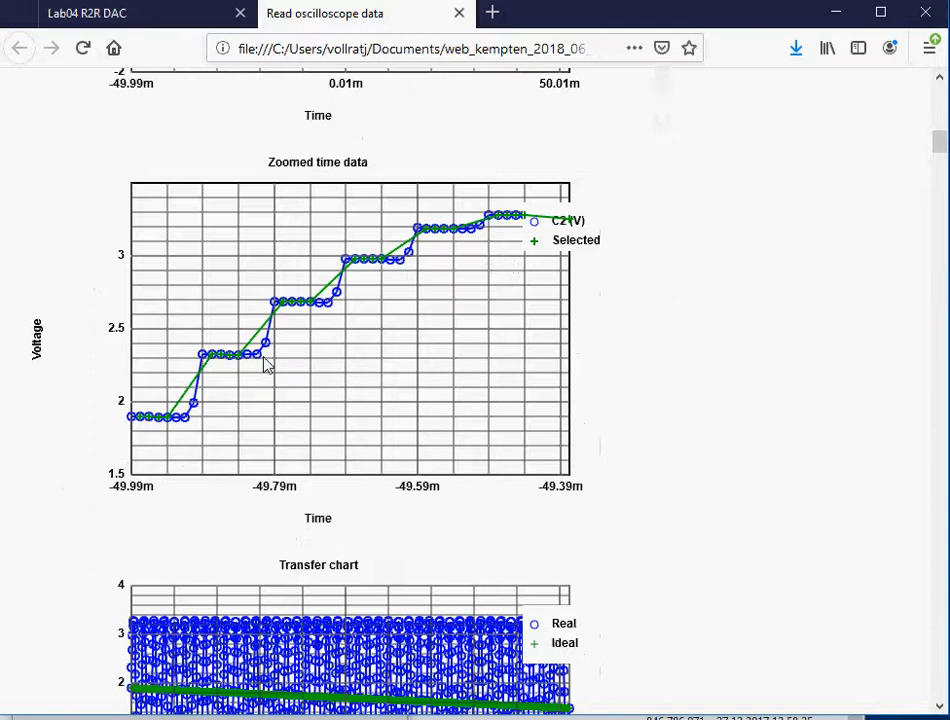
mouse_move(236, 358)
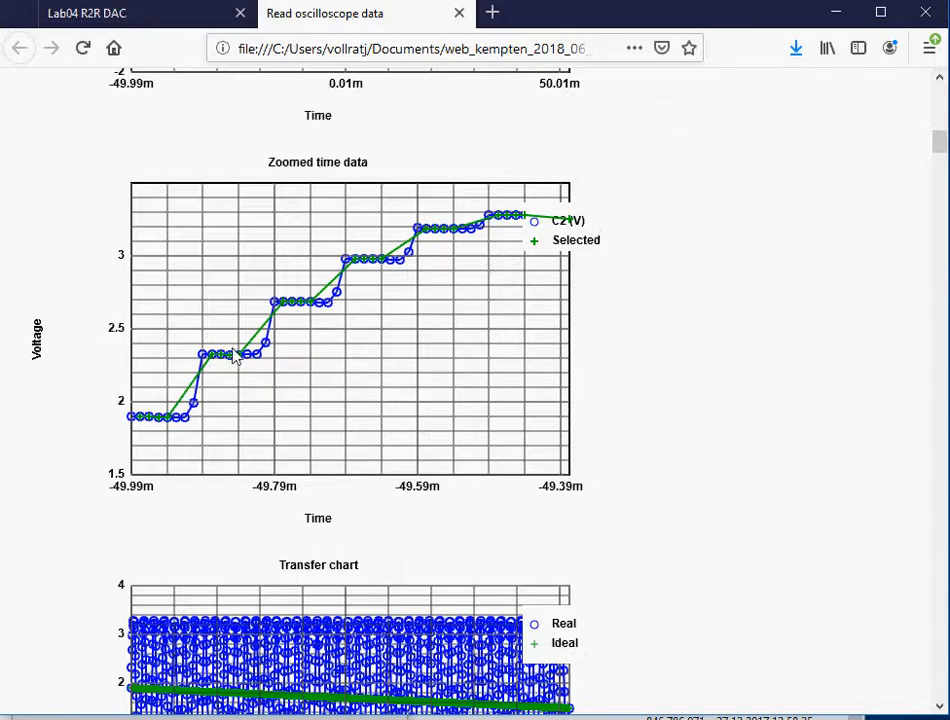
mouse_move(264, 372)
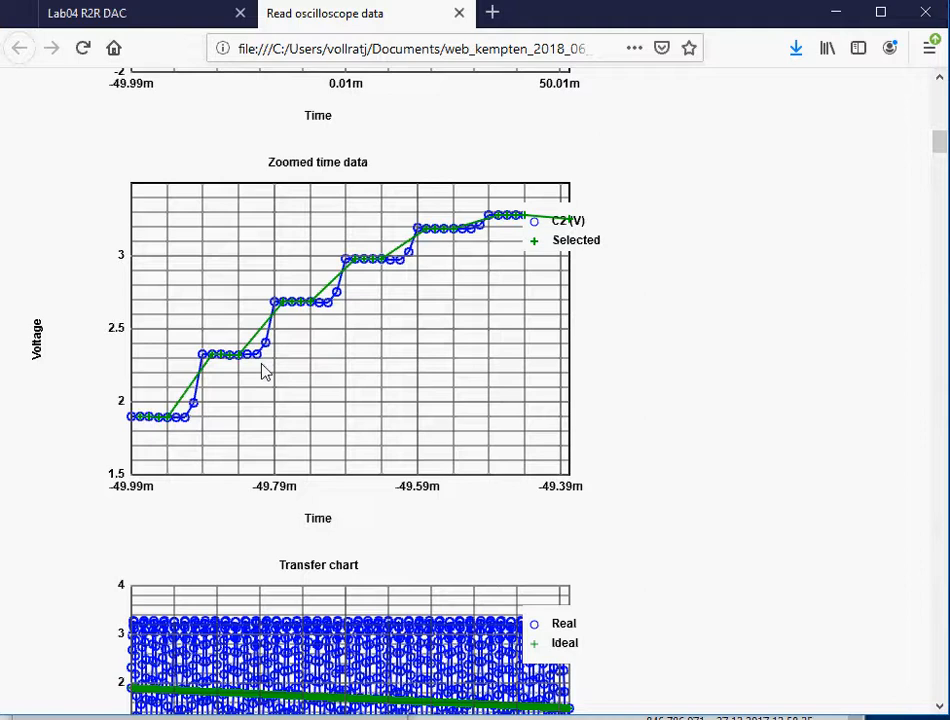
mouse_move(748, 146)
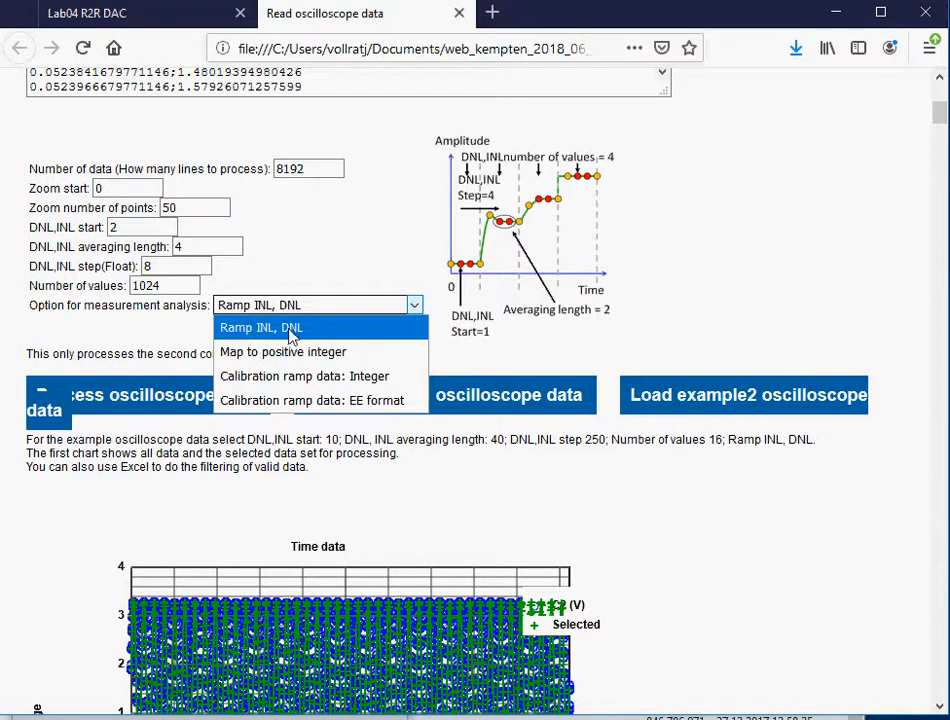
left_click(260, 328)
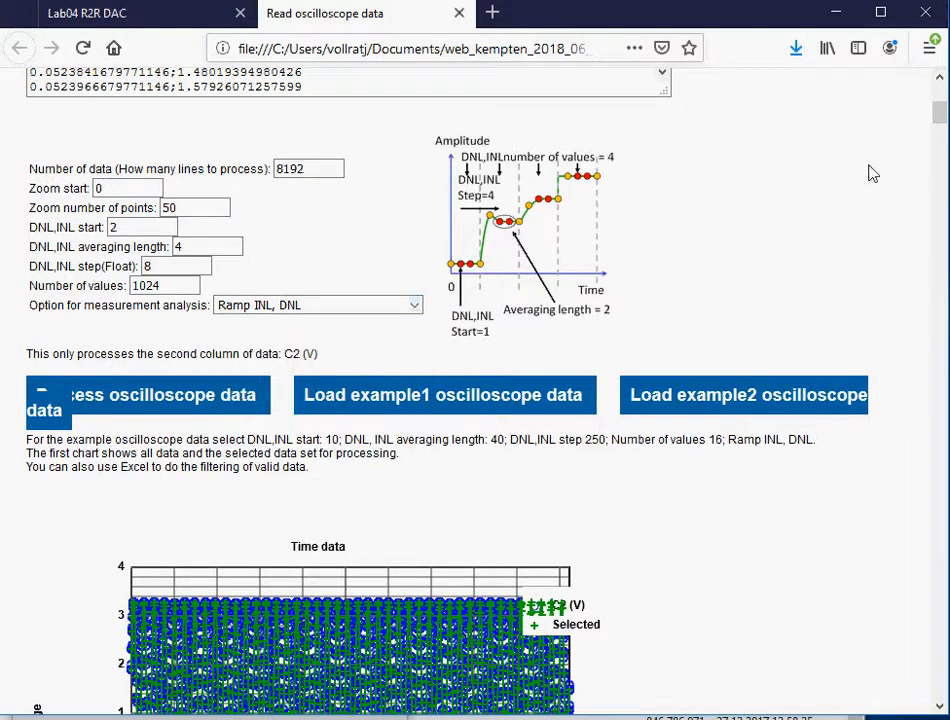
scroll("down", 3)
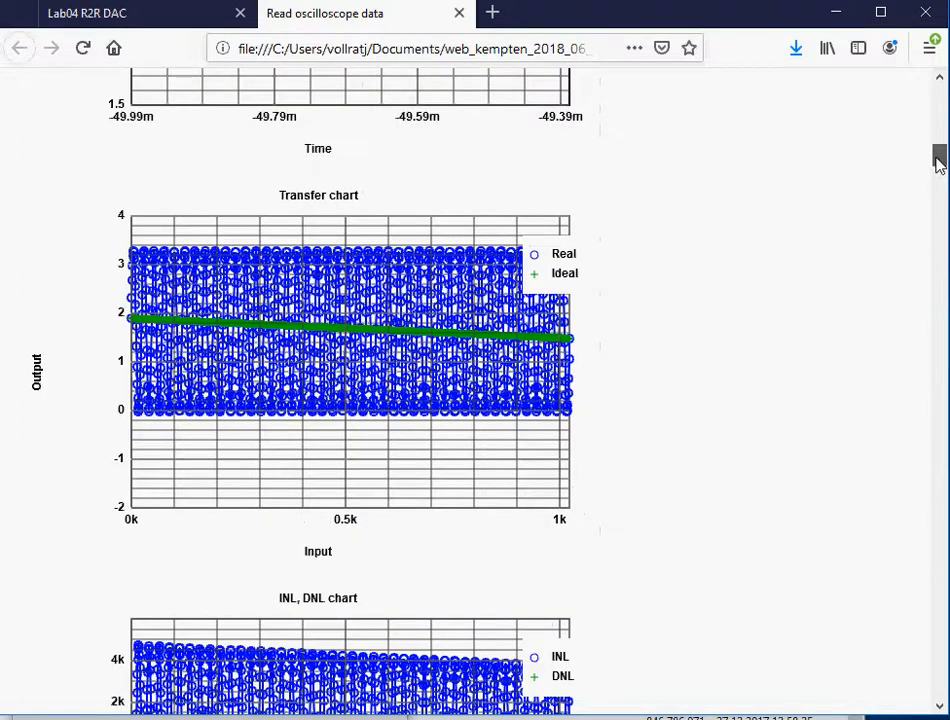
scroll("down", 3)
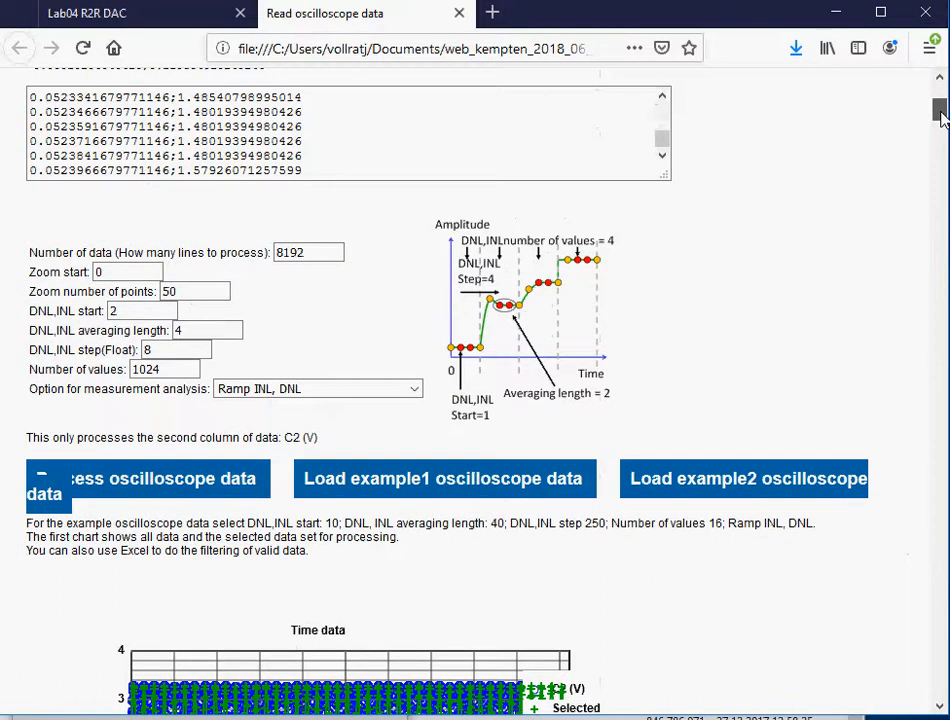
mouse_move(428, 370)
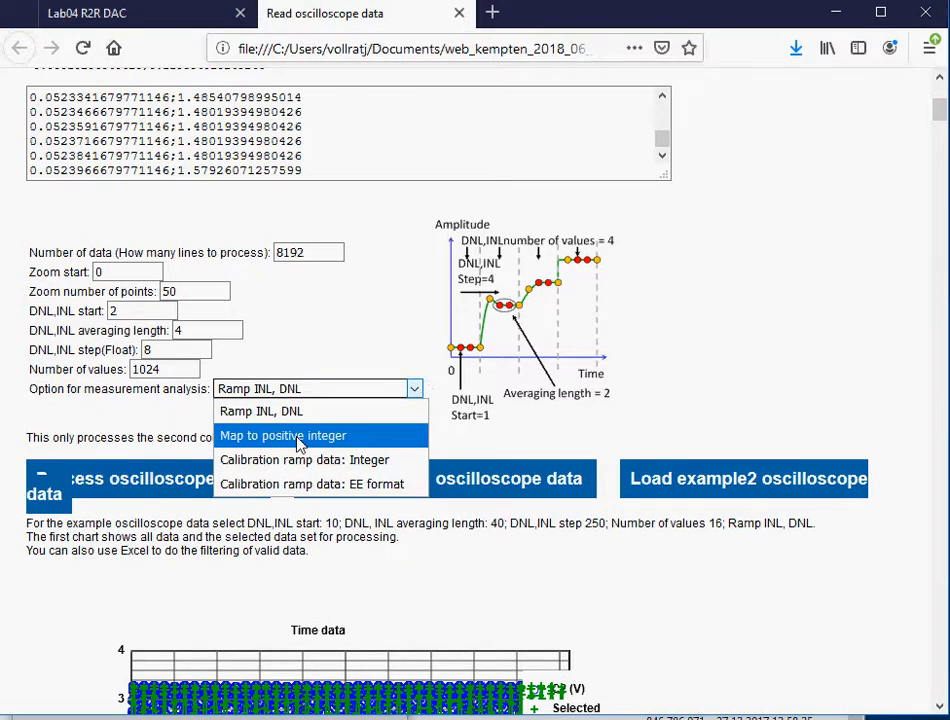
Step: Use 'Map to positive integer' analysis and scroll to the resulting integer list
left_click(282, 436)
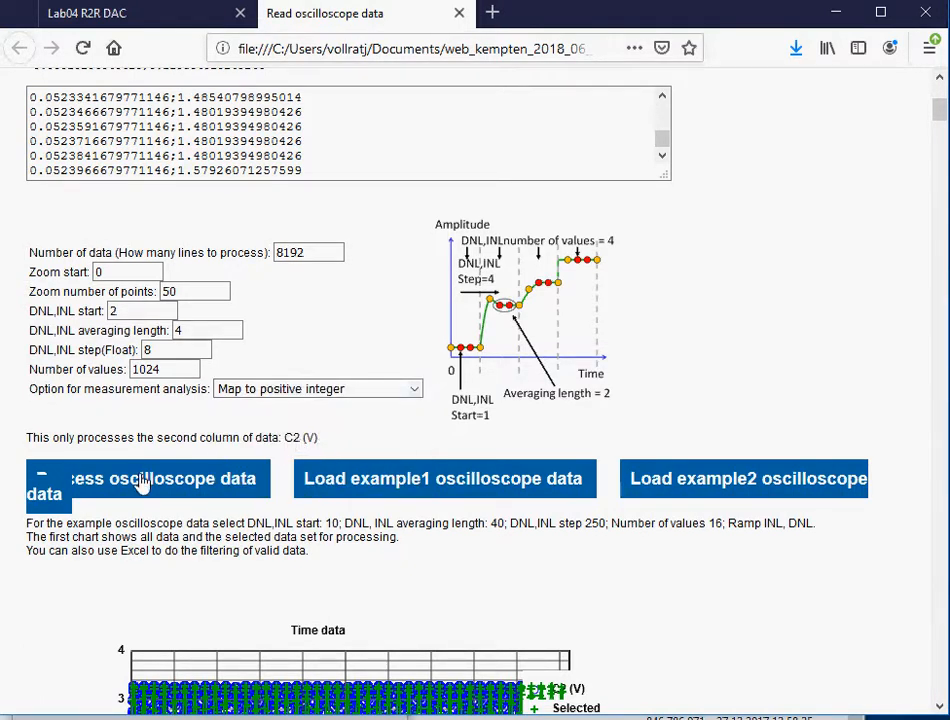
scroll("down", 3)
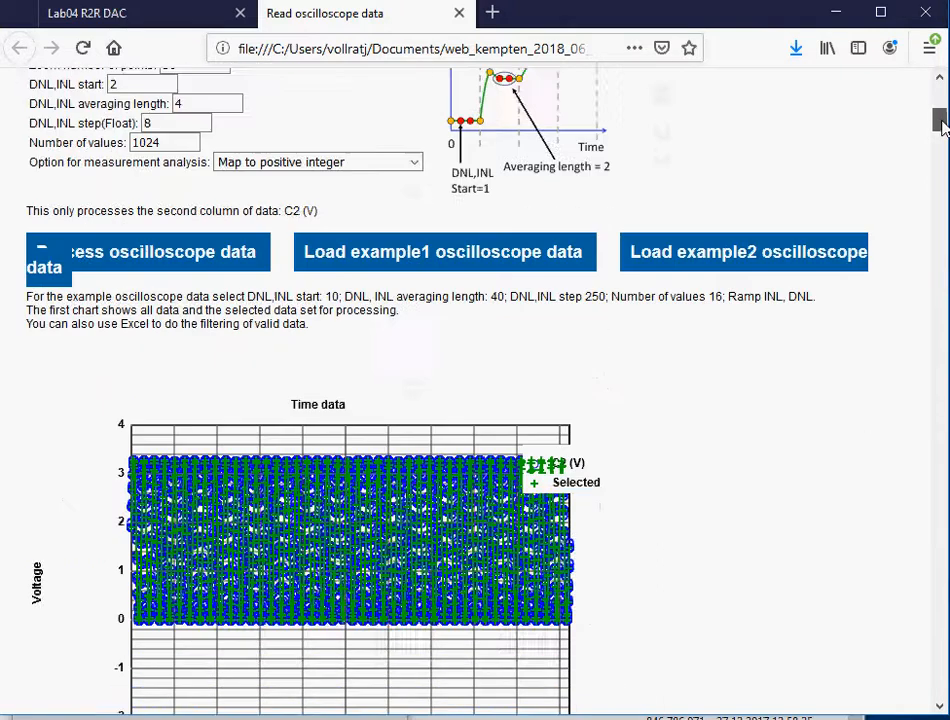
scroll("down", 3)
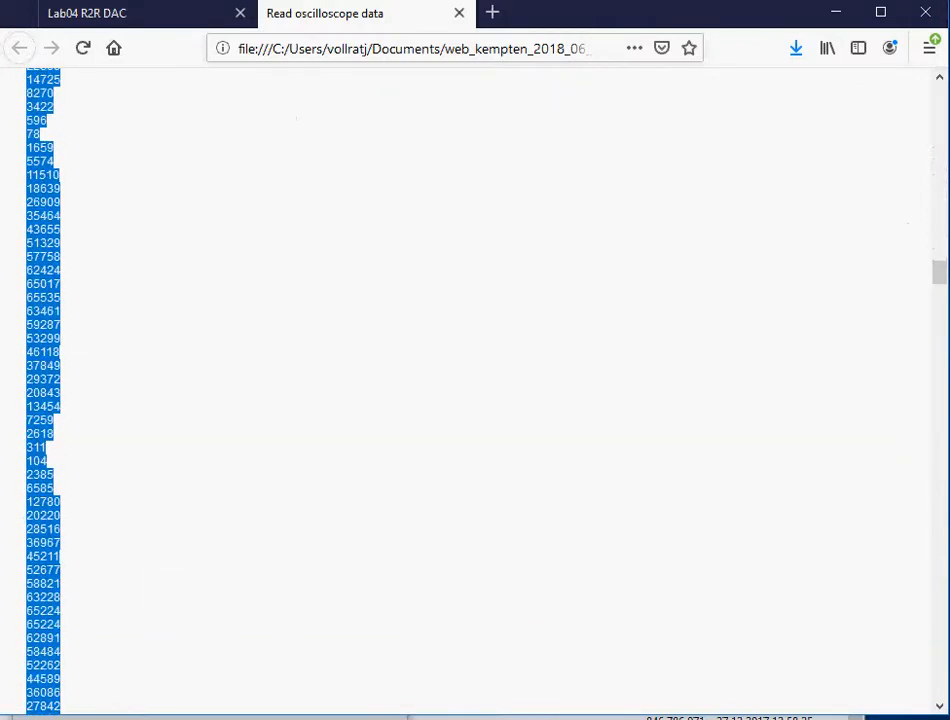
scroll("down", 3)
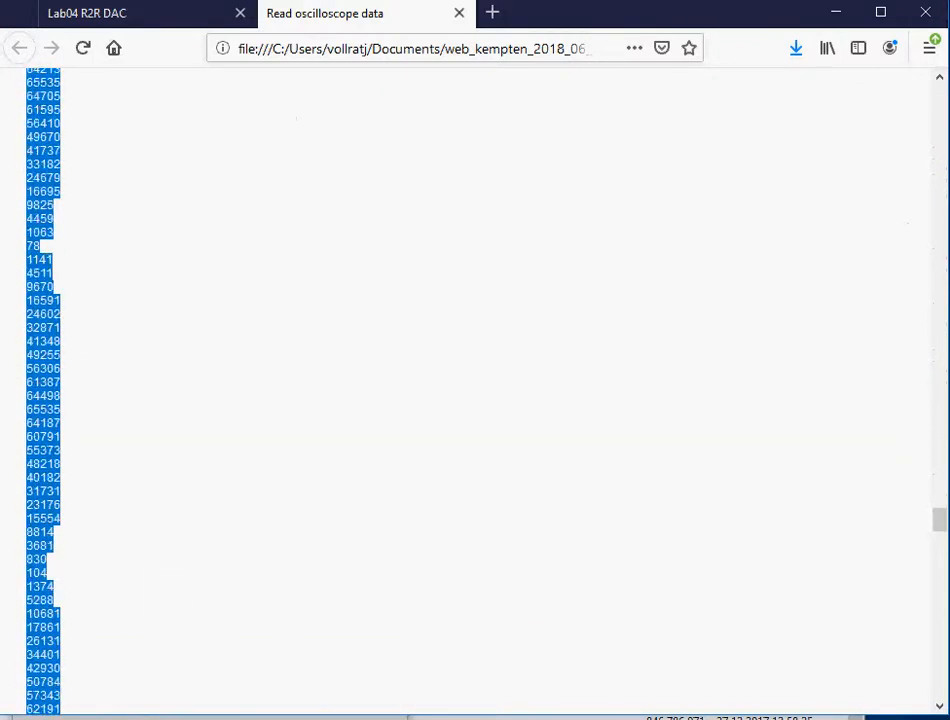
scroll("down", 3)
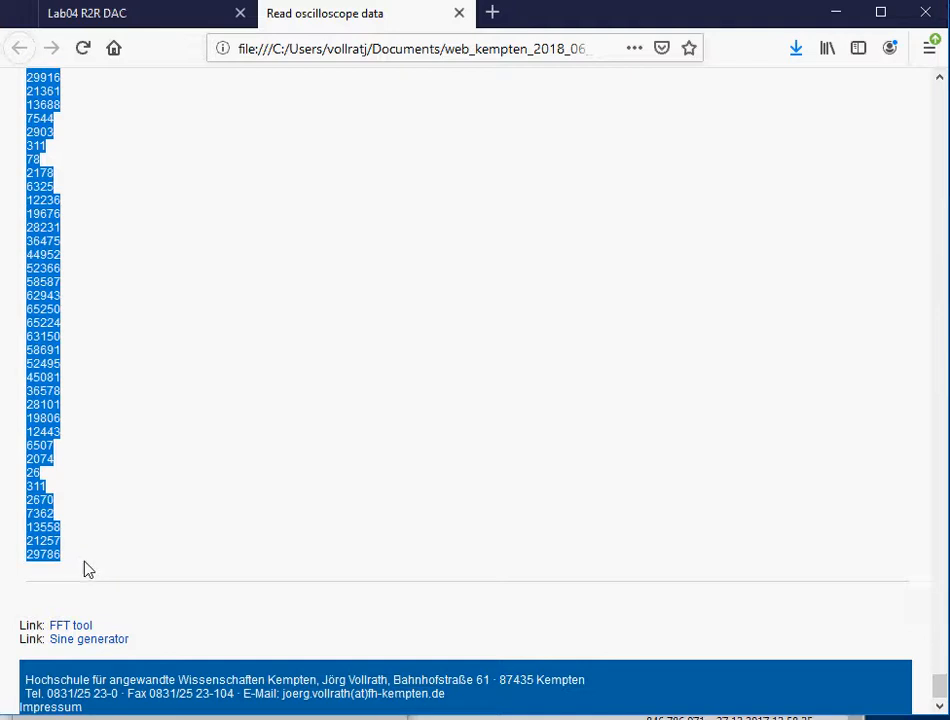
Step: Bring the FFT tool up in a new browser tab and switch to it
right_click(70, 624)
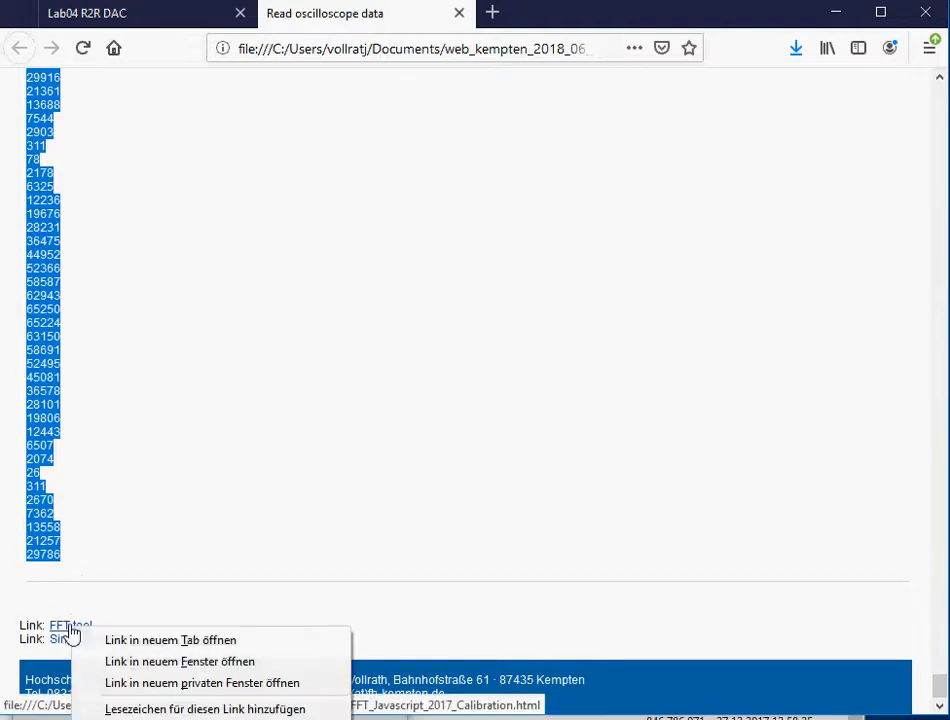
left_click(170, 640)
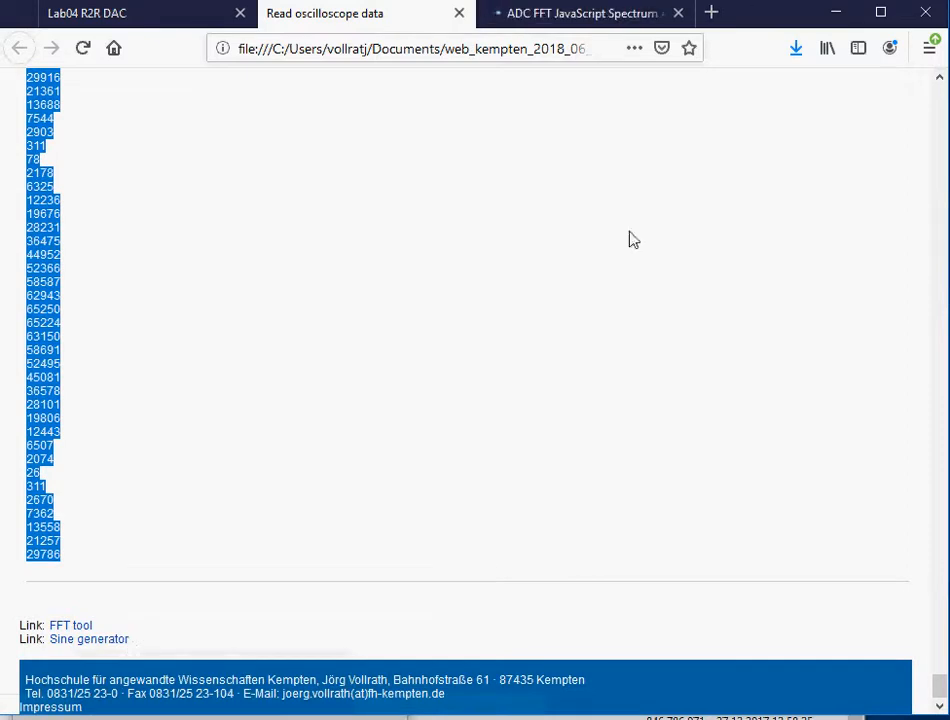
left_click(580, 12)
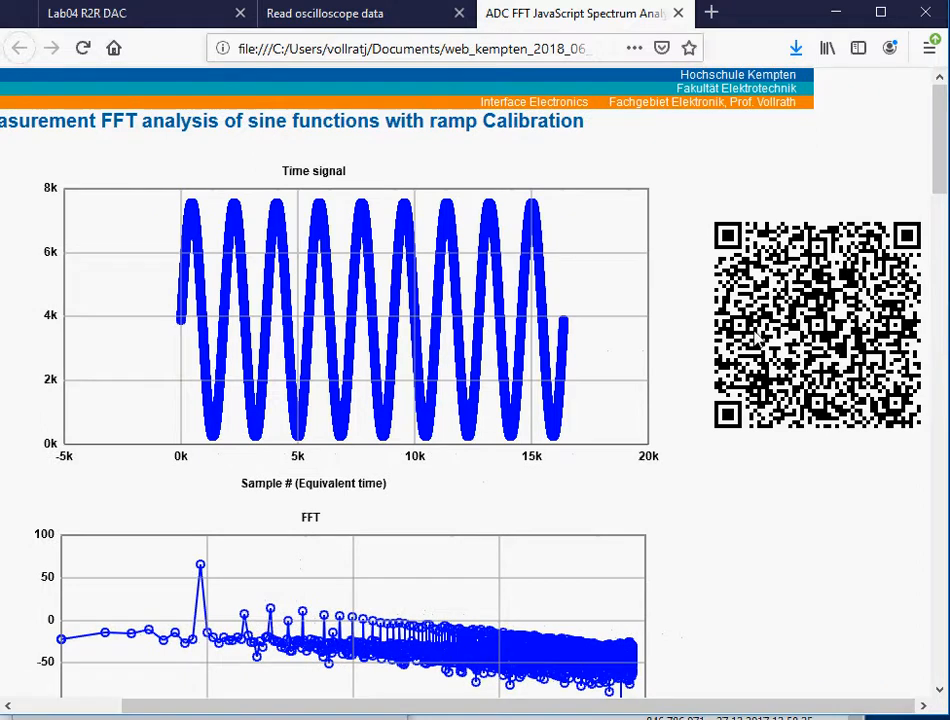
mouse_move(756, 338)
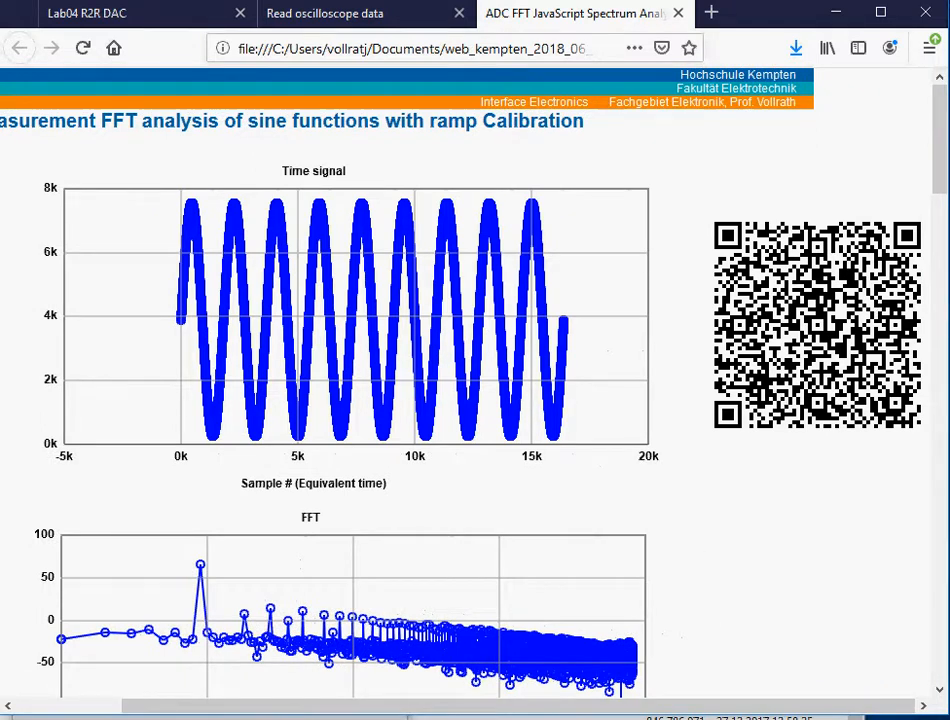
Step: Set Number of Bits to 8 for the pasted integer sample data
scroll("down", 3)
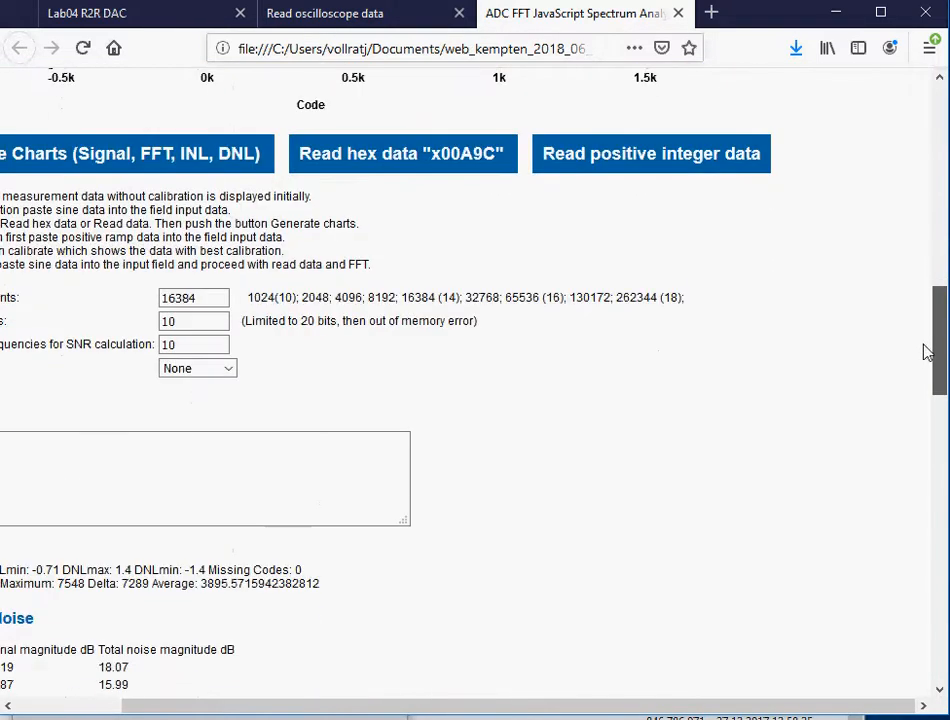
scroll("down", 3)
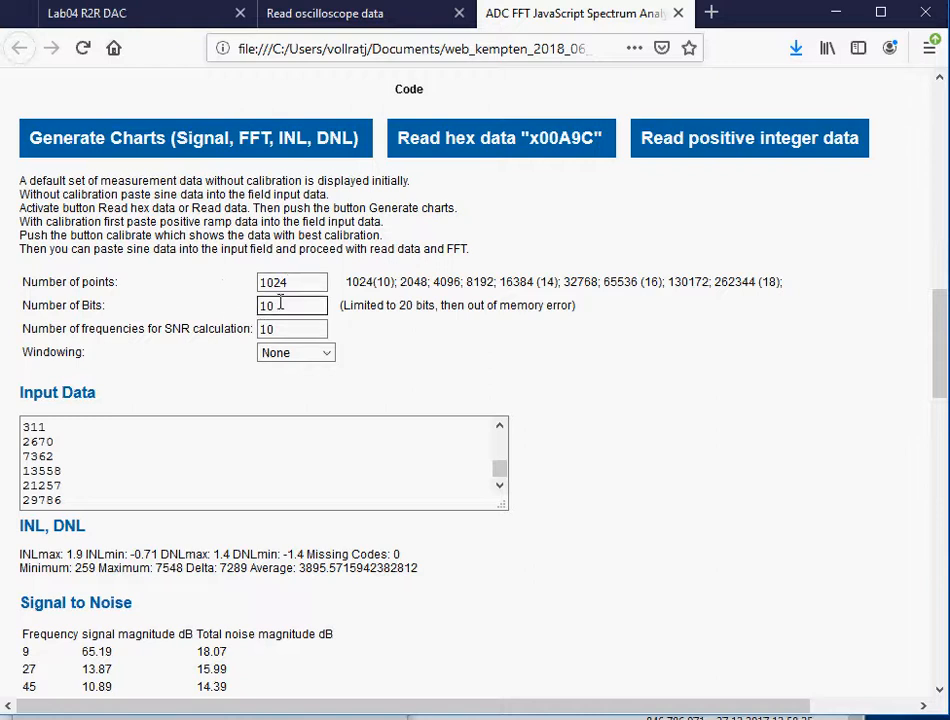
double_click(292, 304)
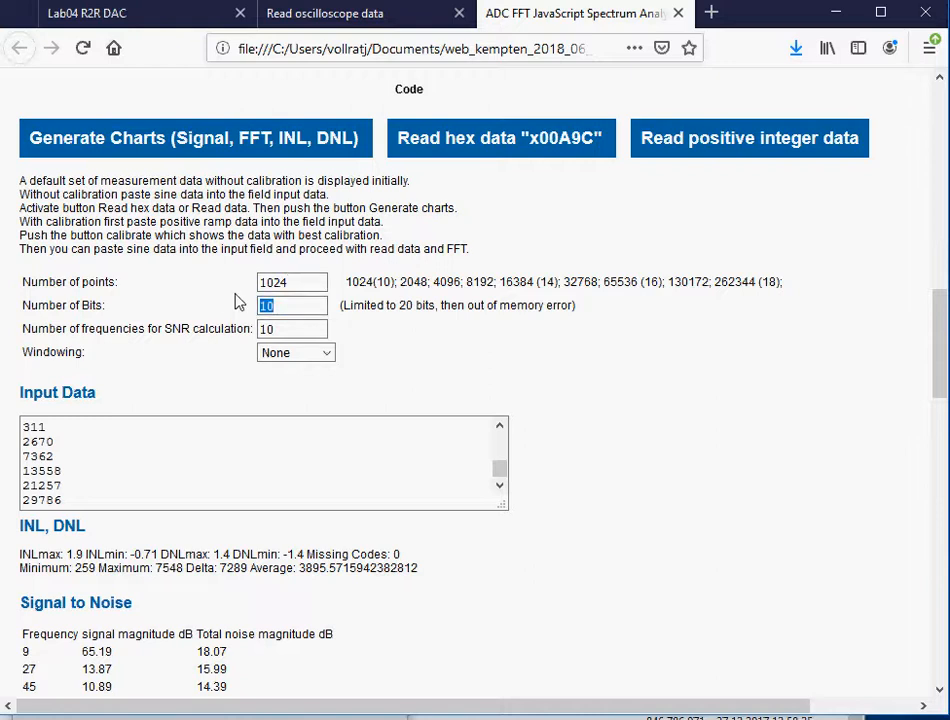
type("8")
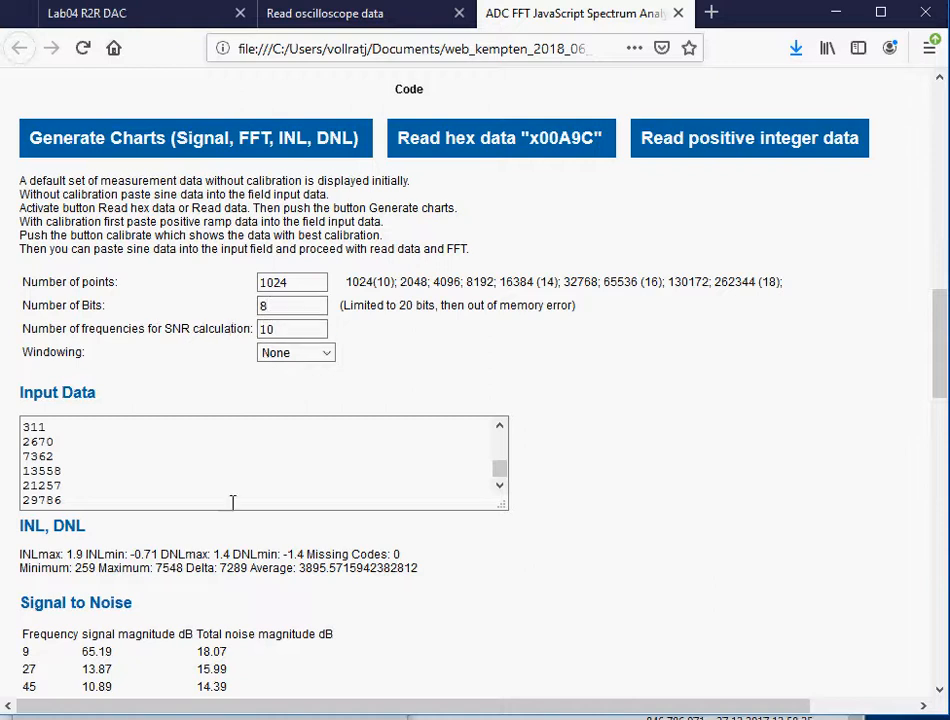
mouse_move(168, 652)
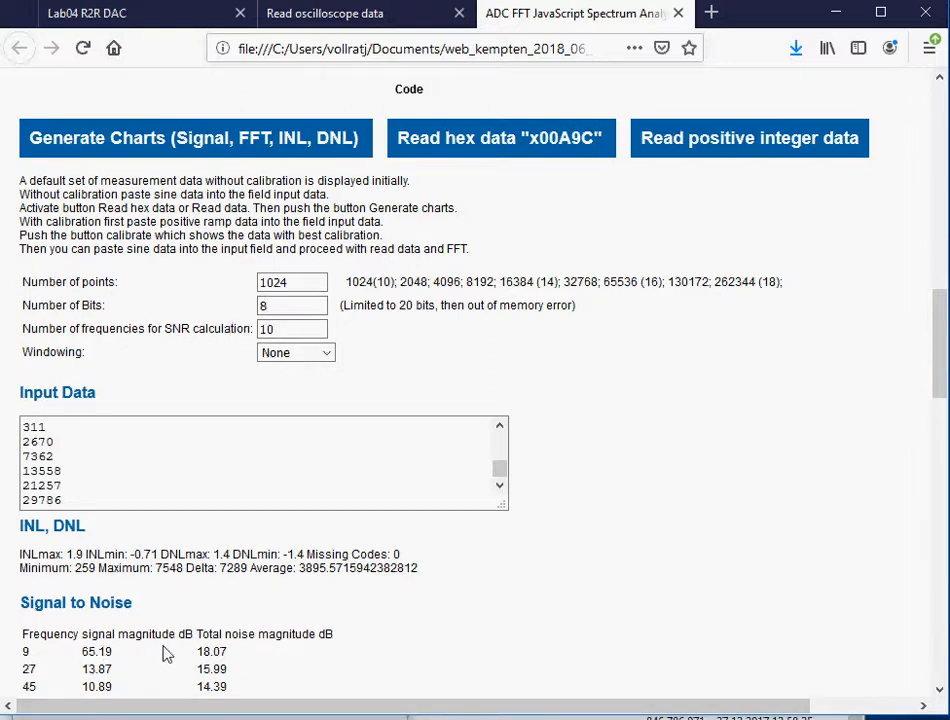
mouse_move(722, 138)
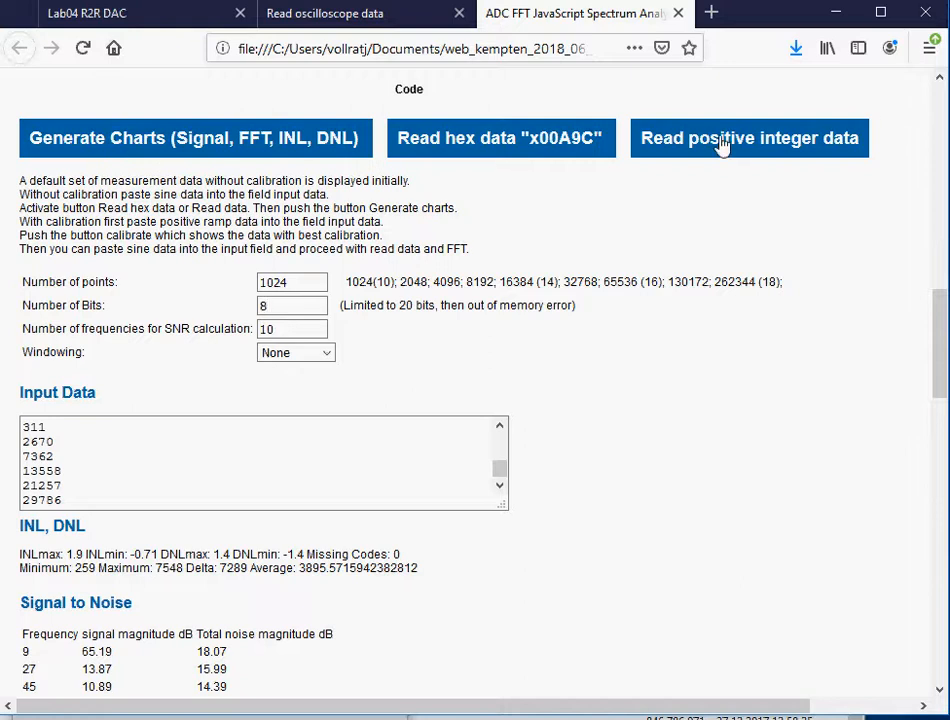
mouse_move(264, 150)
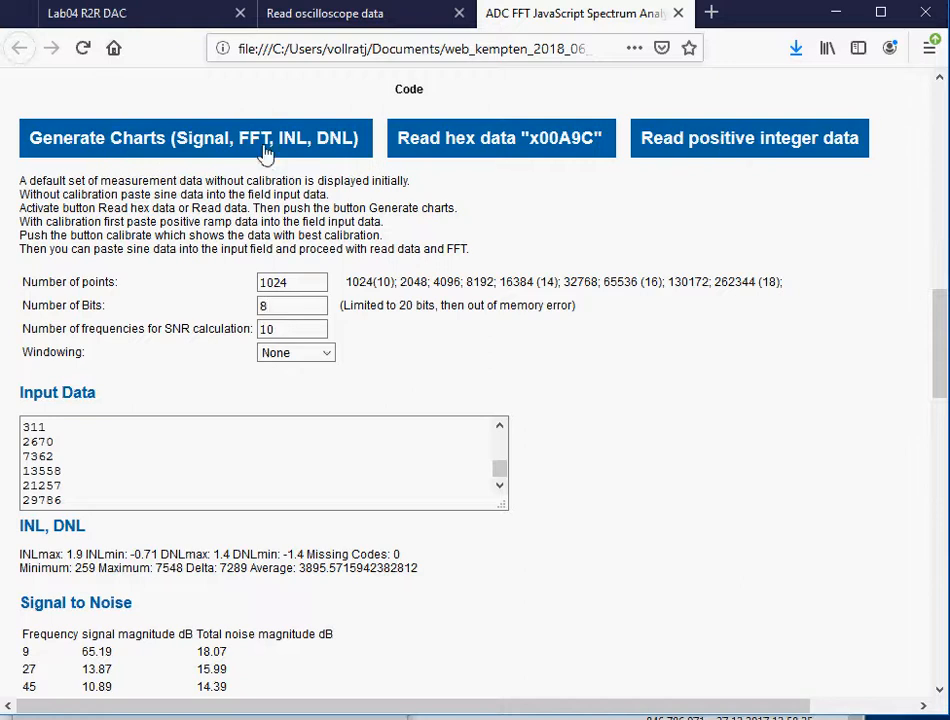
Step: Regenerate the Signal, FFT, INL and DNL charts, then return to the Read oscilloscope data page
left_click(196, 138)
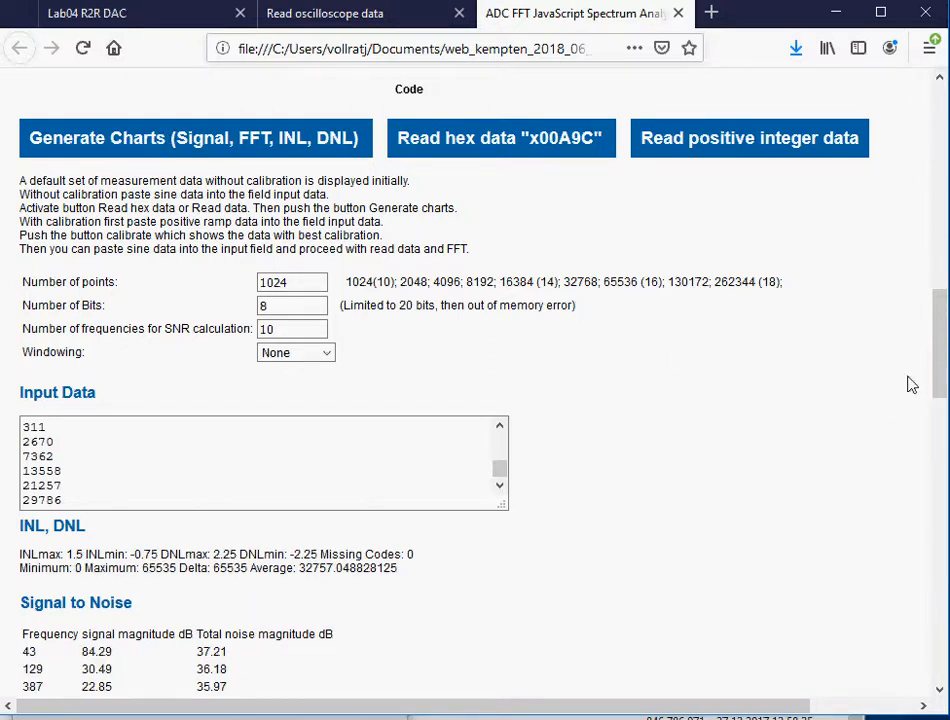
left_click(196, 138)
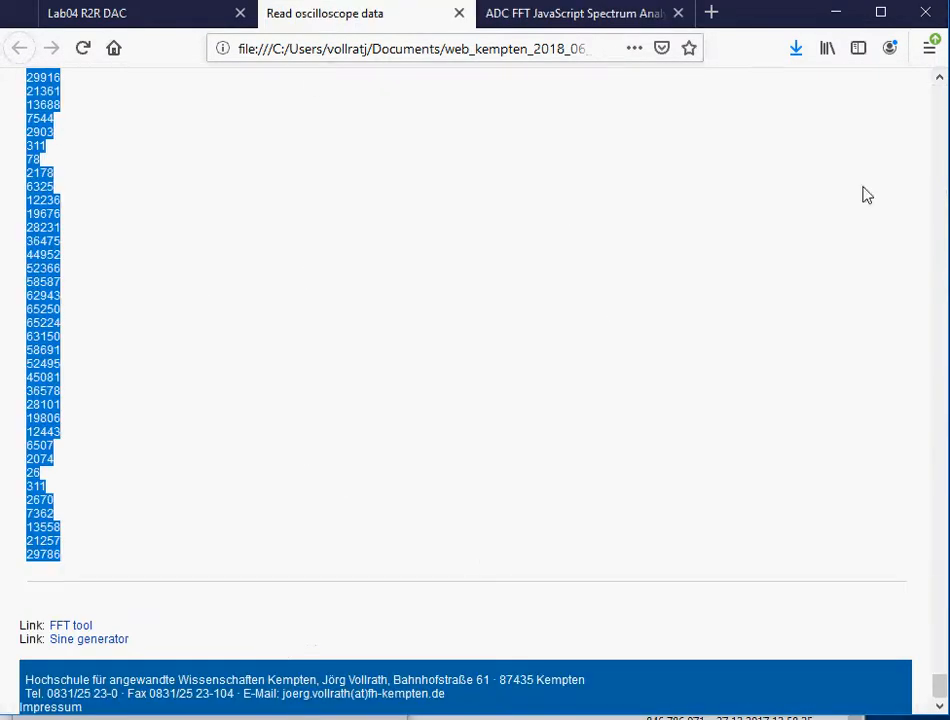
scroll("down", 3)
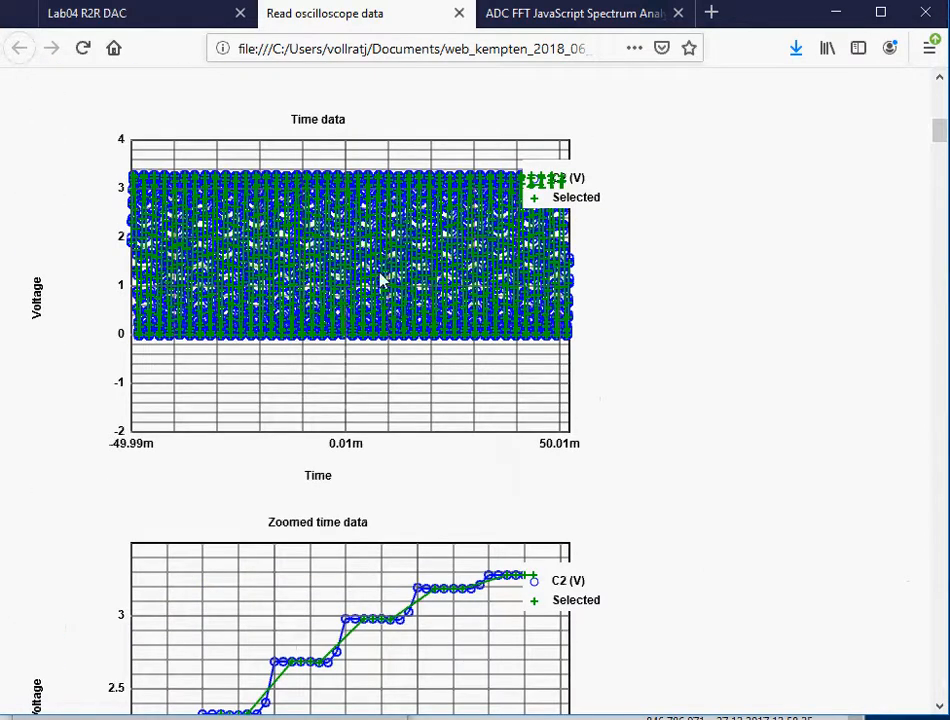
left_click(580, 12)
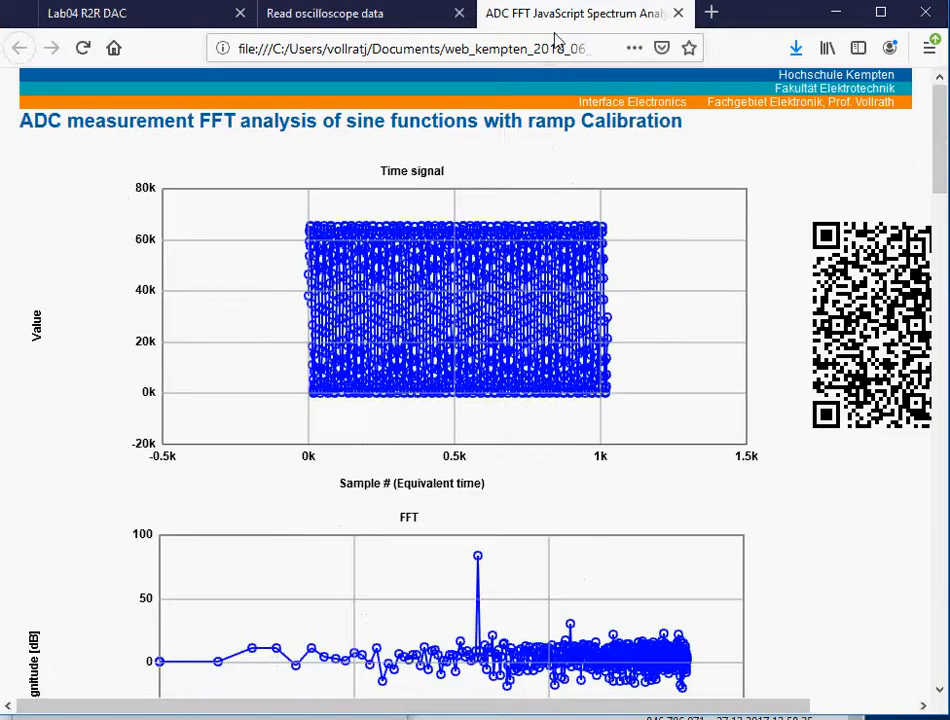
mouse_move(740, 440)
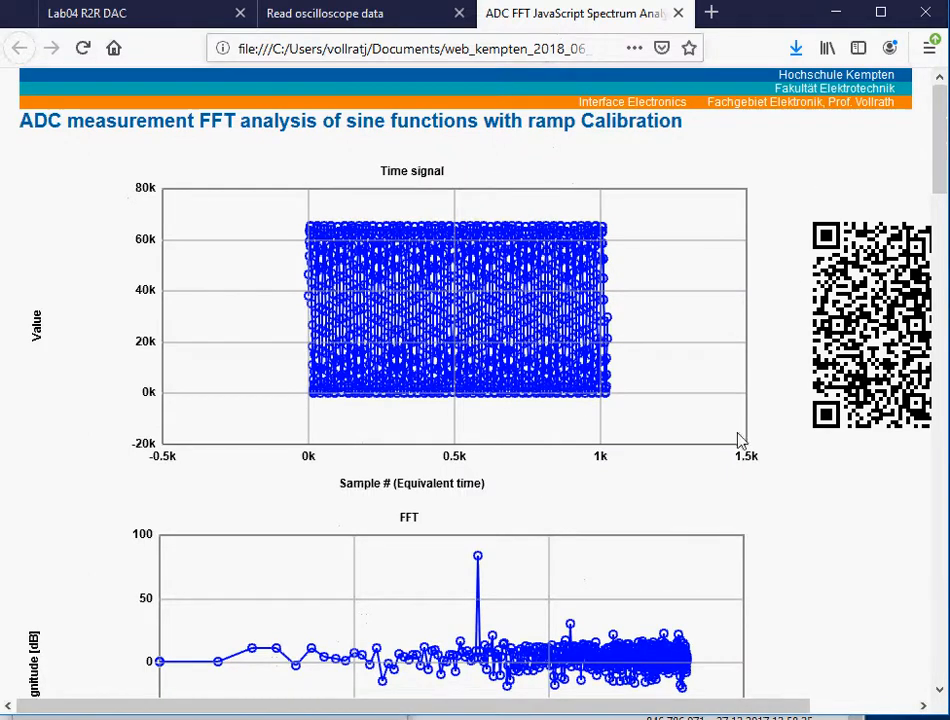
scroll("down", 3)
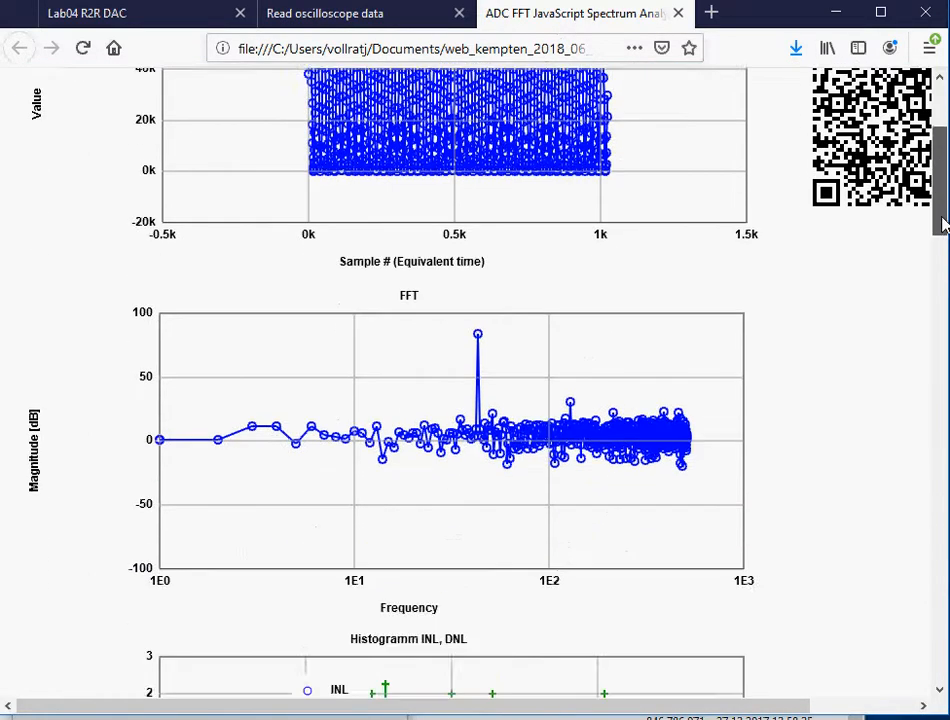
scroll("down", 3)
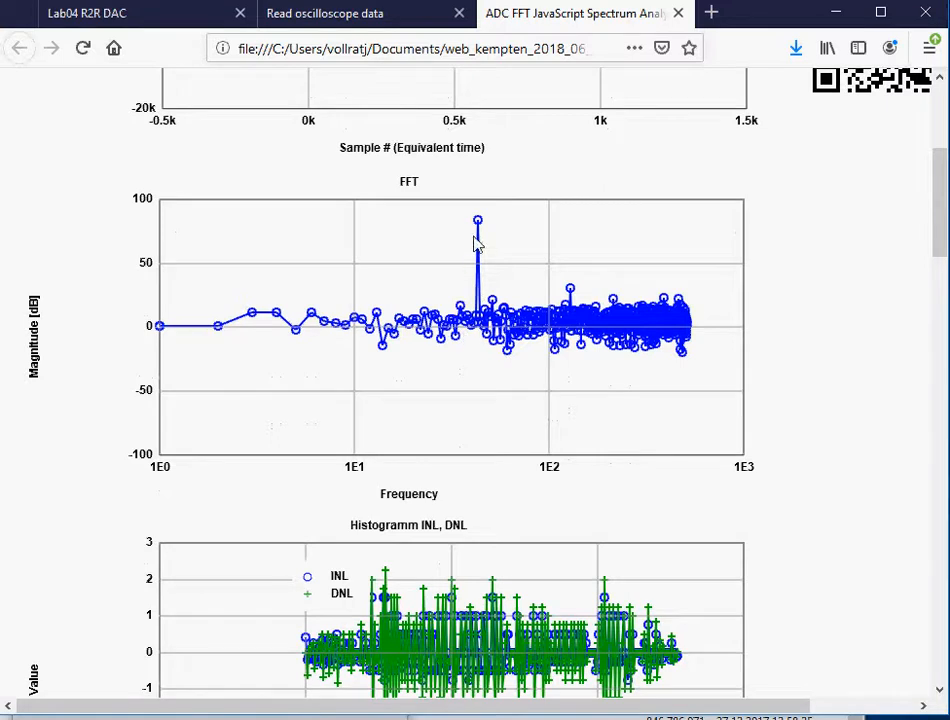
mouse_move(480, 224)
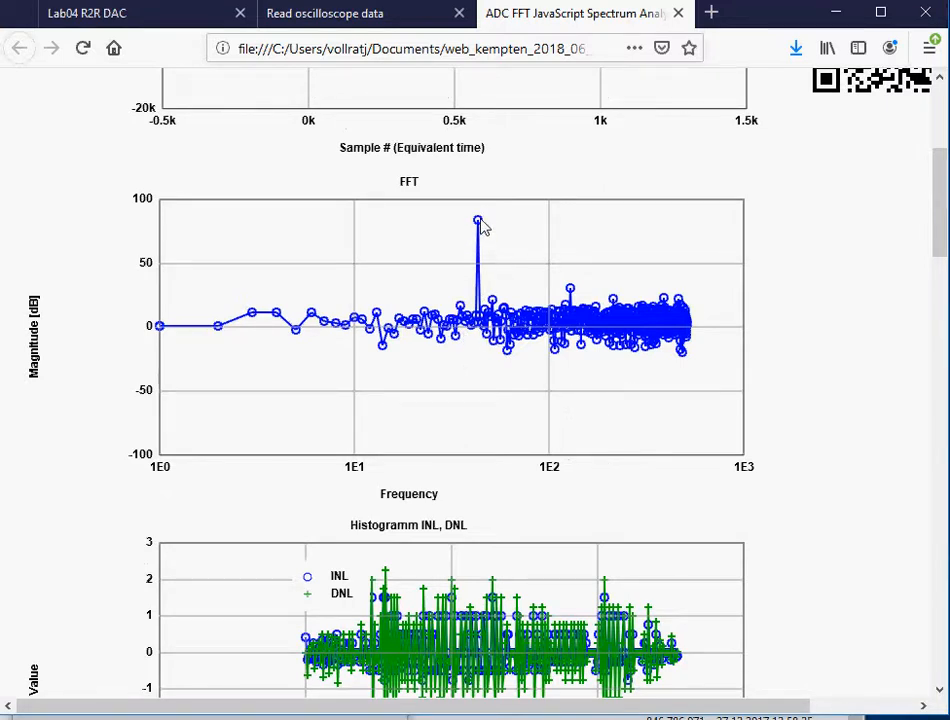
mouse_move(352, 480)
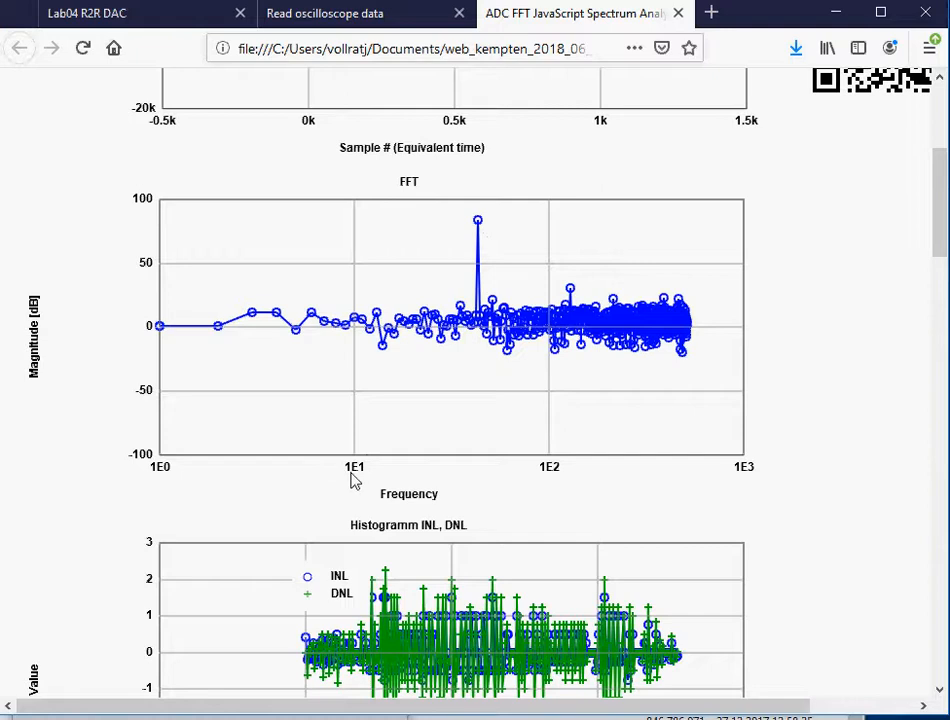
mouse_move(386, 312)
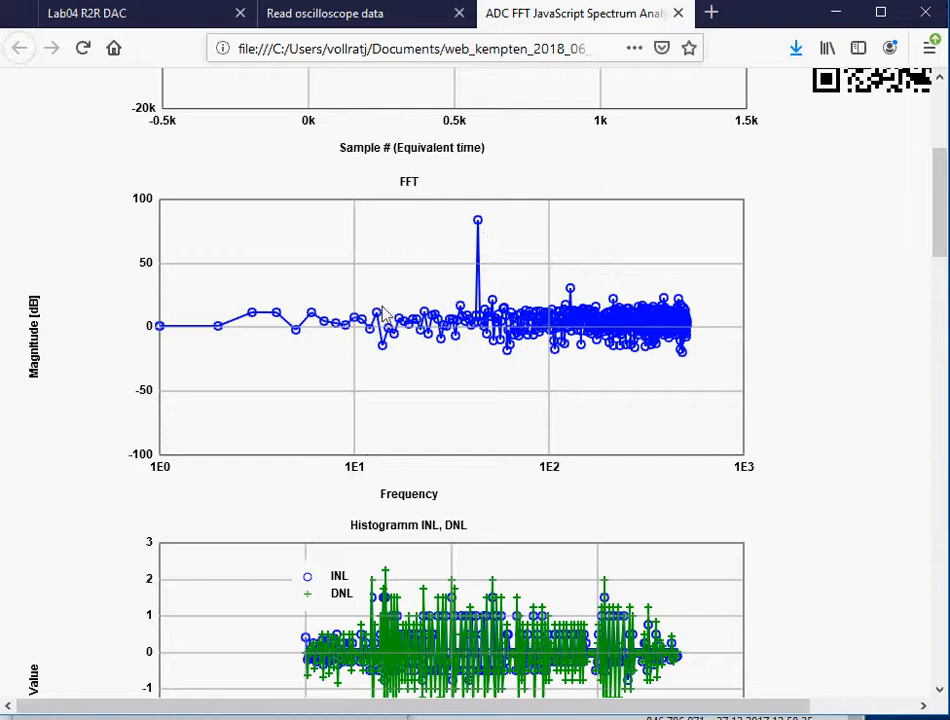
mouse_move(488, 222)
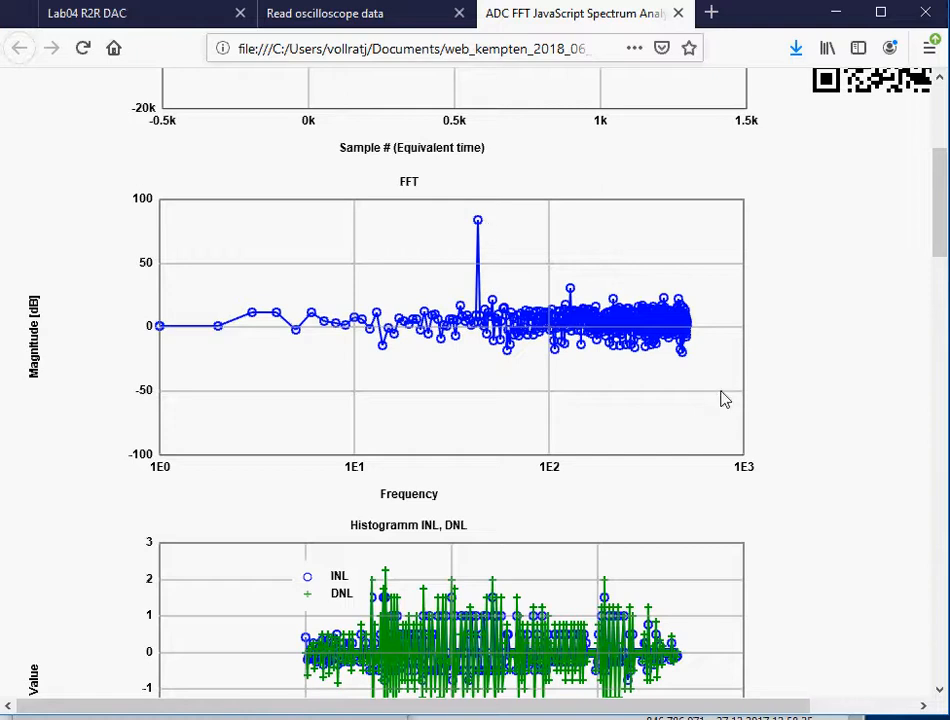
scroll("down", 3)
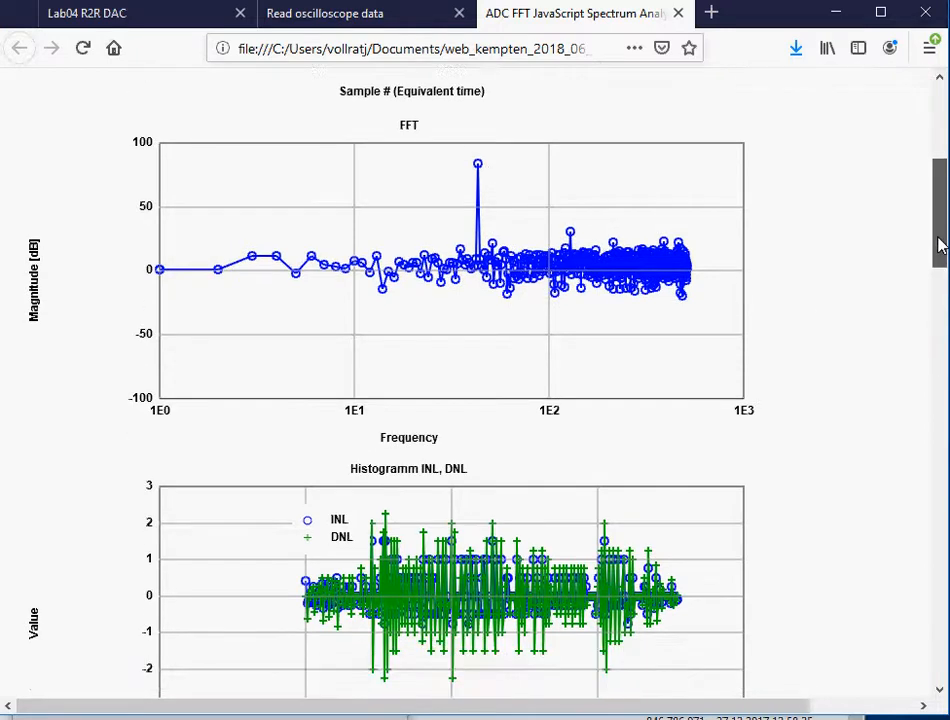
scroll("down", 3)
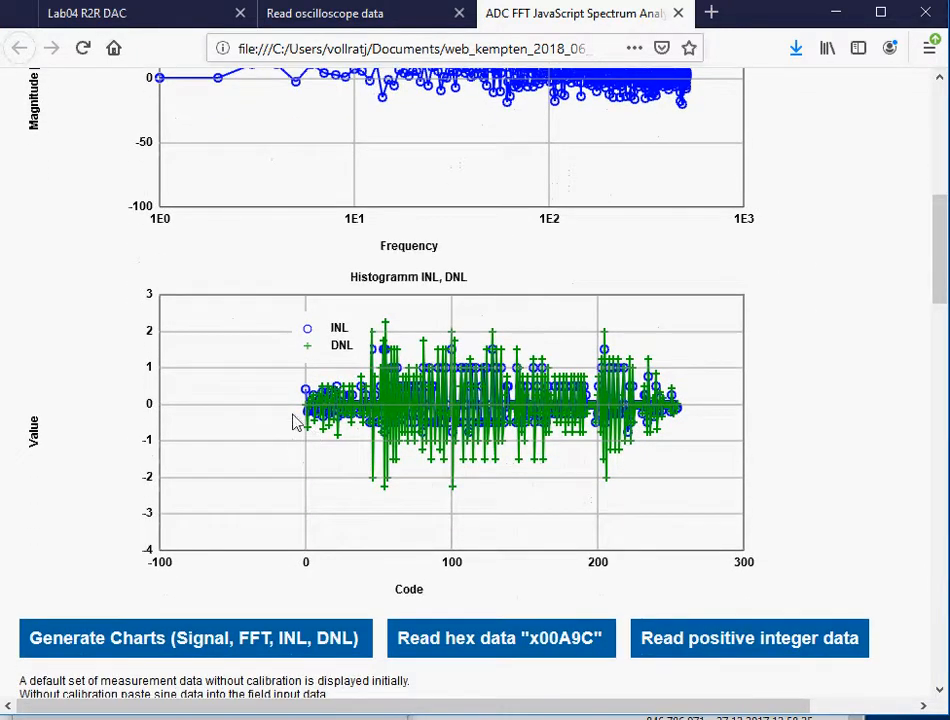
mouse_move(684, 424)
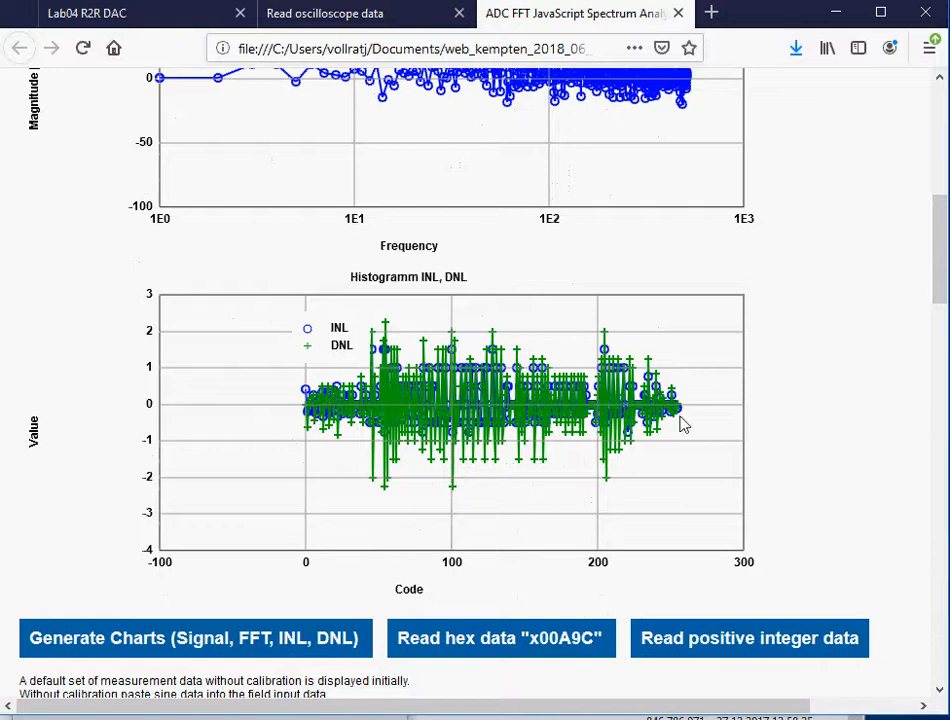
mouse_move(472, 558)
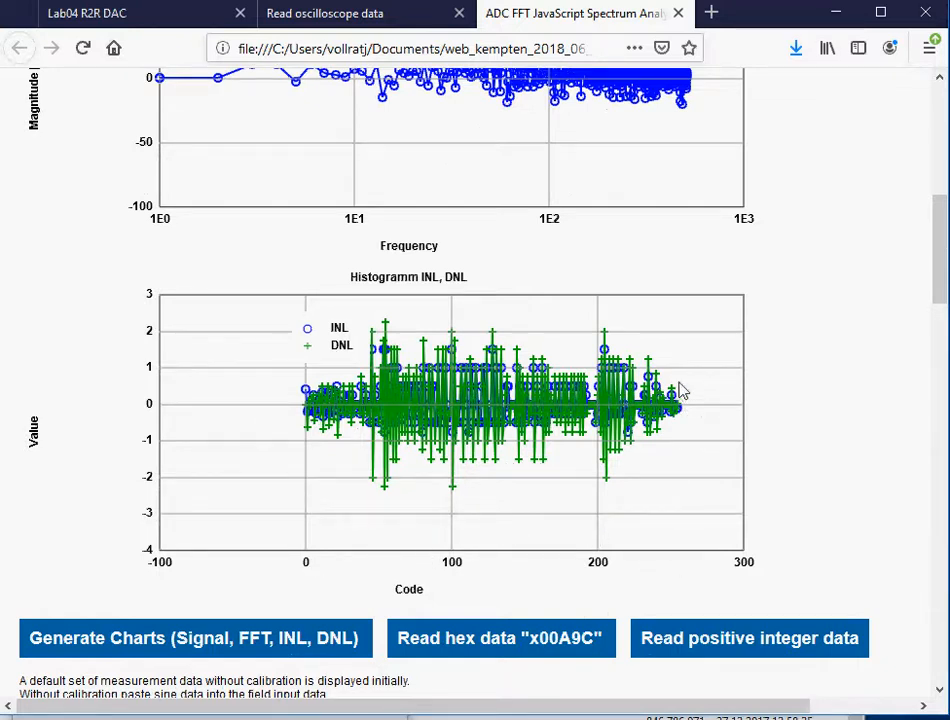
mouse_move(518, 470)
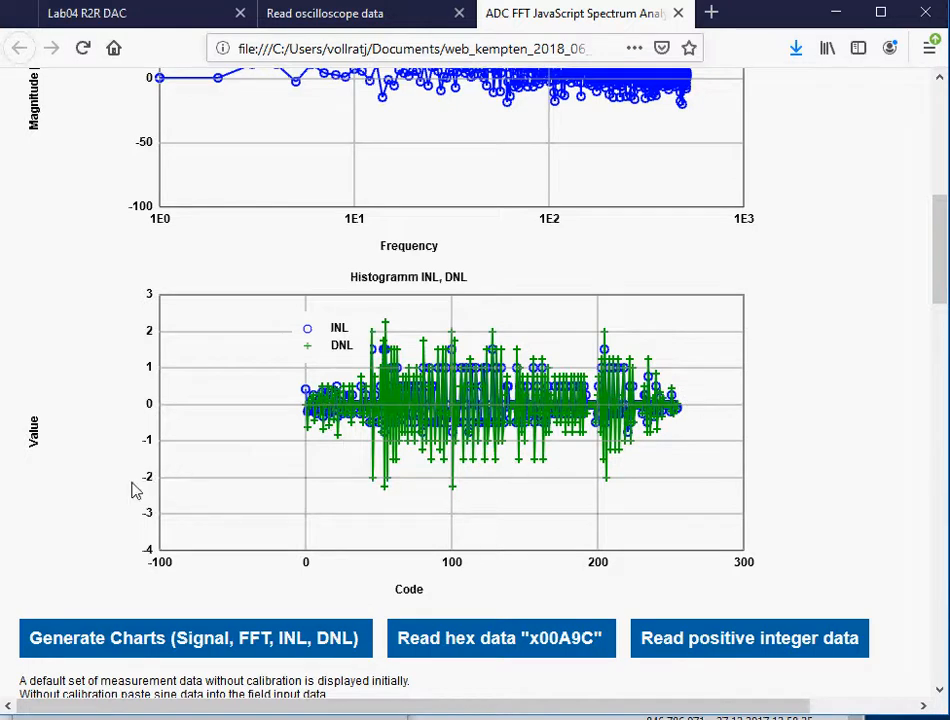
mouse_move(404, 336)
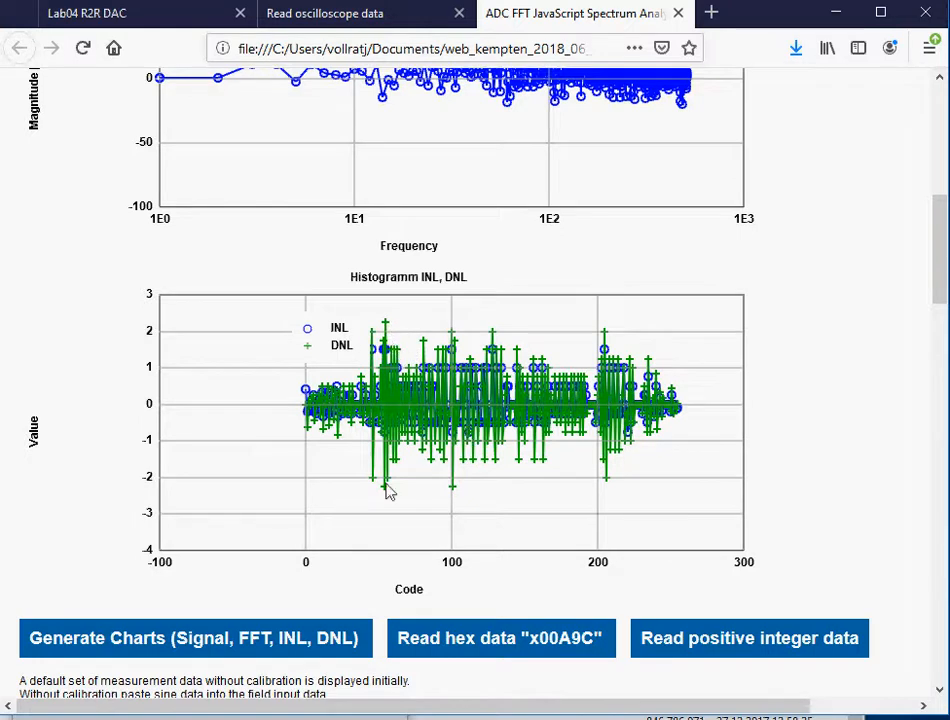
mouse_move(330, 418)
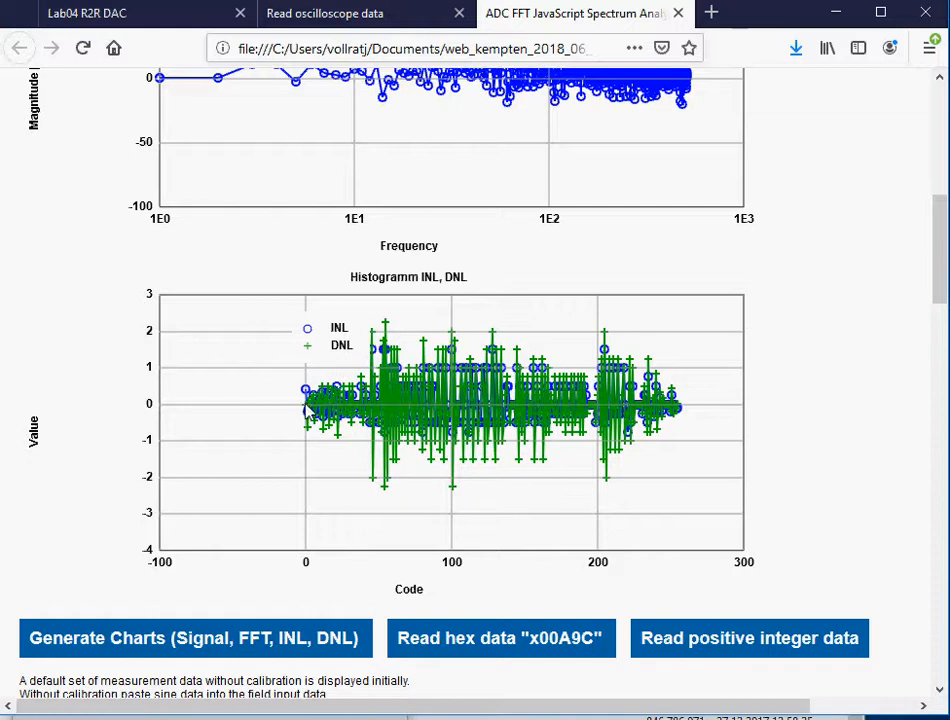
mouse_move(308, 398)
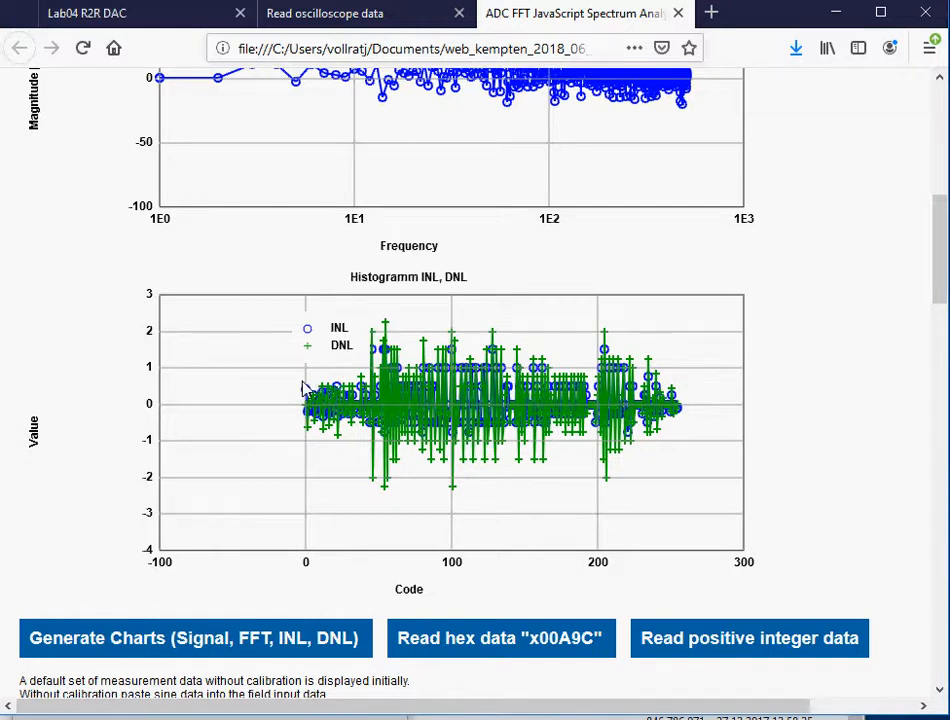
mouse_move(360, 390)
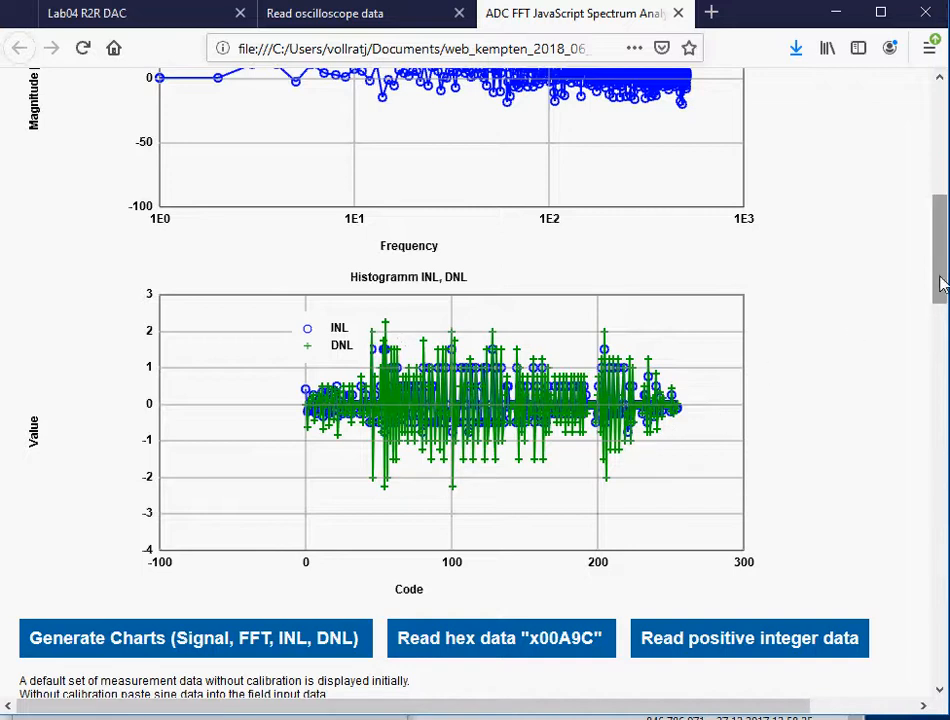
scroll("down", 3)
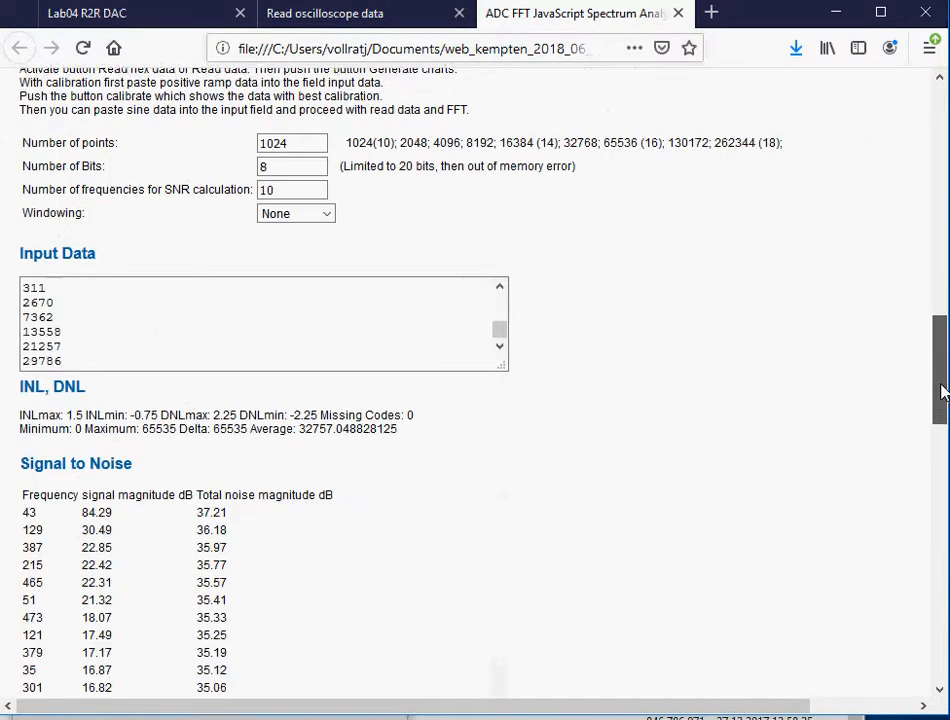
scroll("down", 3)
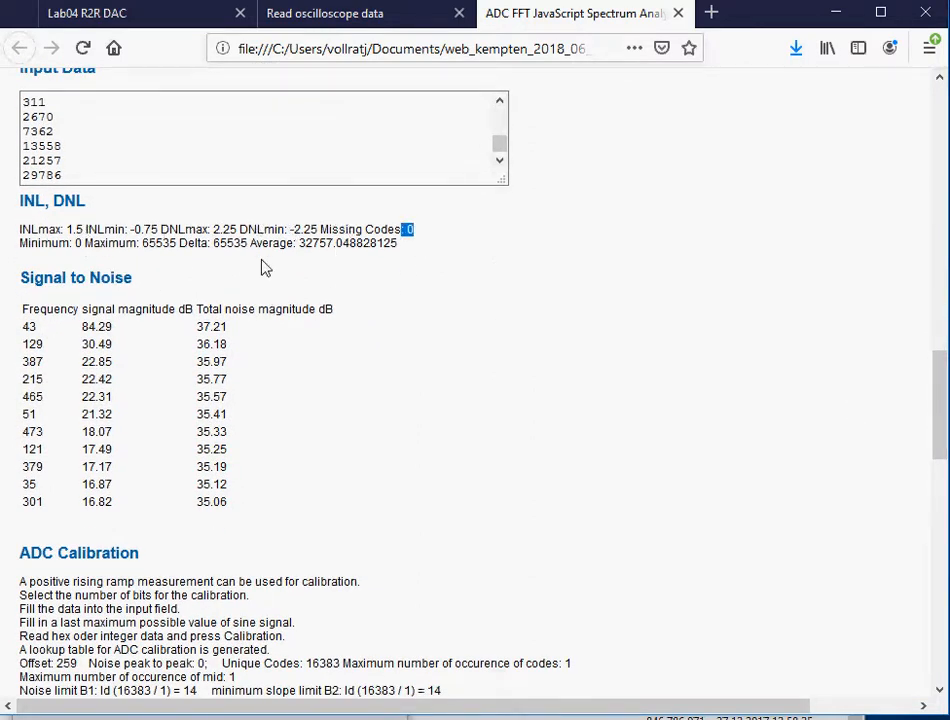
mouse_move(444, 234)
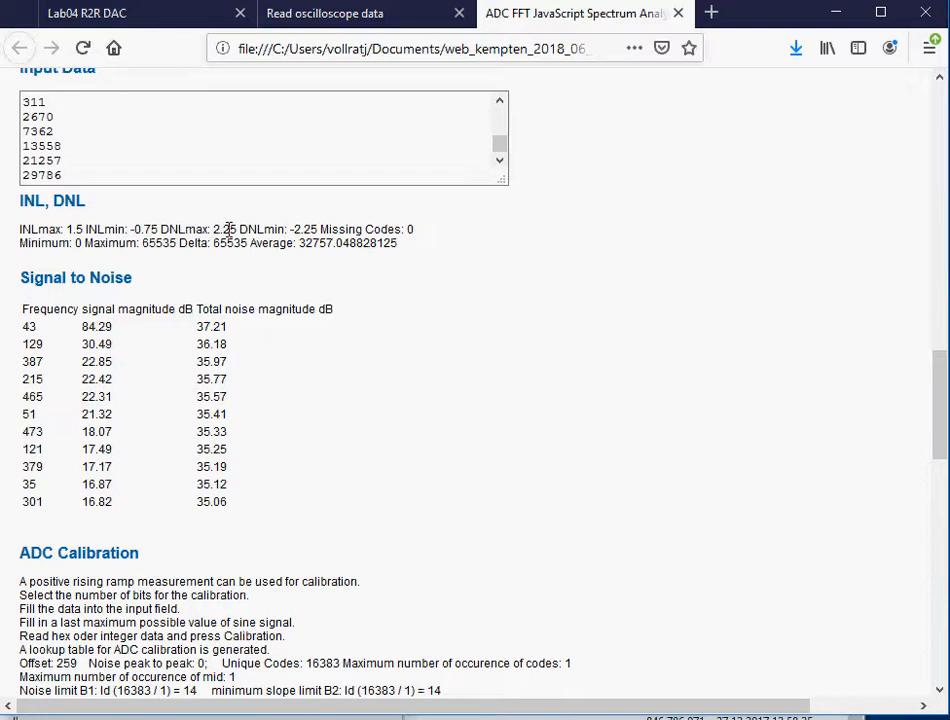
mouse_move(318, 228)
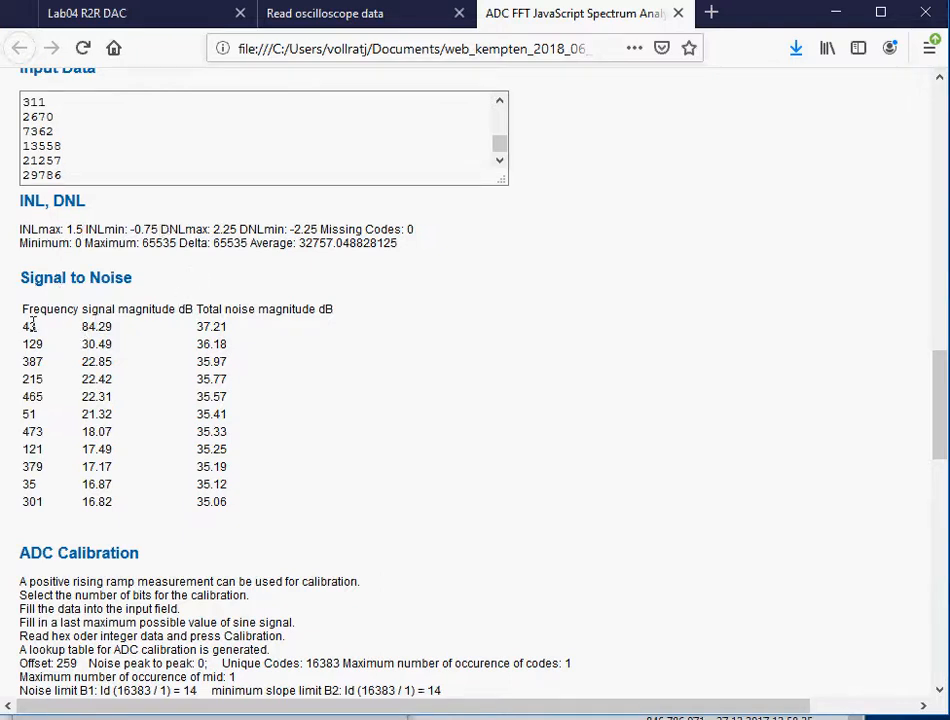
double_click(28, 328)
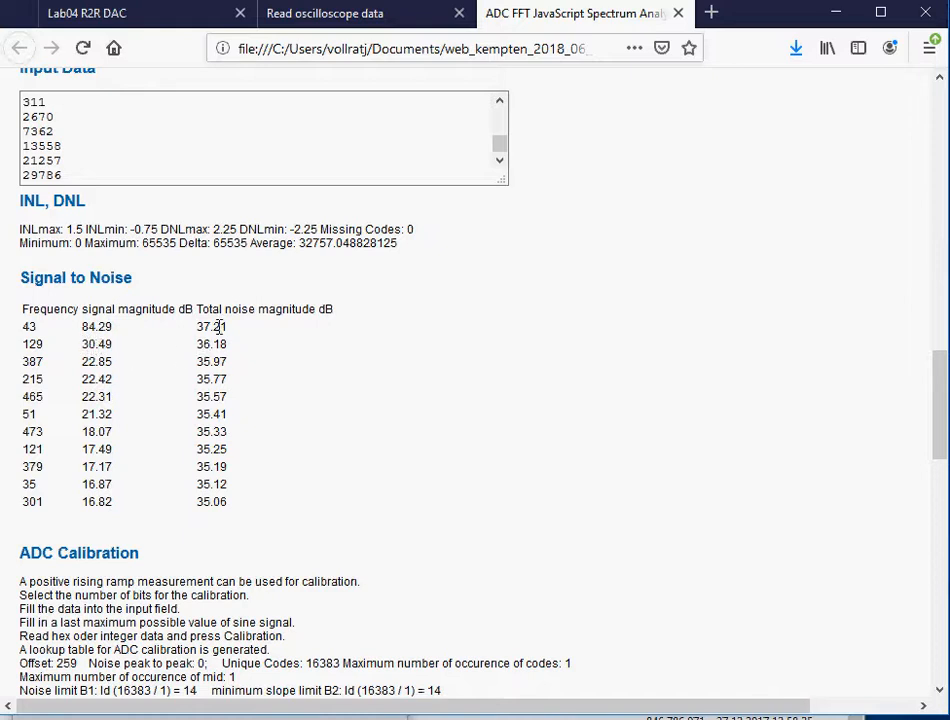
mouse_move(208, 328)
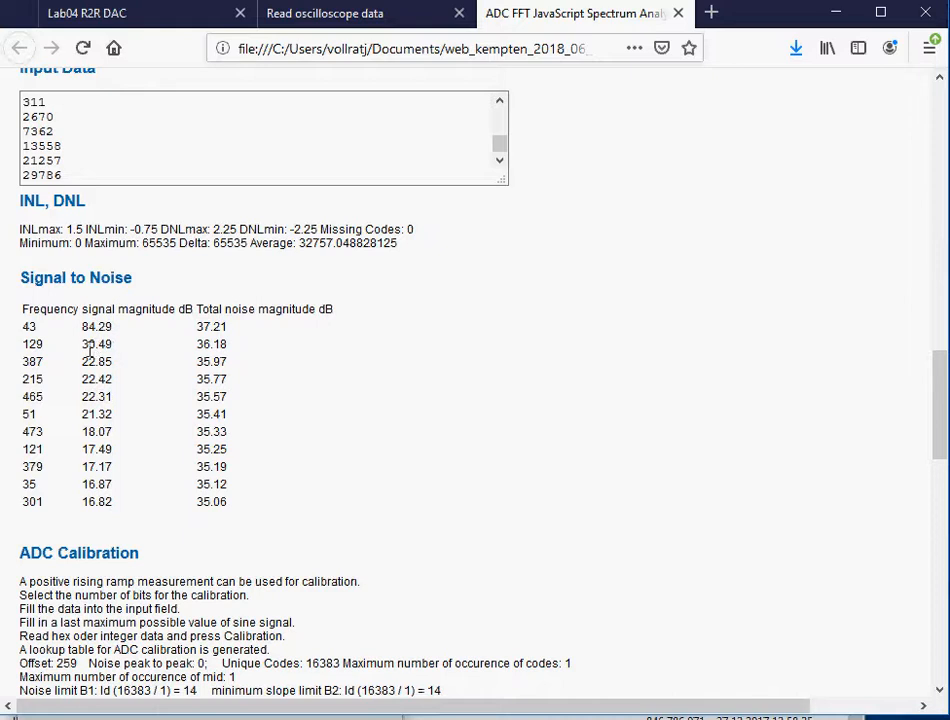
mouse_move(108, 308)
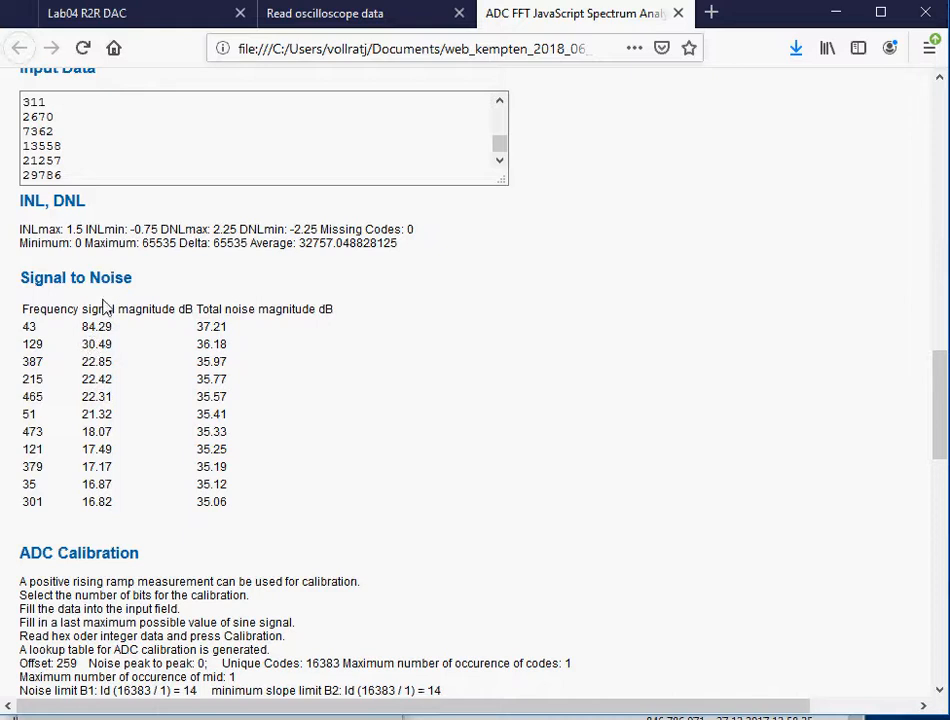
mouse_move(128, 336)
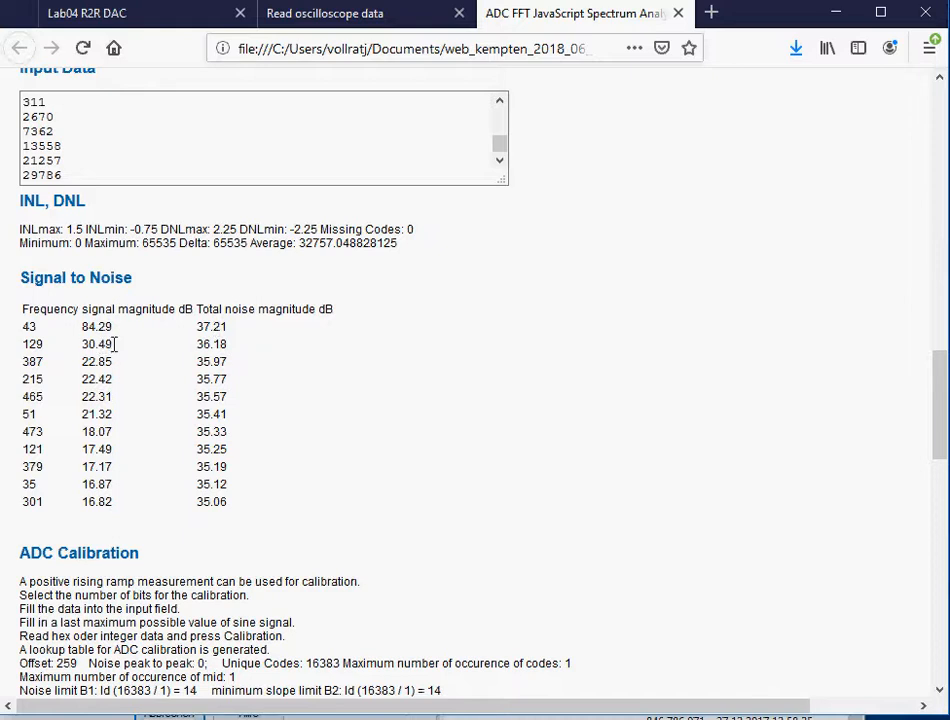
mouse_move(844, 436)
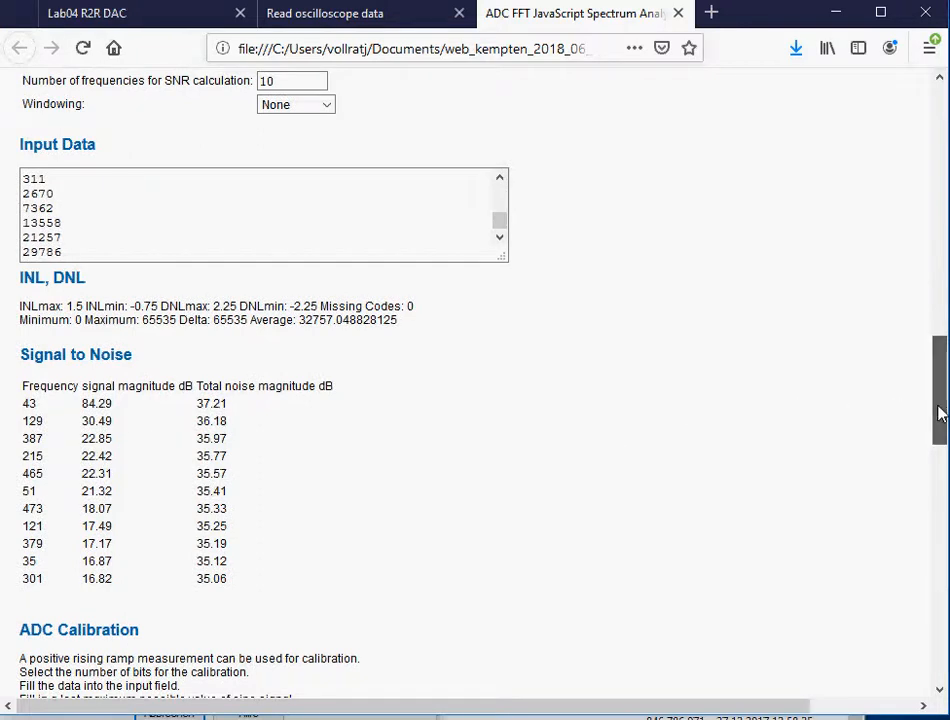
Step: Scroll through the charts and return to the Lab04 R2R DAC instructions tab
scroll("up", 3)
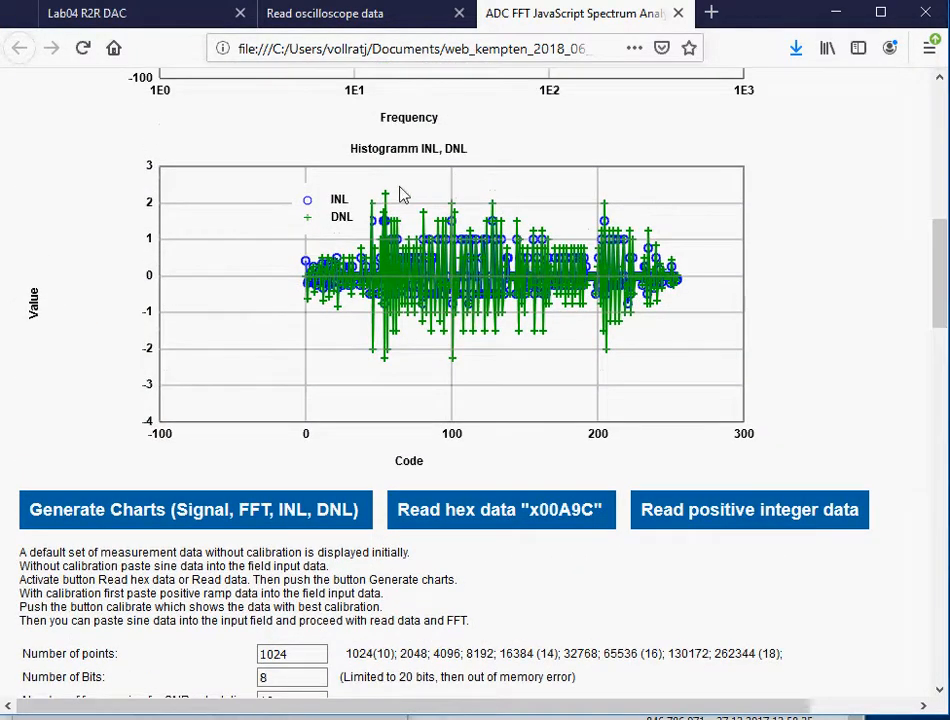
mouse_move(488, 368)
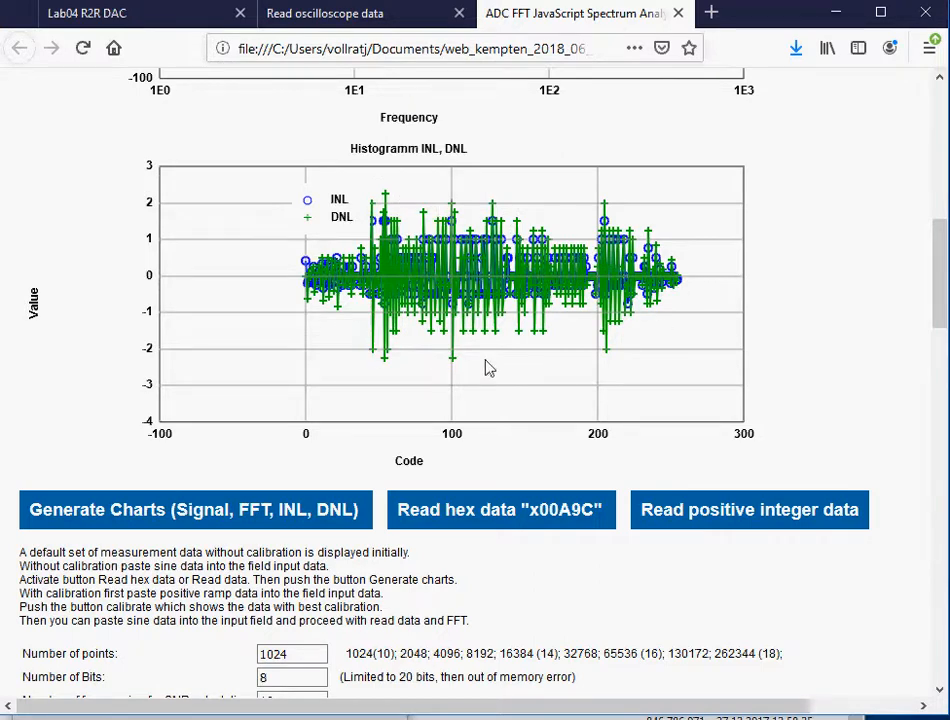
mouse_move(522, 392)
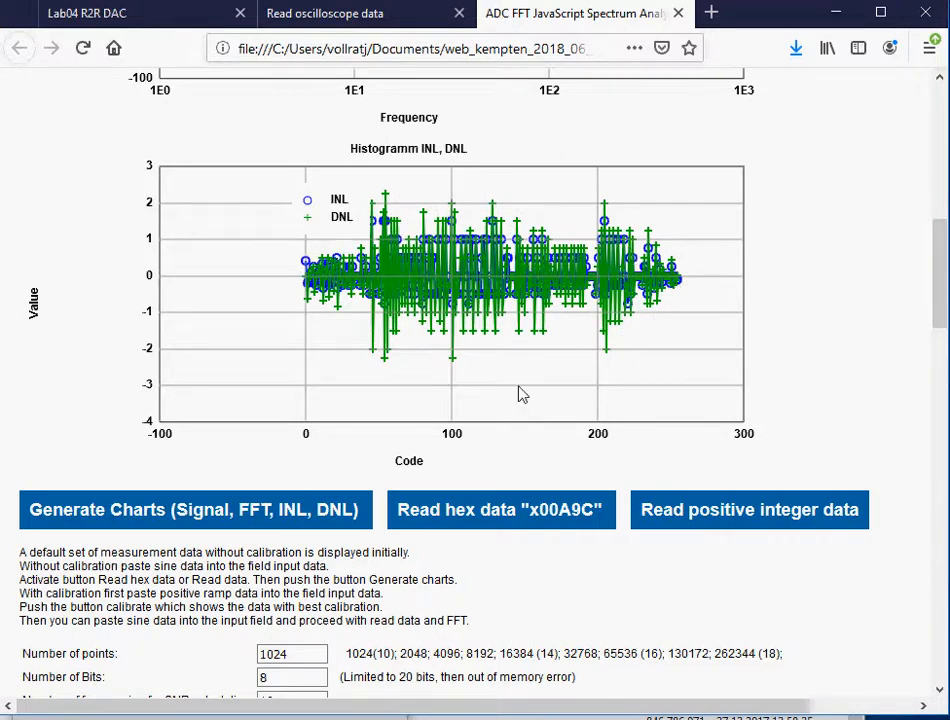
scroll("down", 3)
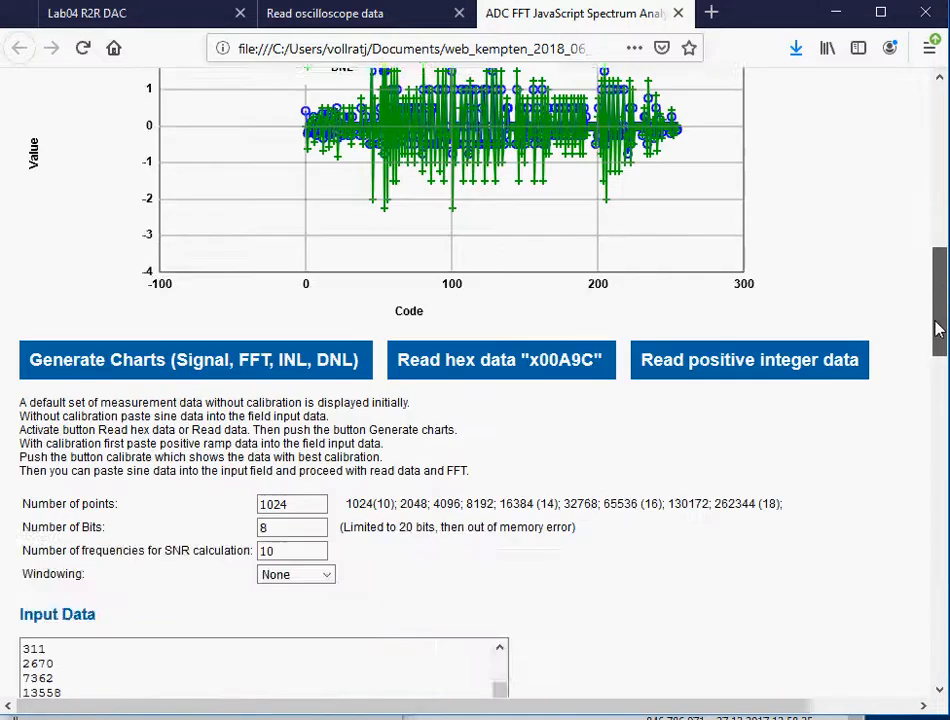
scroll("down", 3)
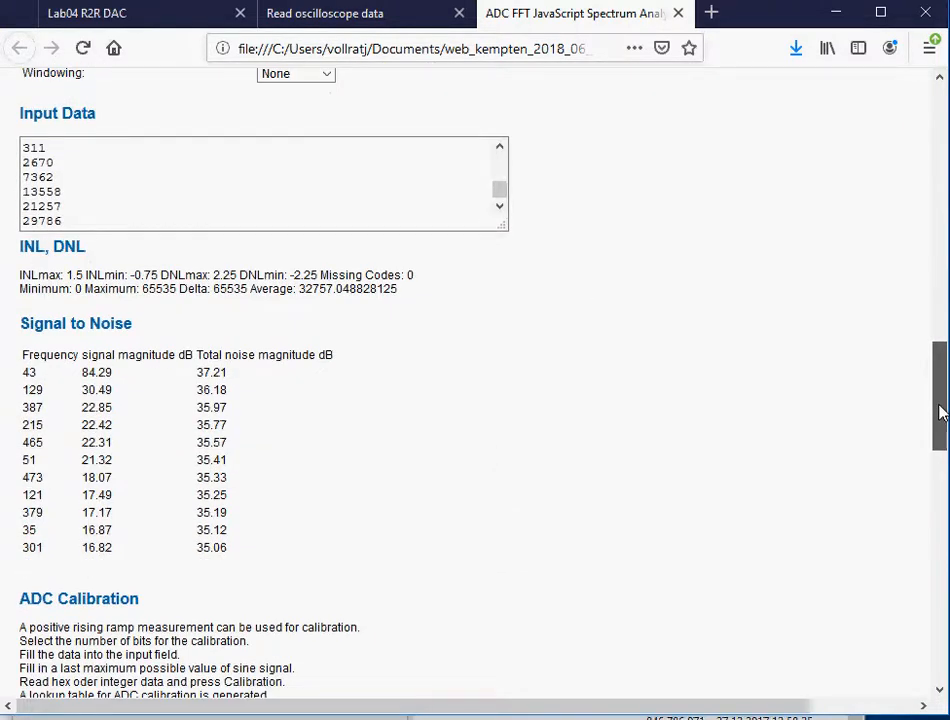
scroll("down", 3)
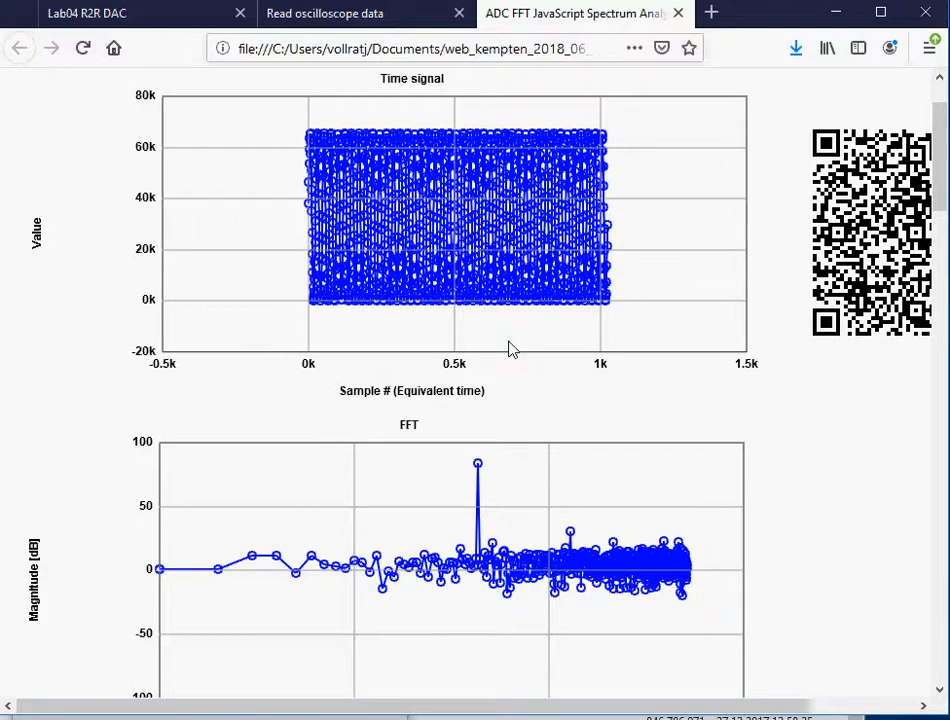
left_click(110, 12)
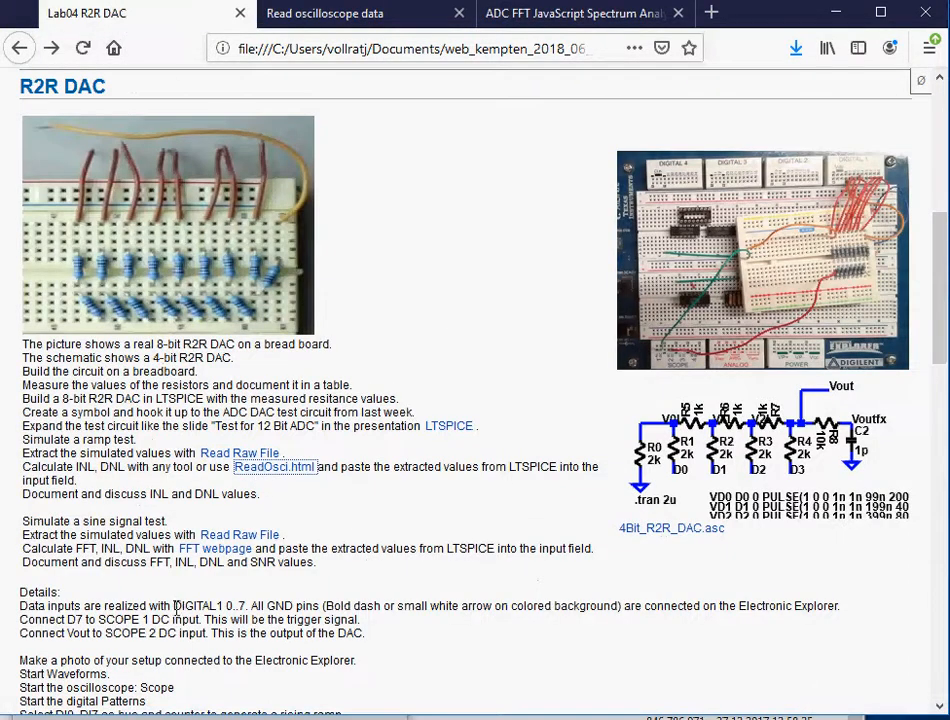